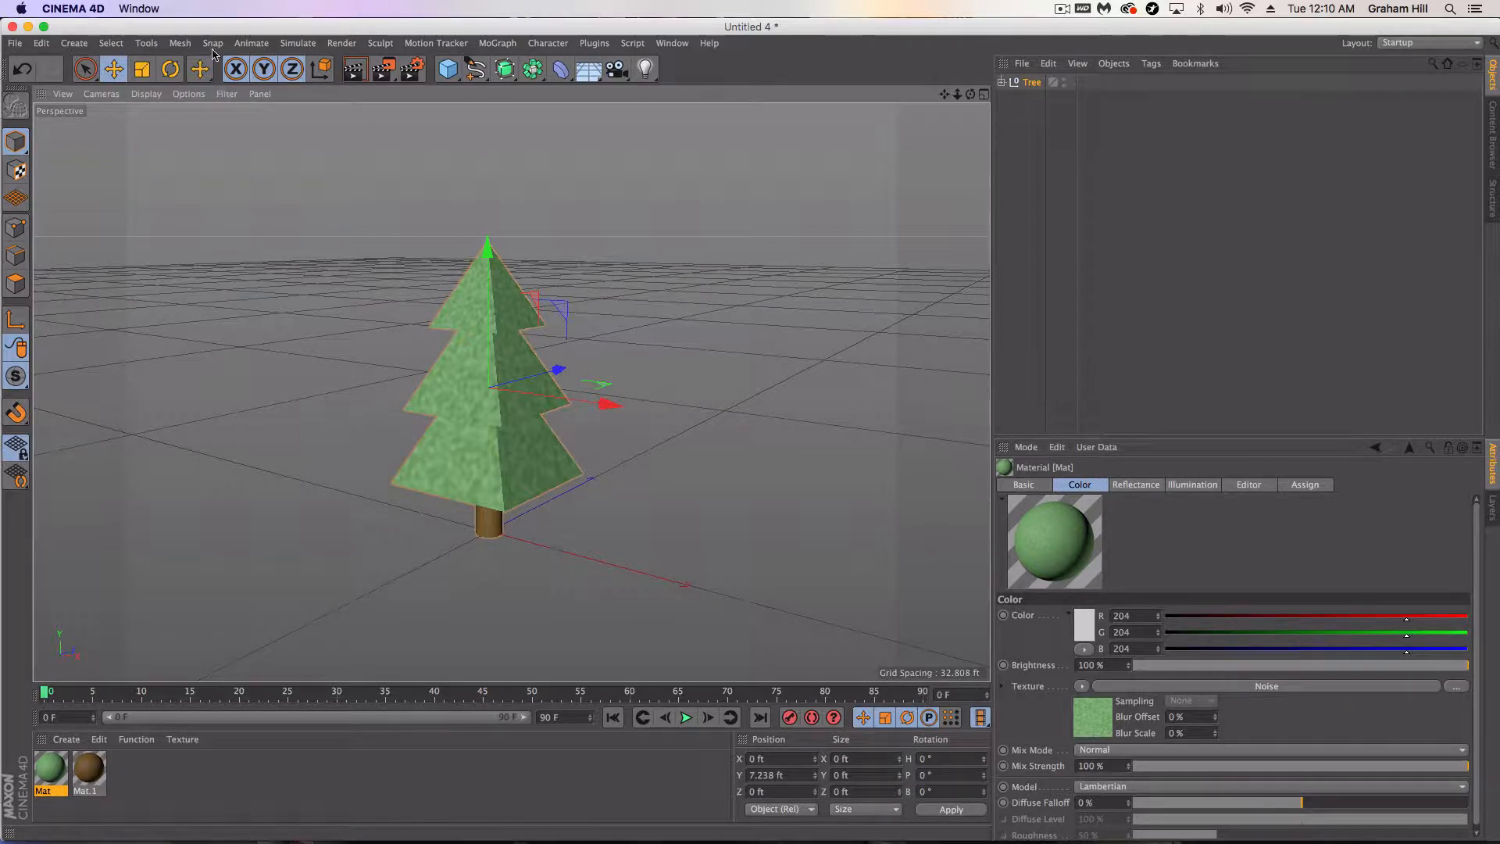
# - Browse the Simulate and Sculpt menus and dismiss them without choosing a command
pyautogui.click(297, 44)
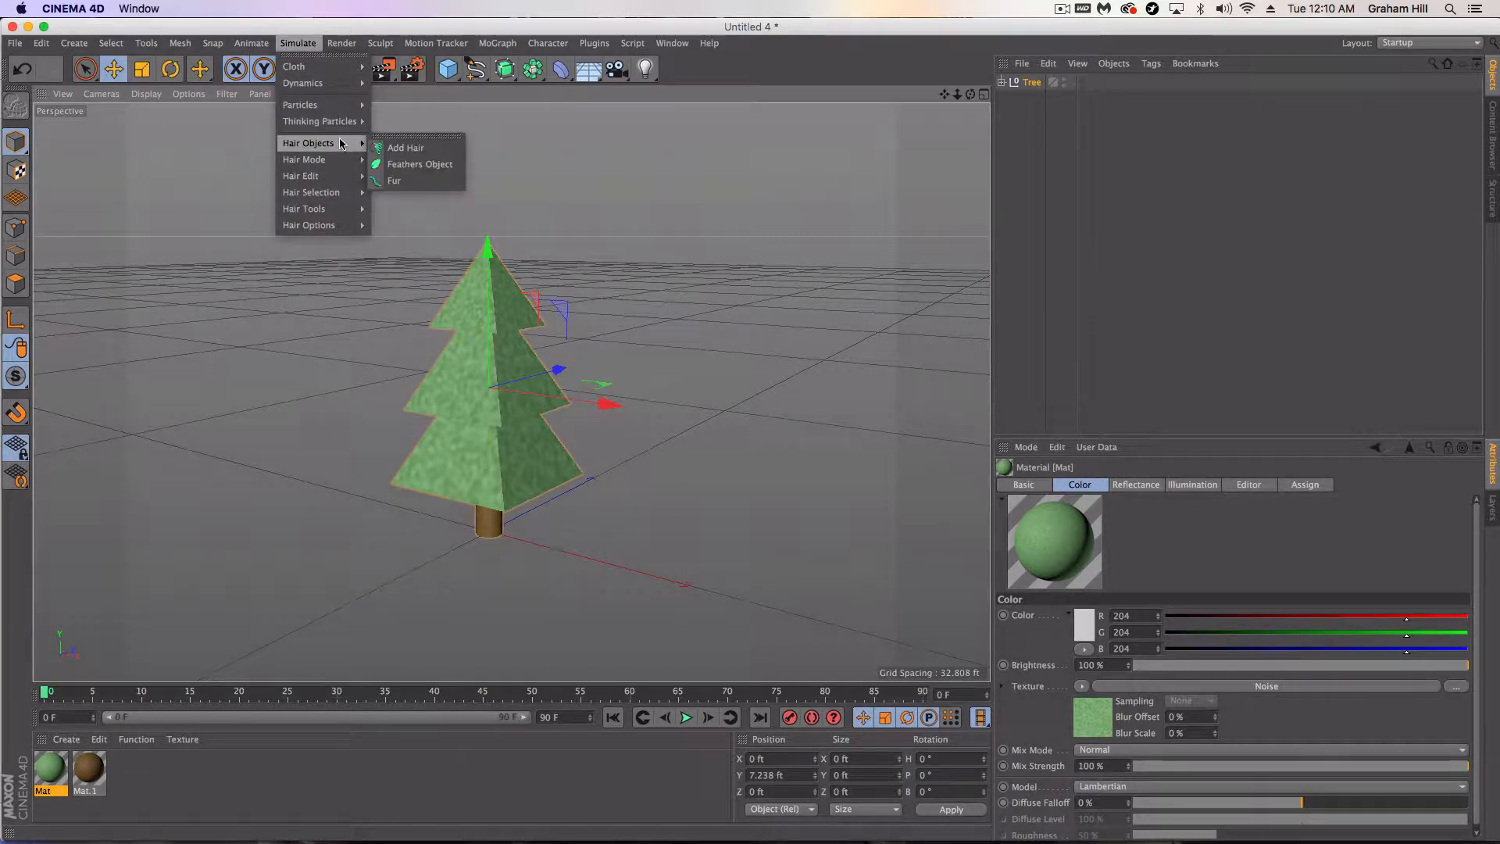
pyautogui.click(379, 44)
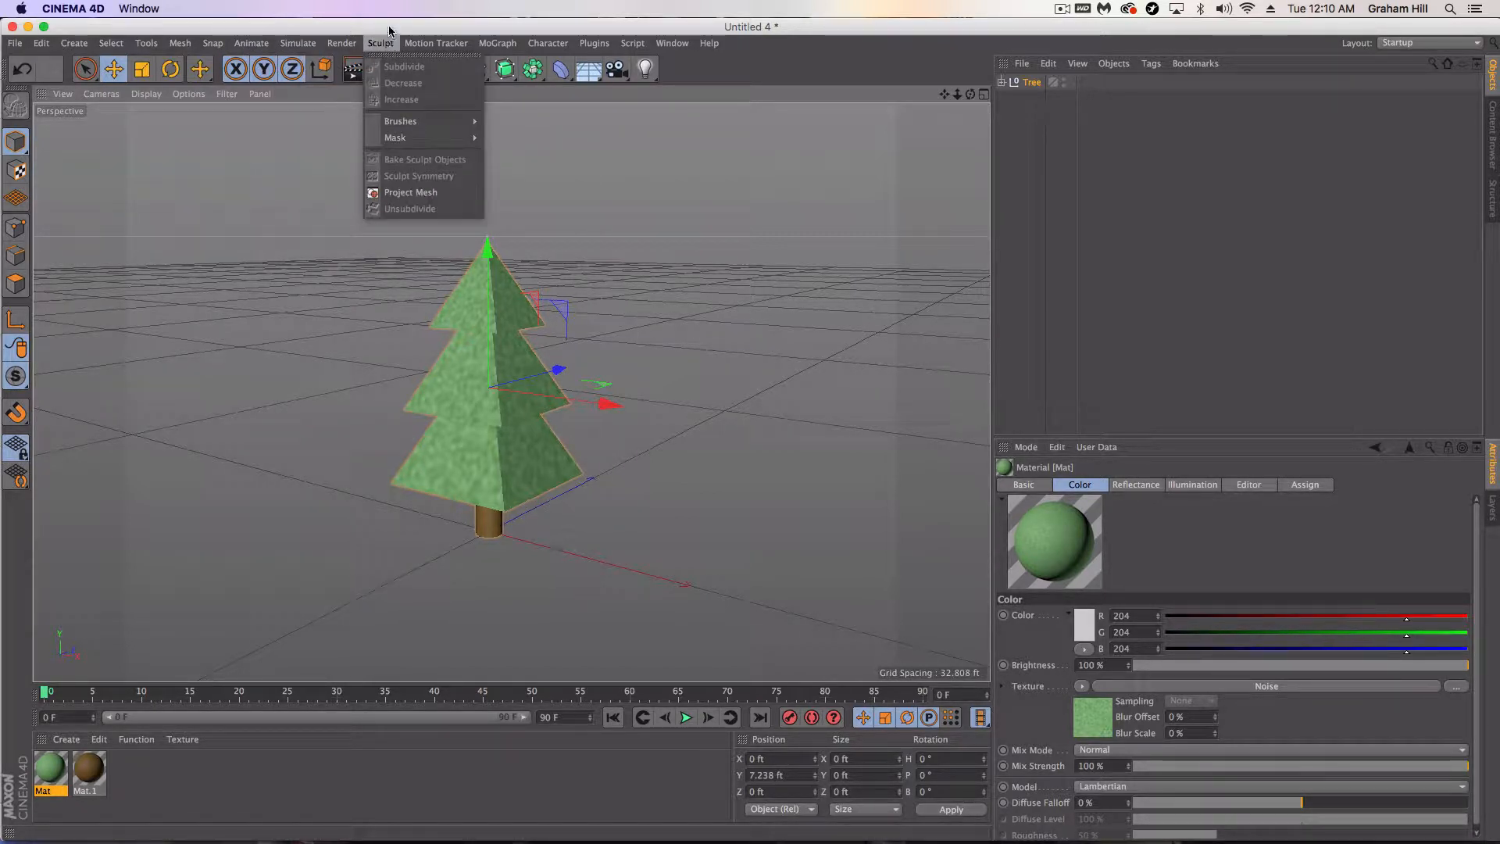
pyautogui.click(1016, 193)
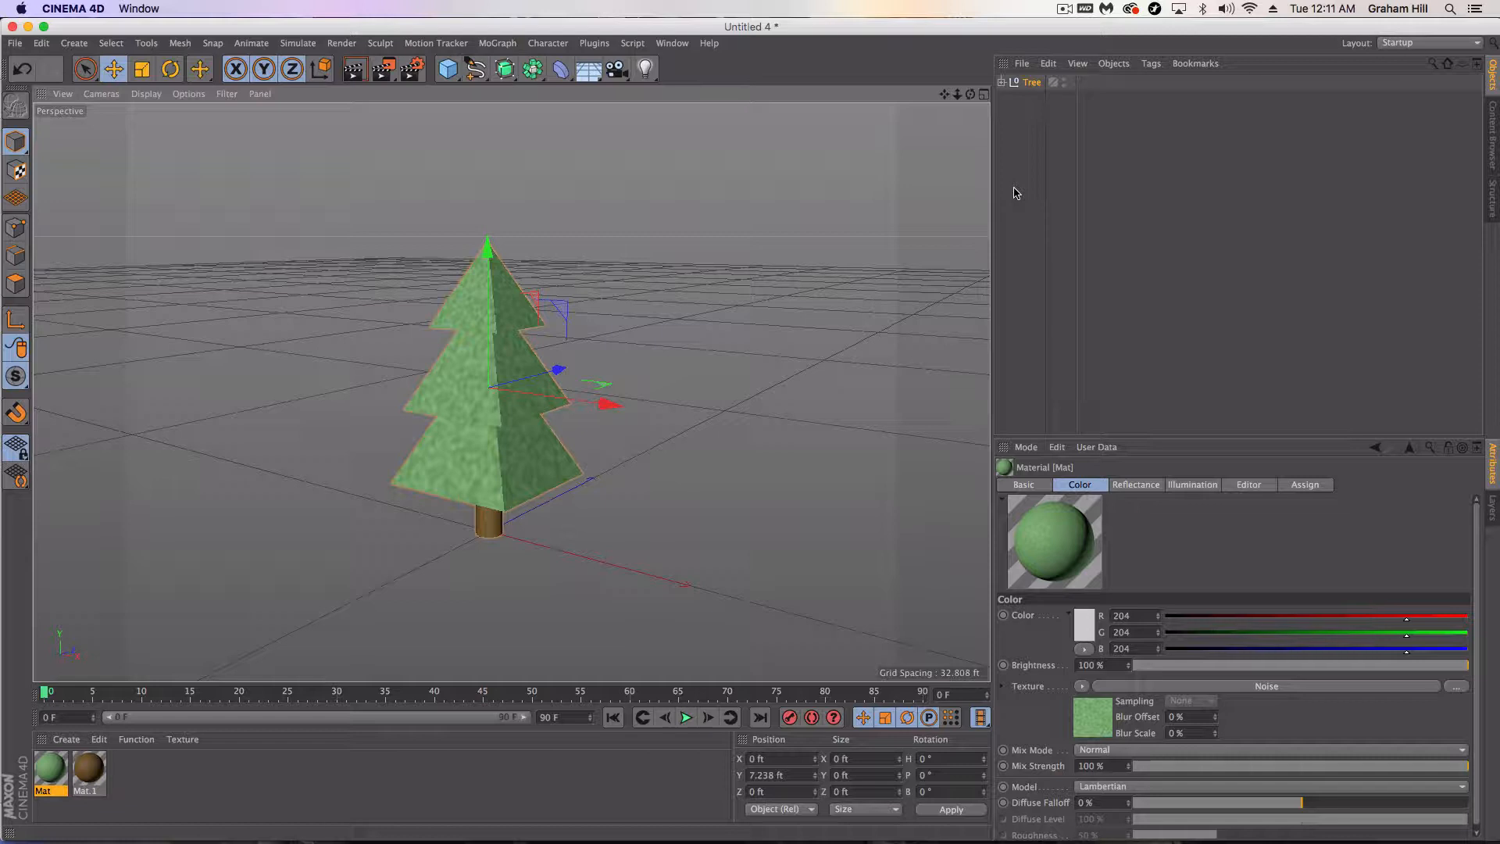
pyautogui.moveTo(562, 347)
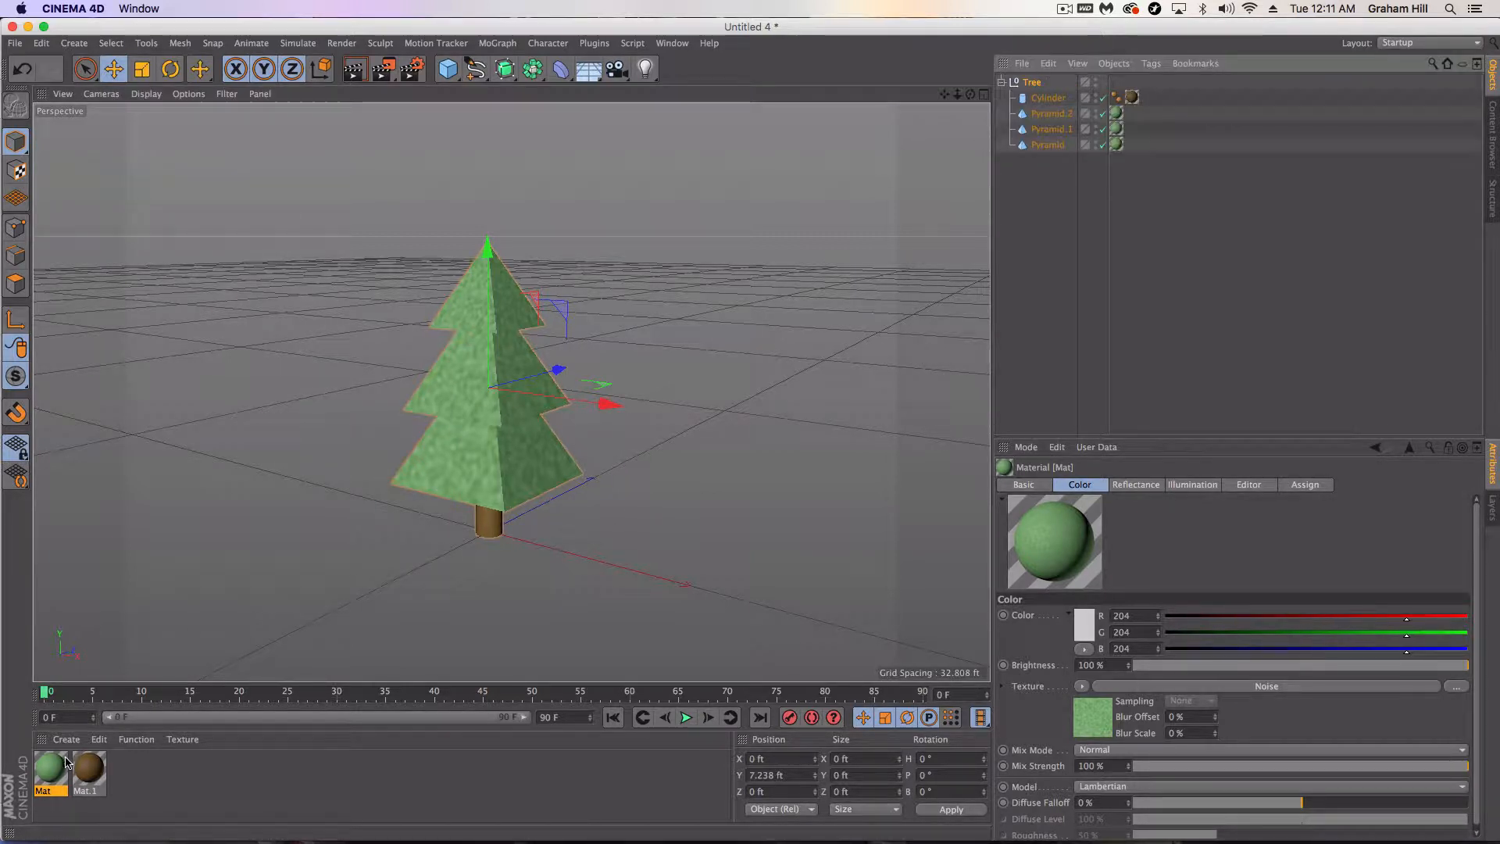
pyautogui.doubleClick(48, 770)
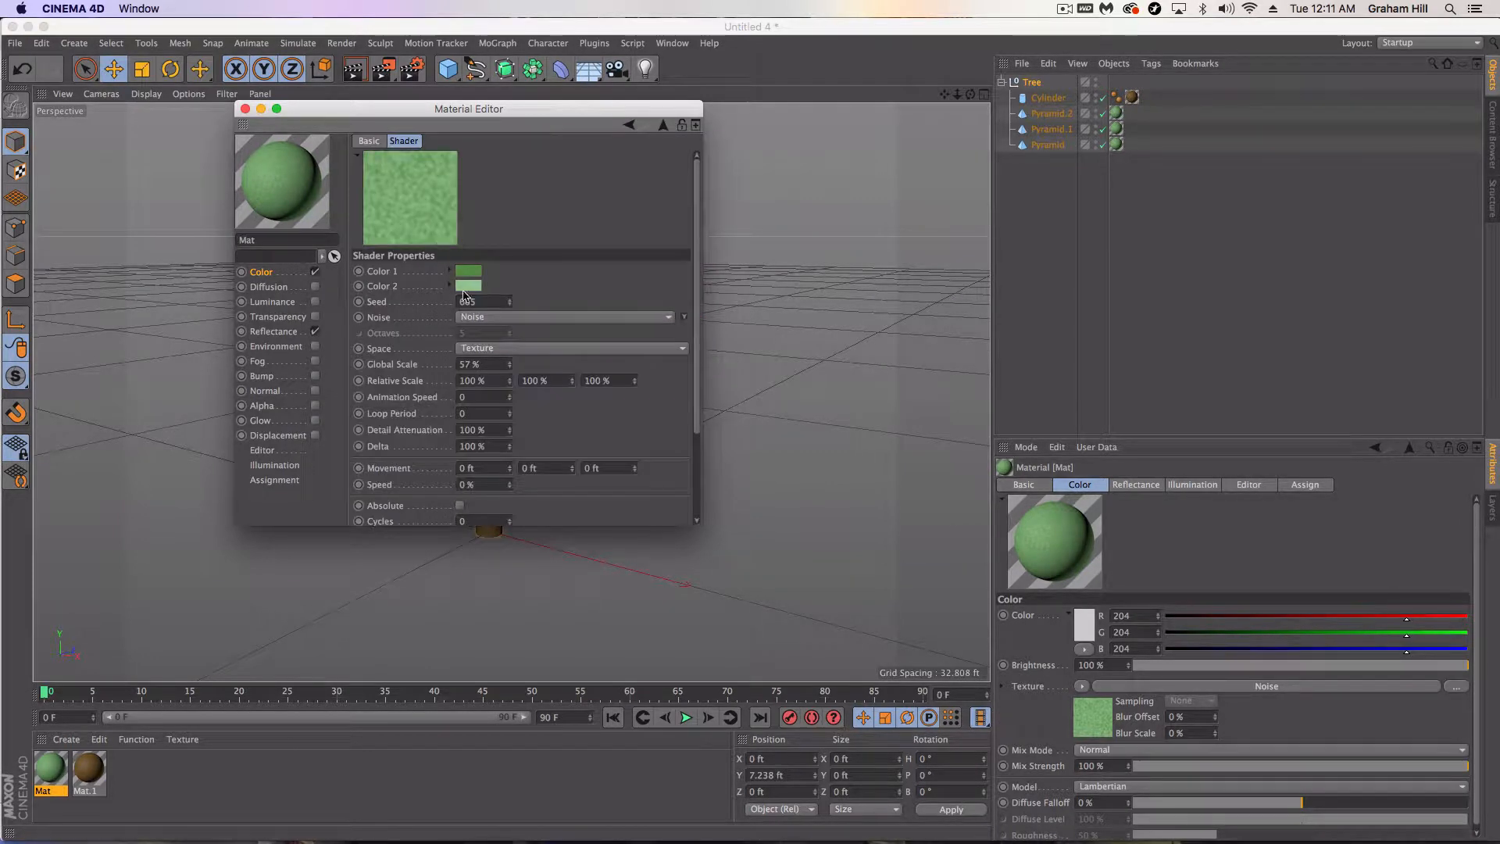
pyautogui.click(241, 110)
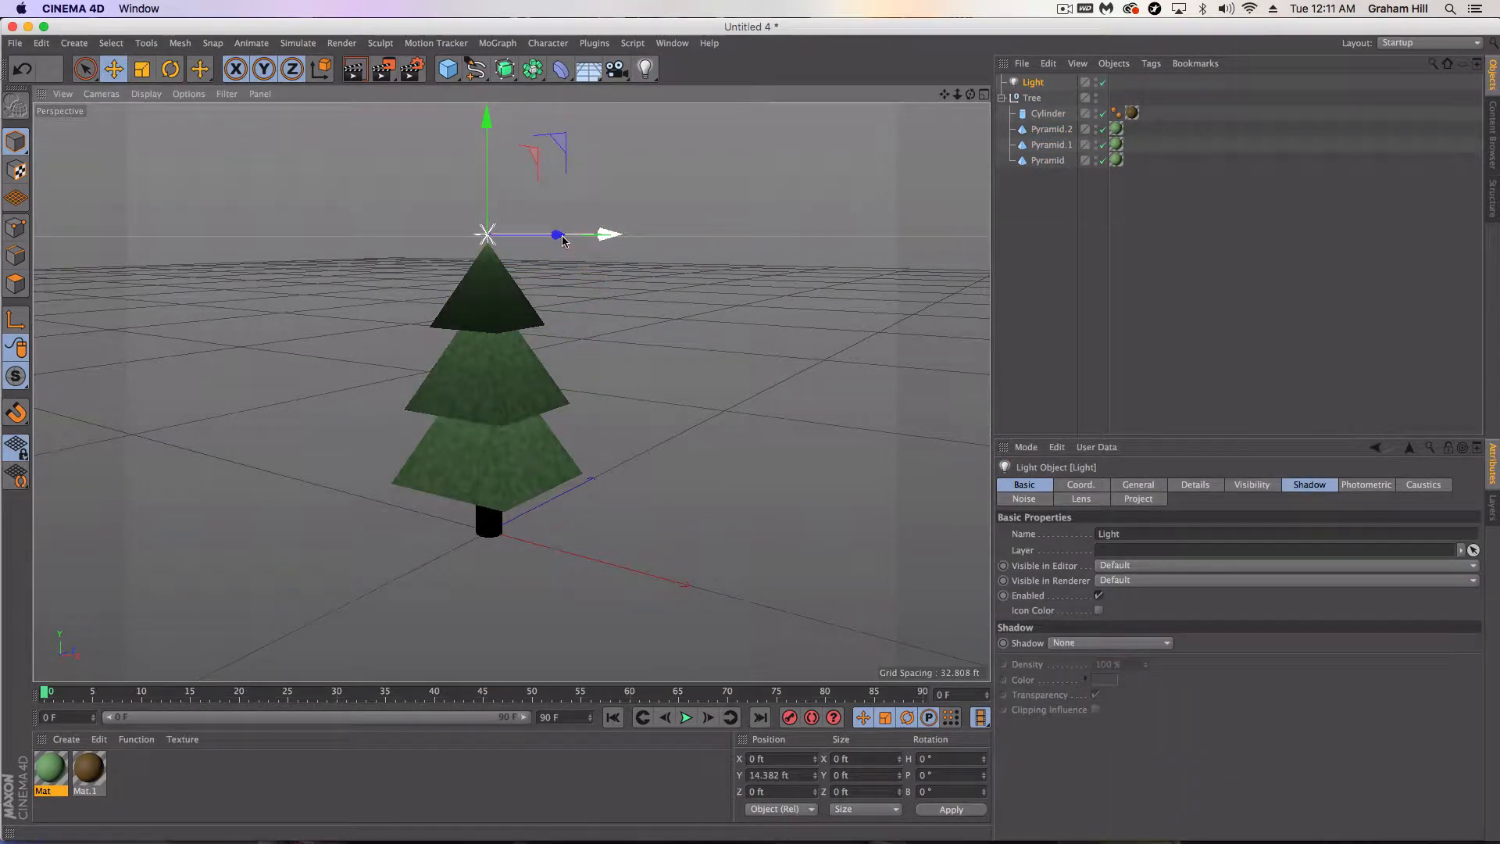
pyautogui.moveTo(561, 236); pyautogui.dragTo(564, 237)
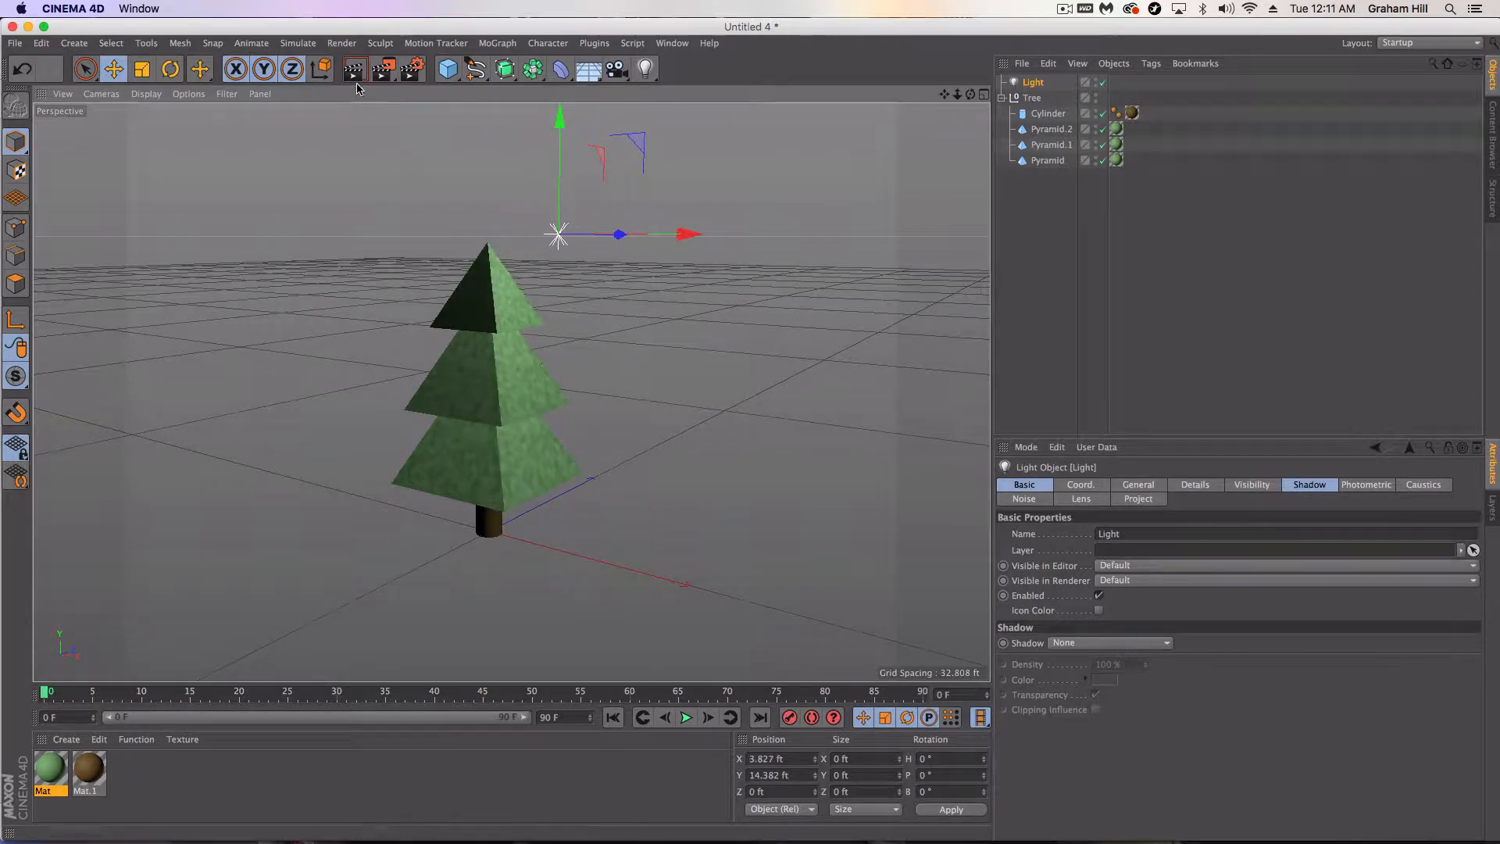
pyautogui.click(1047, 160)
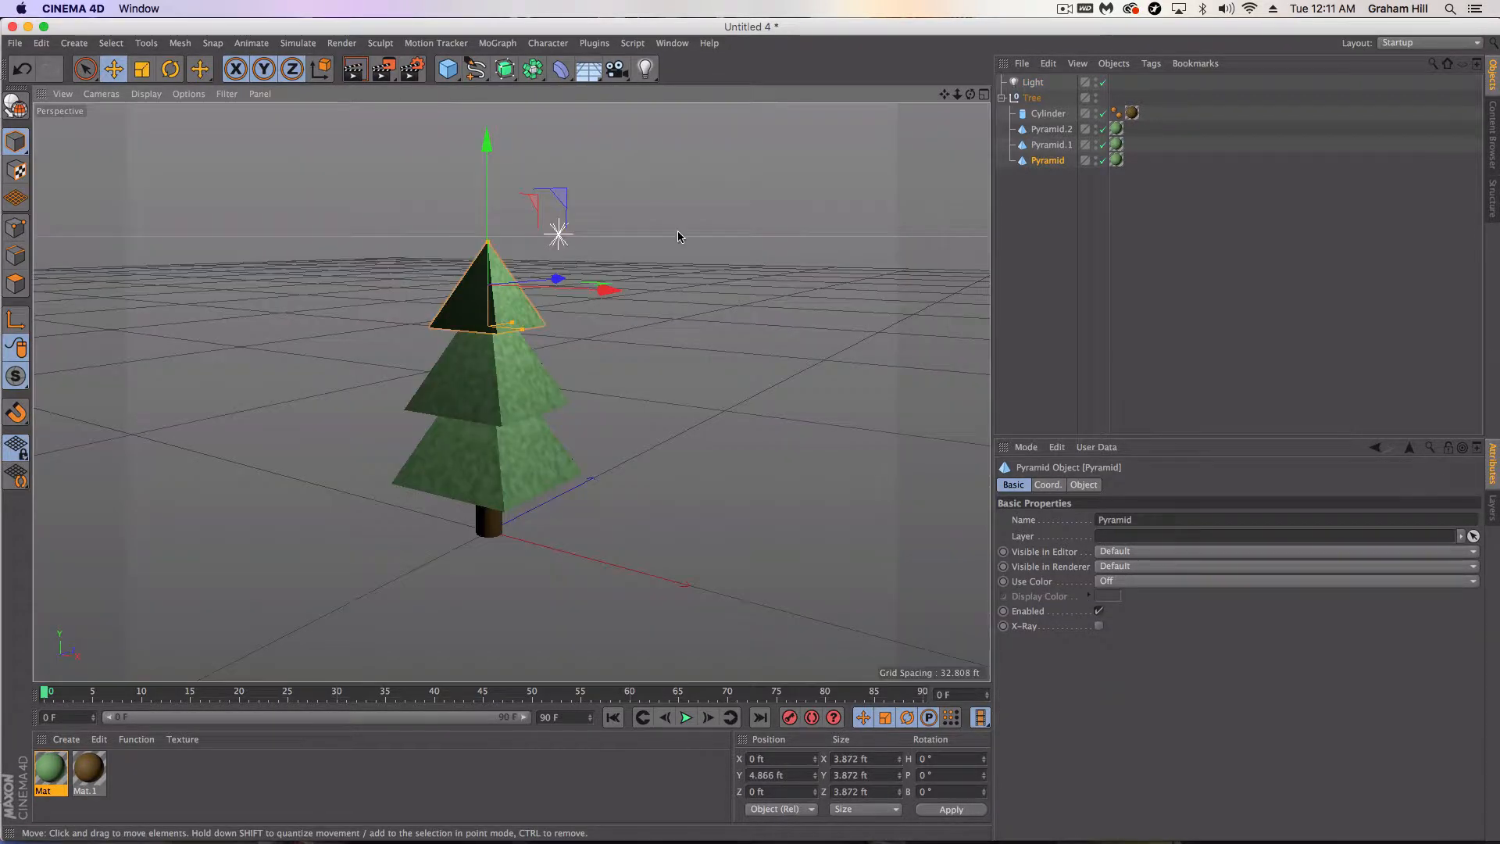
pyautogui.click(1034, 81)
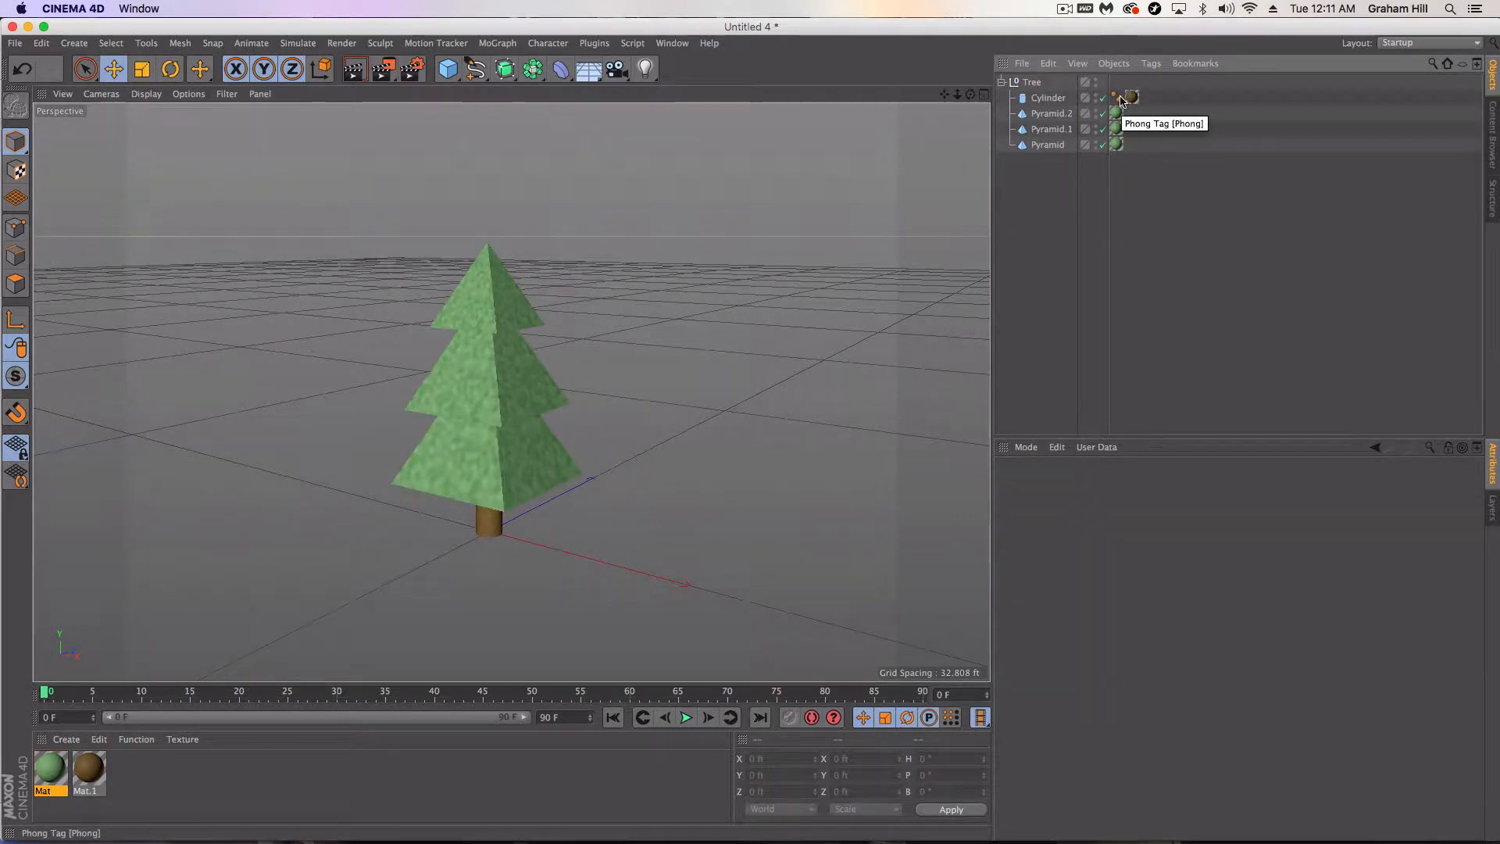
pyautogui.click(1114, 97)
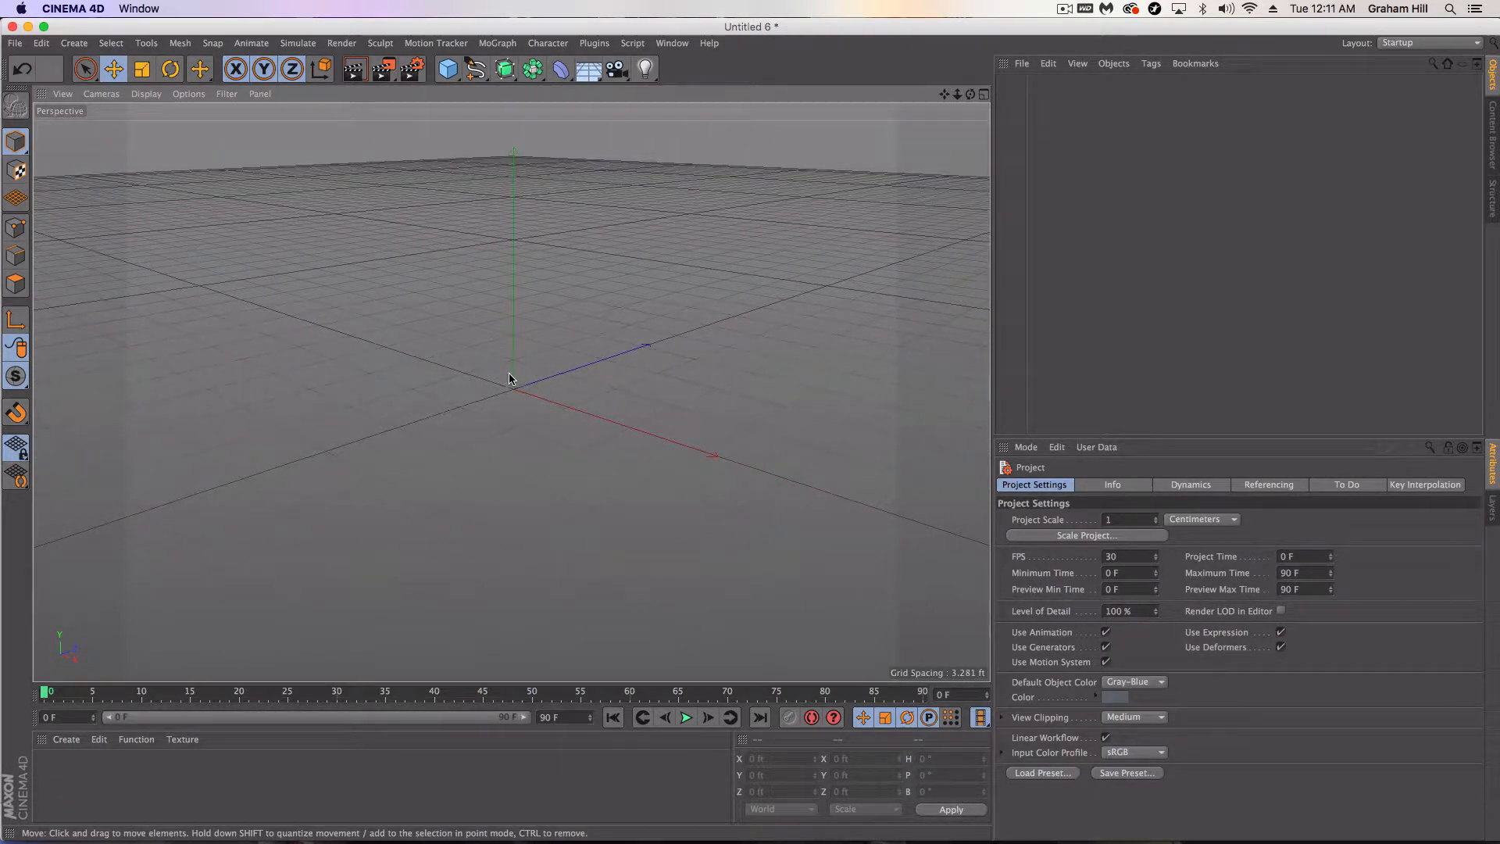
# - Add a Plane primitive and enlarge it to about 87 ft square
pyautogui.click(447, 69)
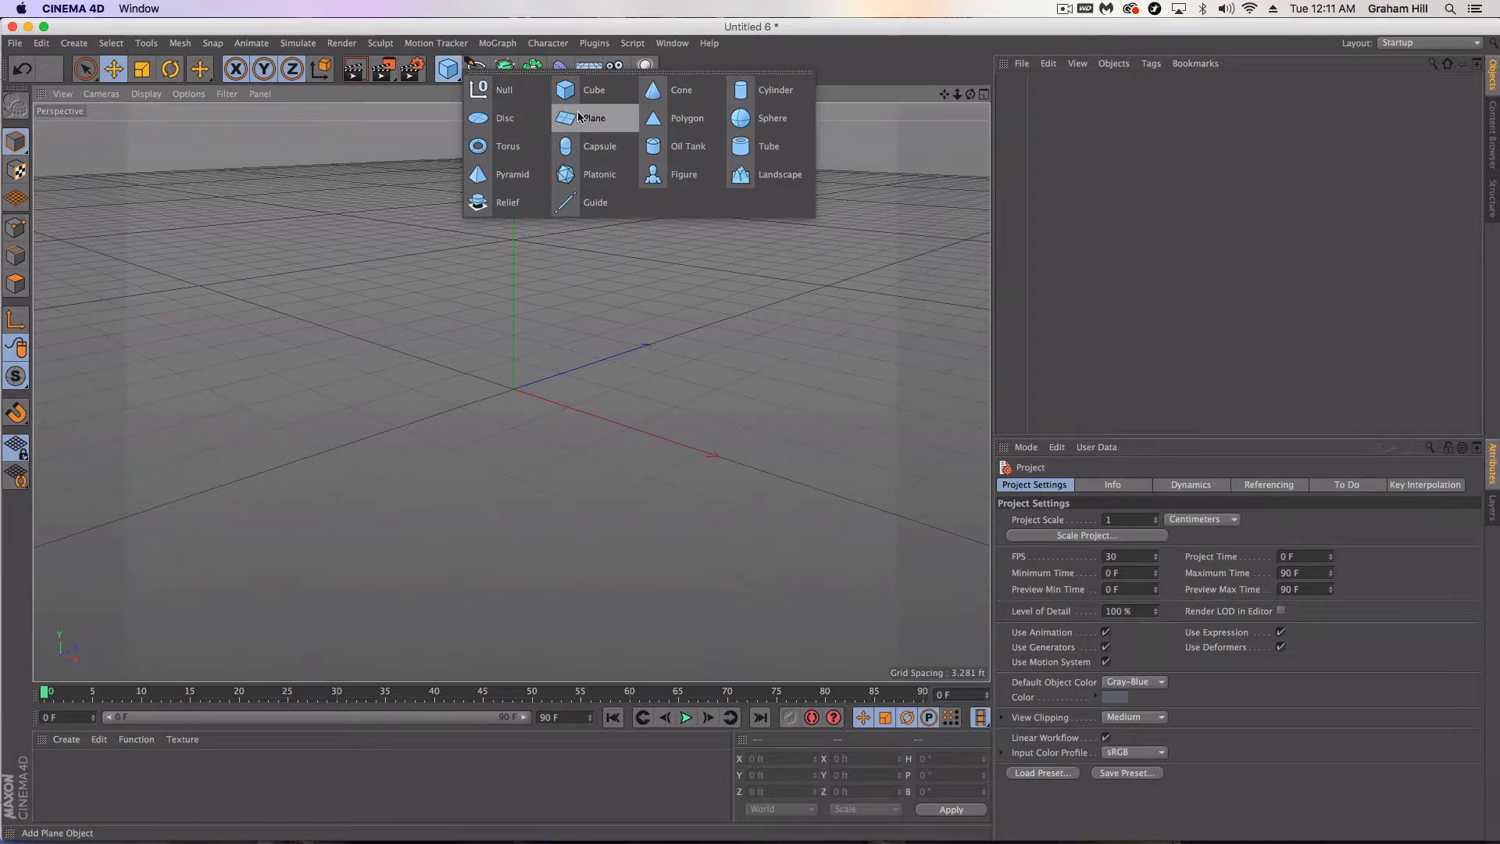
pyautogui.click(594, 117)
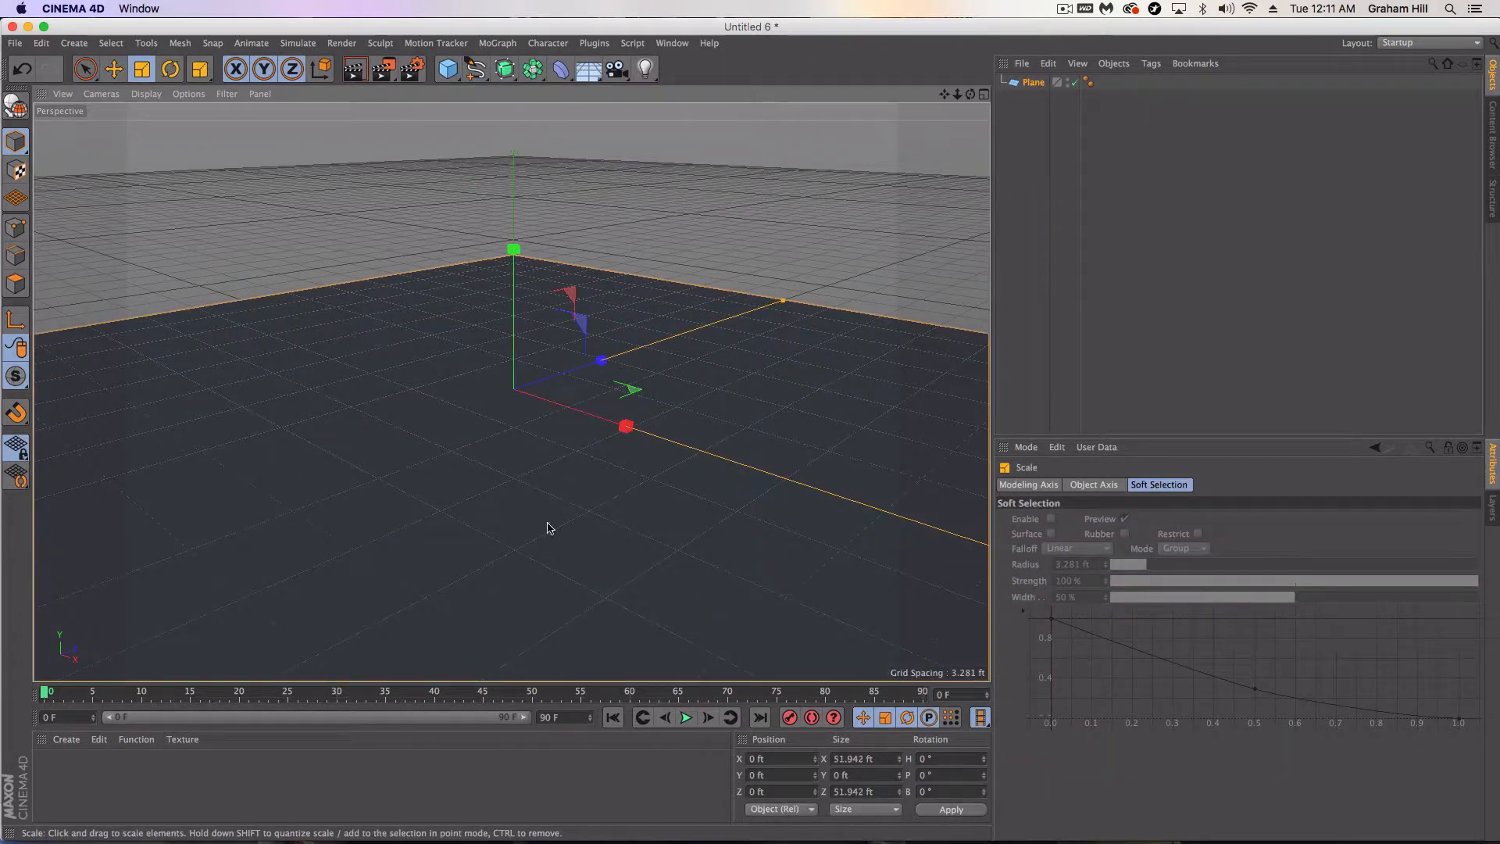
pyautogui.moveTo(625, 425); pyautogui.dragTo(564, 411)
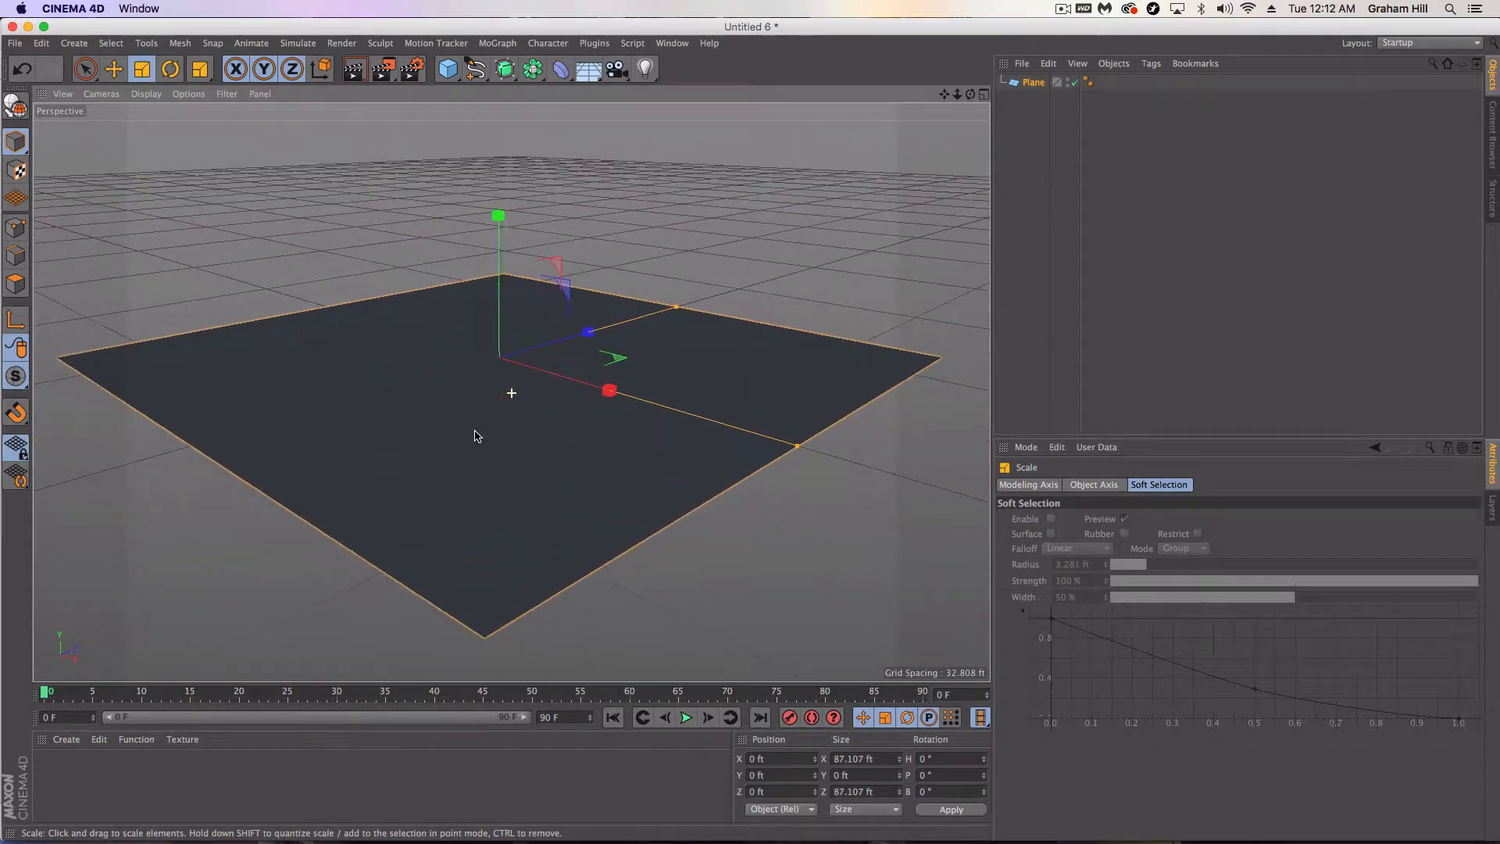
pyautogui.moveTo(446, 67)
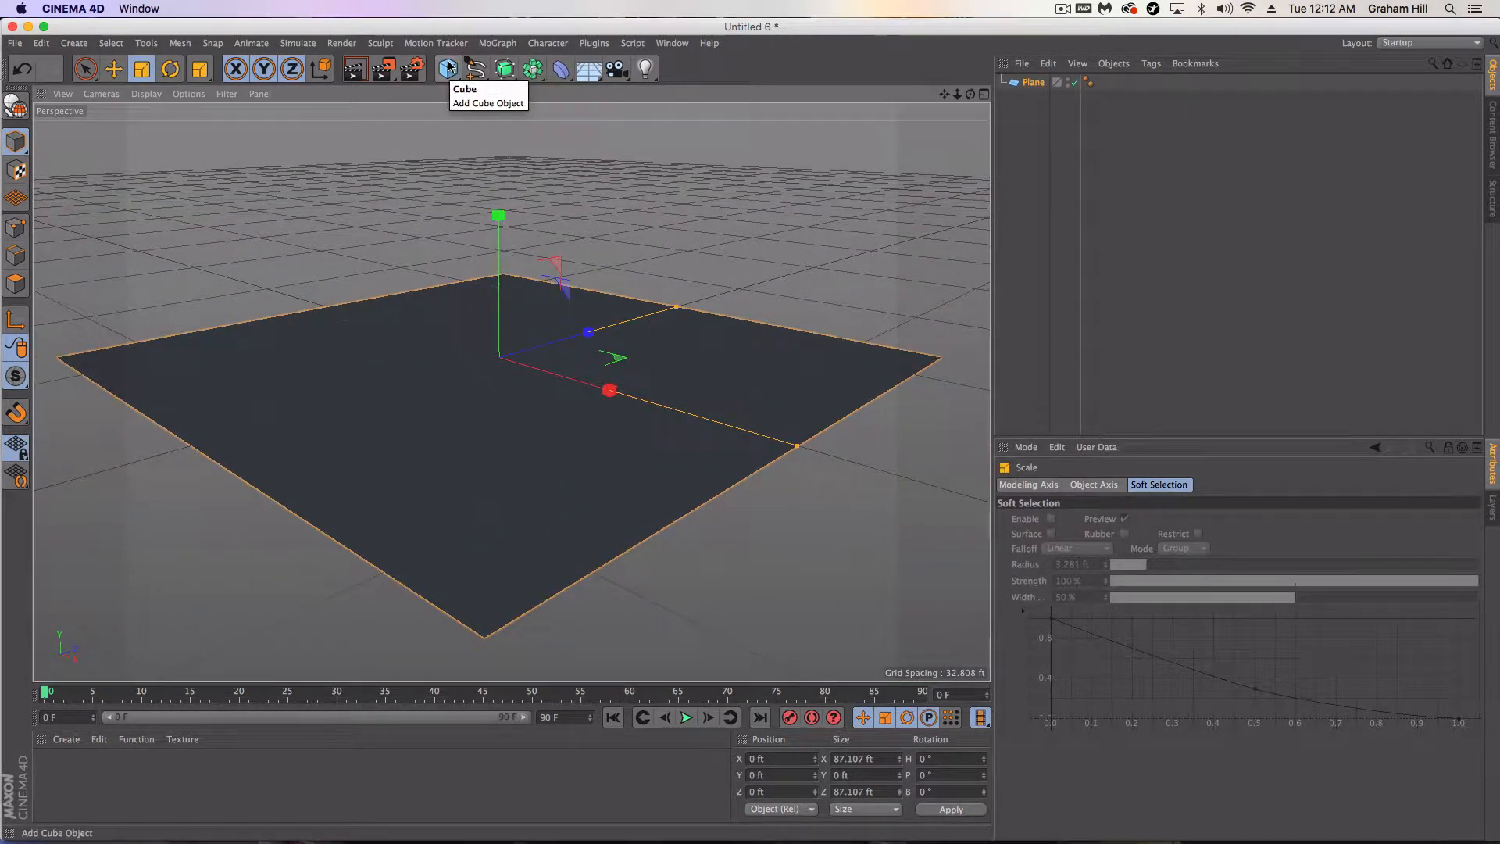
pyautogui.moveTo(616, 439)
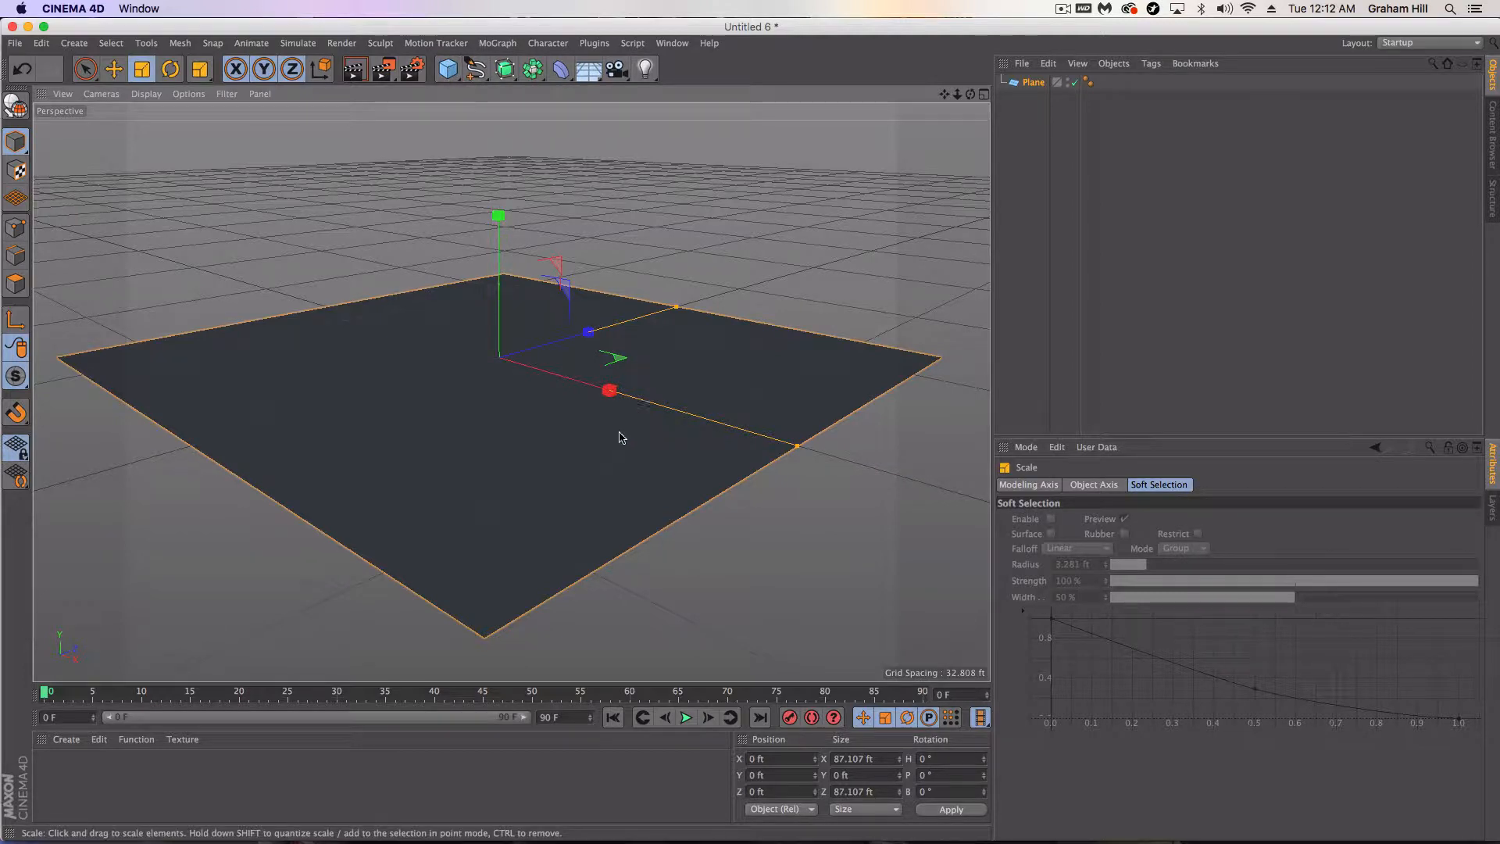
pyautogui.moveTo(618, 438); pyautogui.dragTo(533, 473)
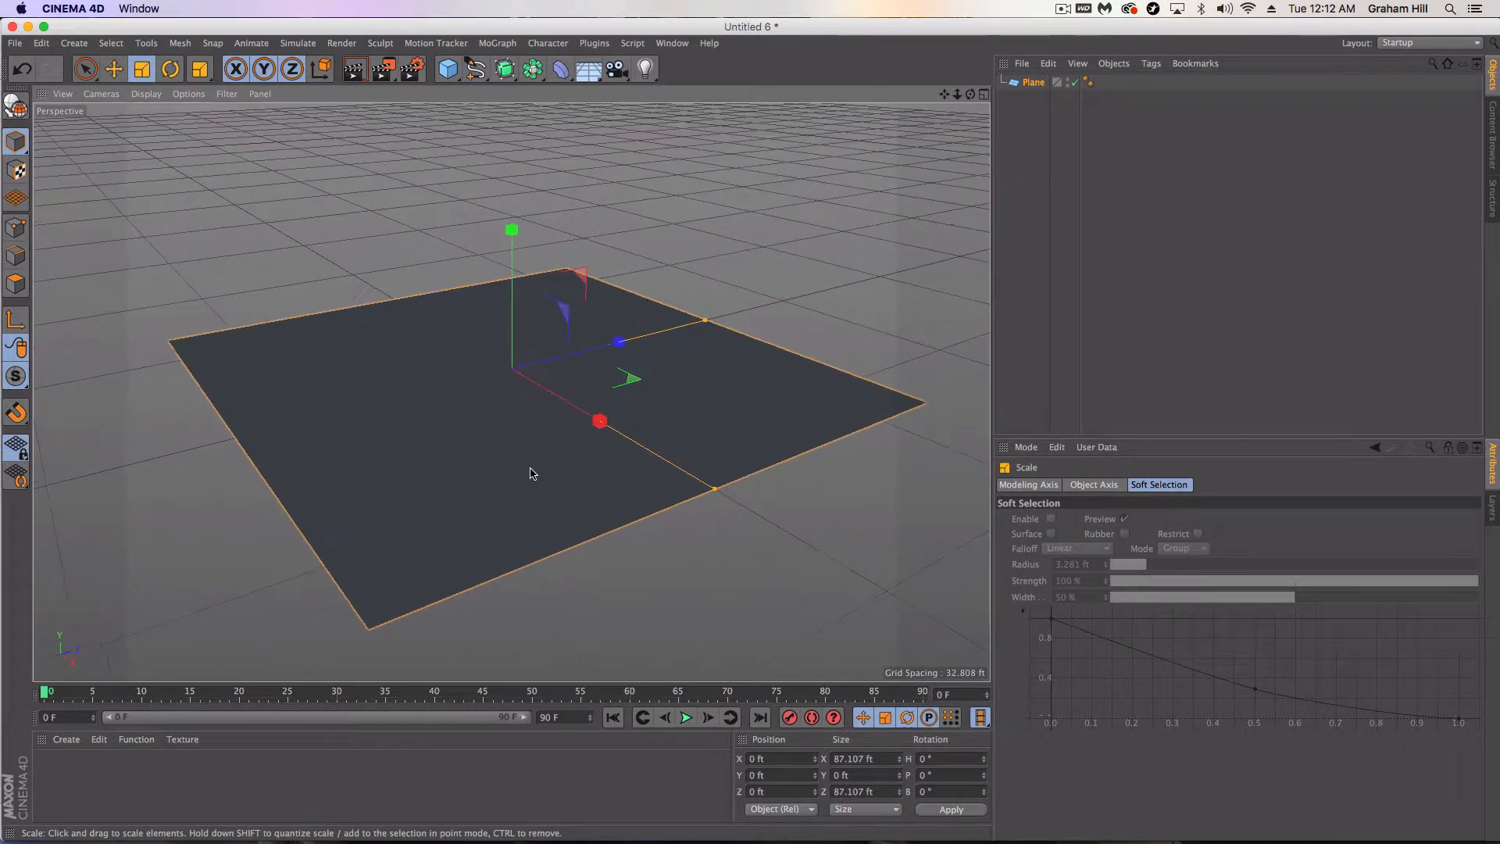
# - Set the plane's width and height segments to 40
pyautogui.click(1033, 82)
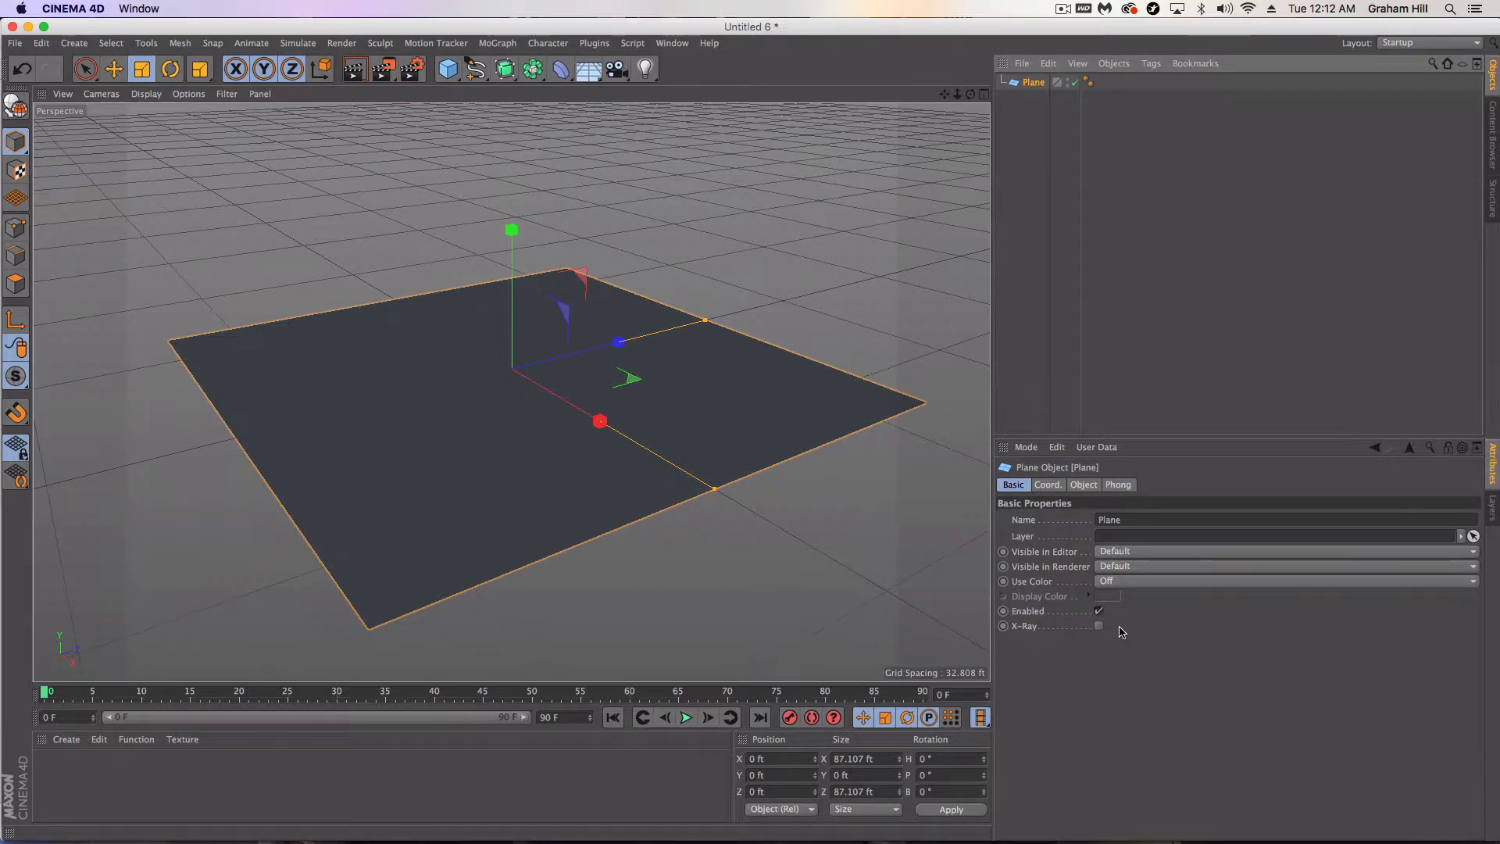
pyautogui.click(1083, 485)
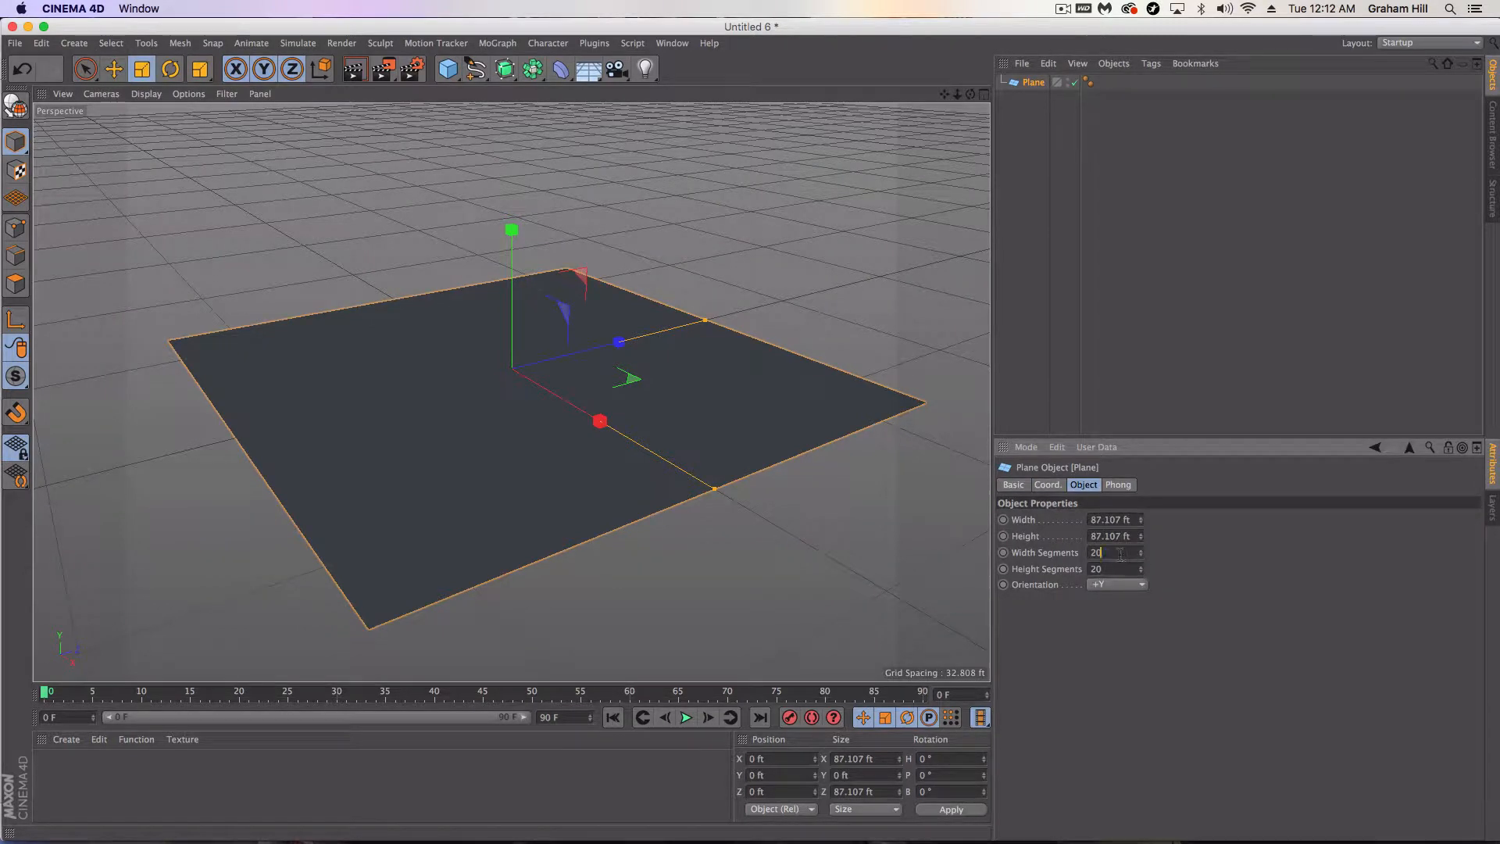
pyautogui.write('40')
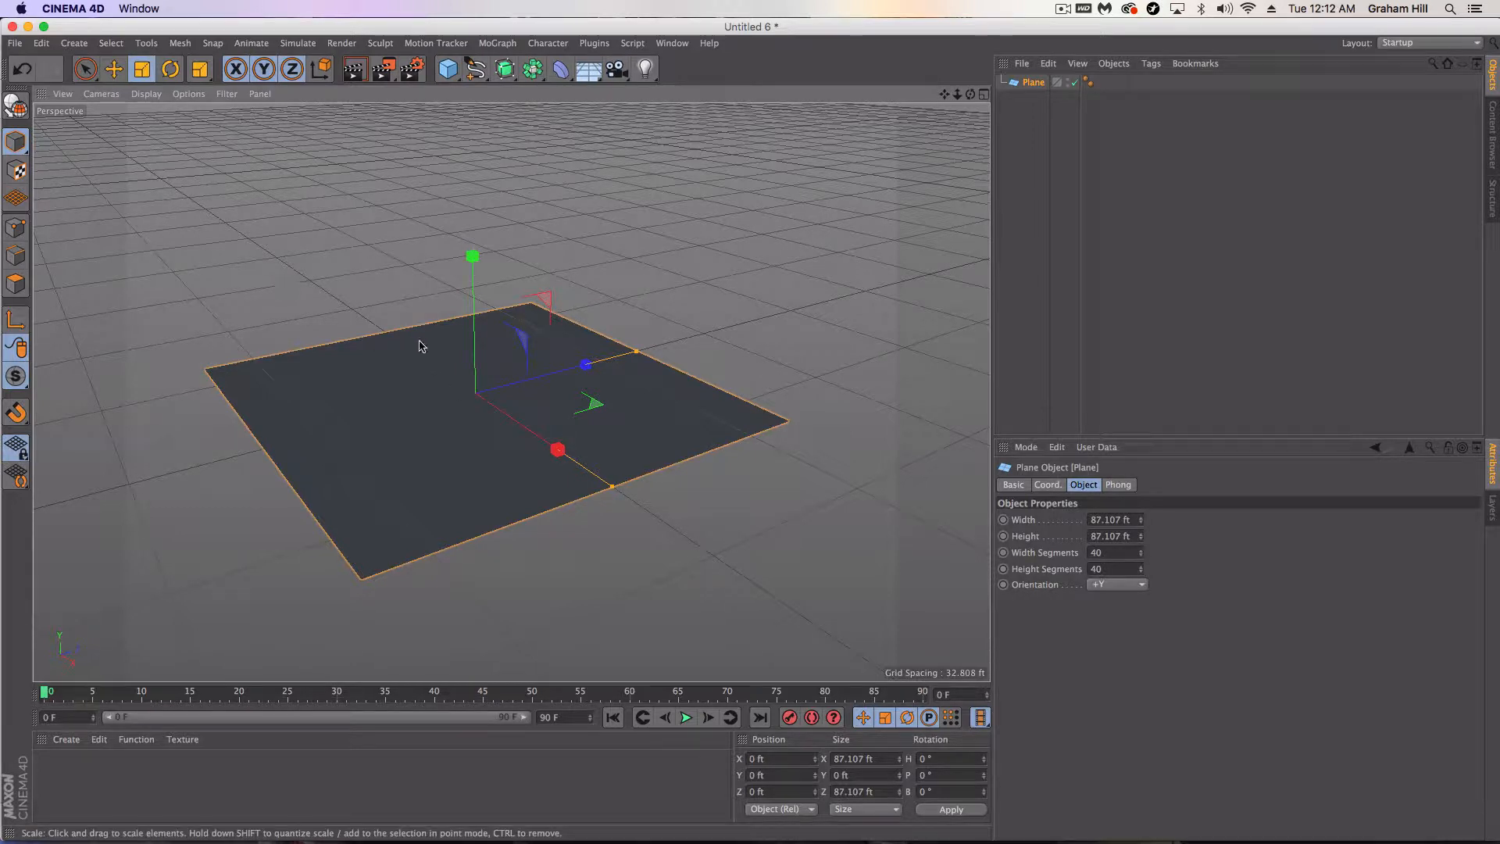
pyautogui.moveTo(342, 379)
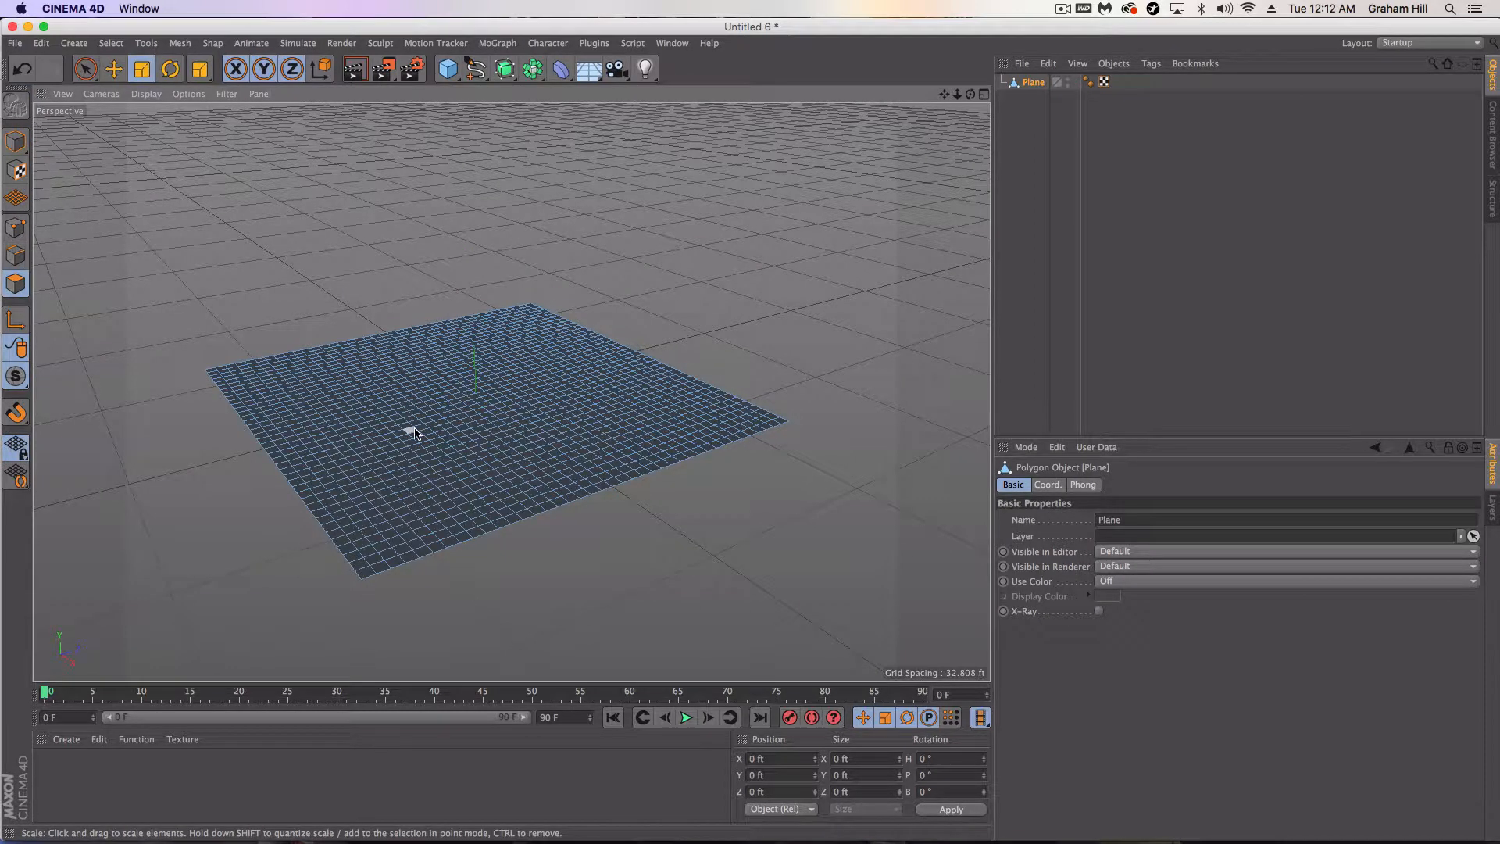
pyautogui.moveTo(16, 283)
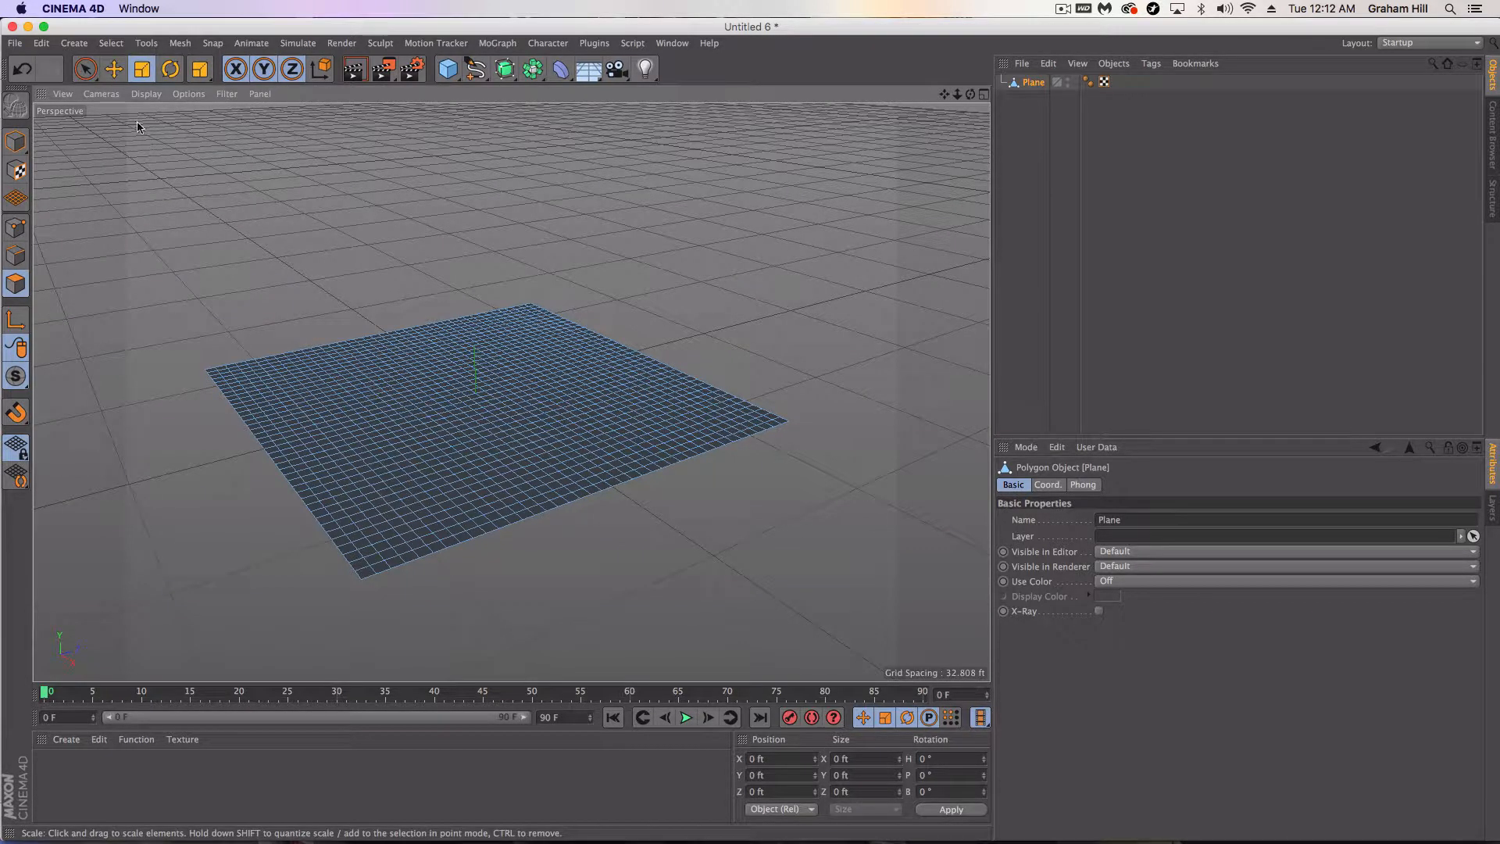
# - Enable soft point selection with a falloff radius of about 16 ft and select a patch
pyautogui.click(84, 70)
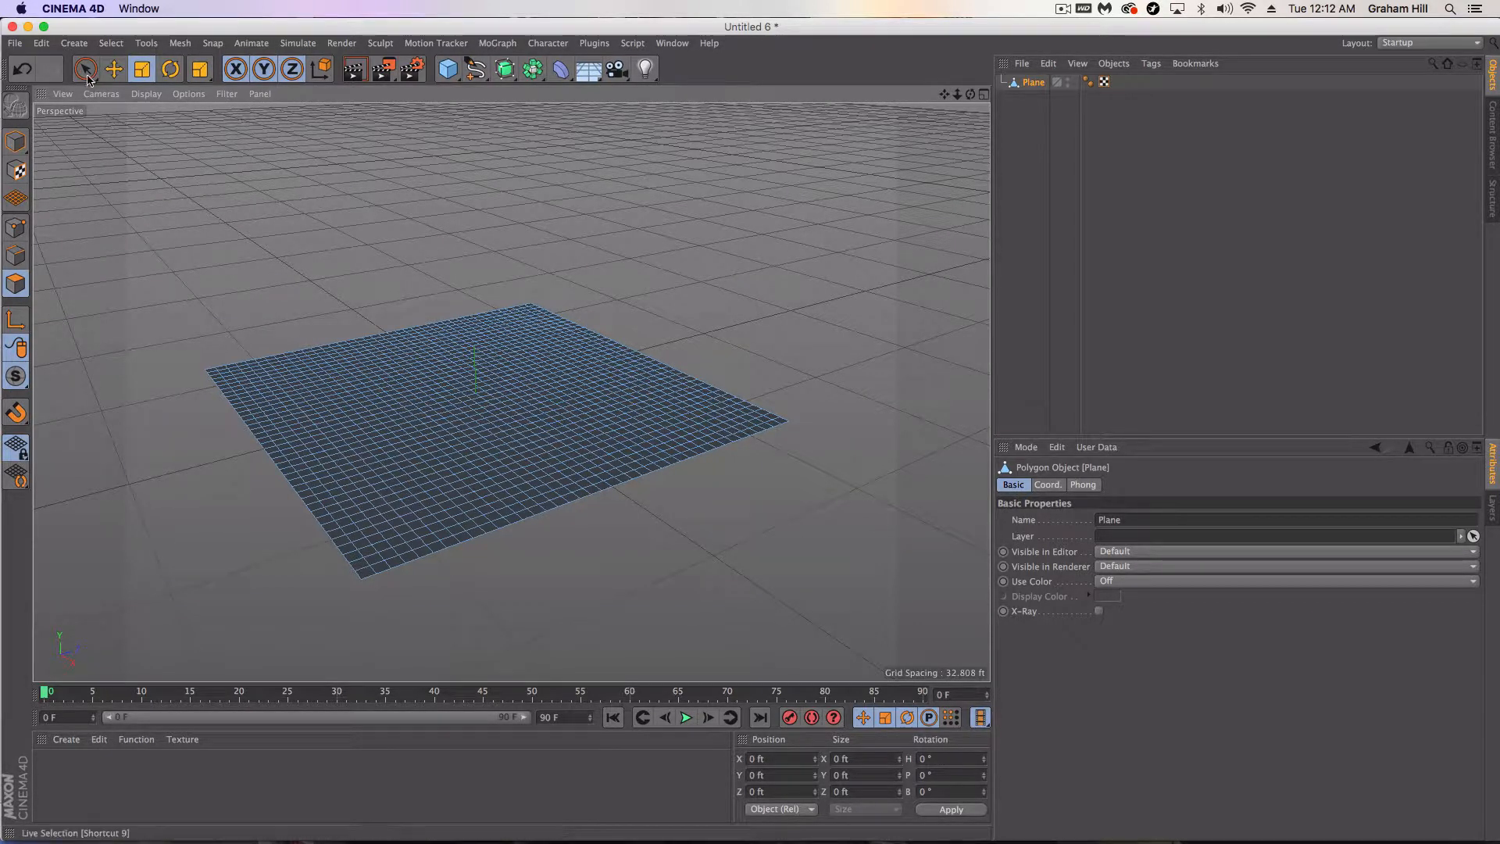
pyautogui.click(84, 69)
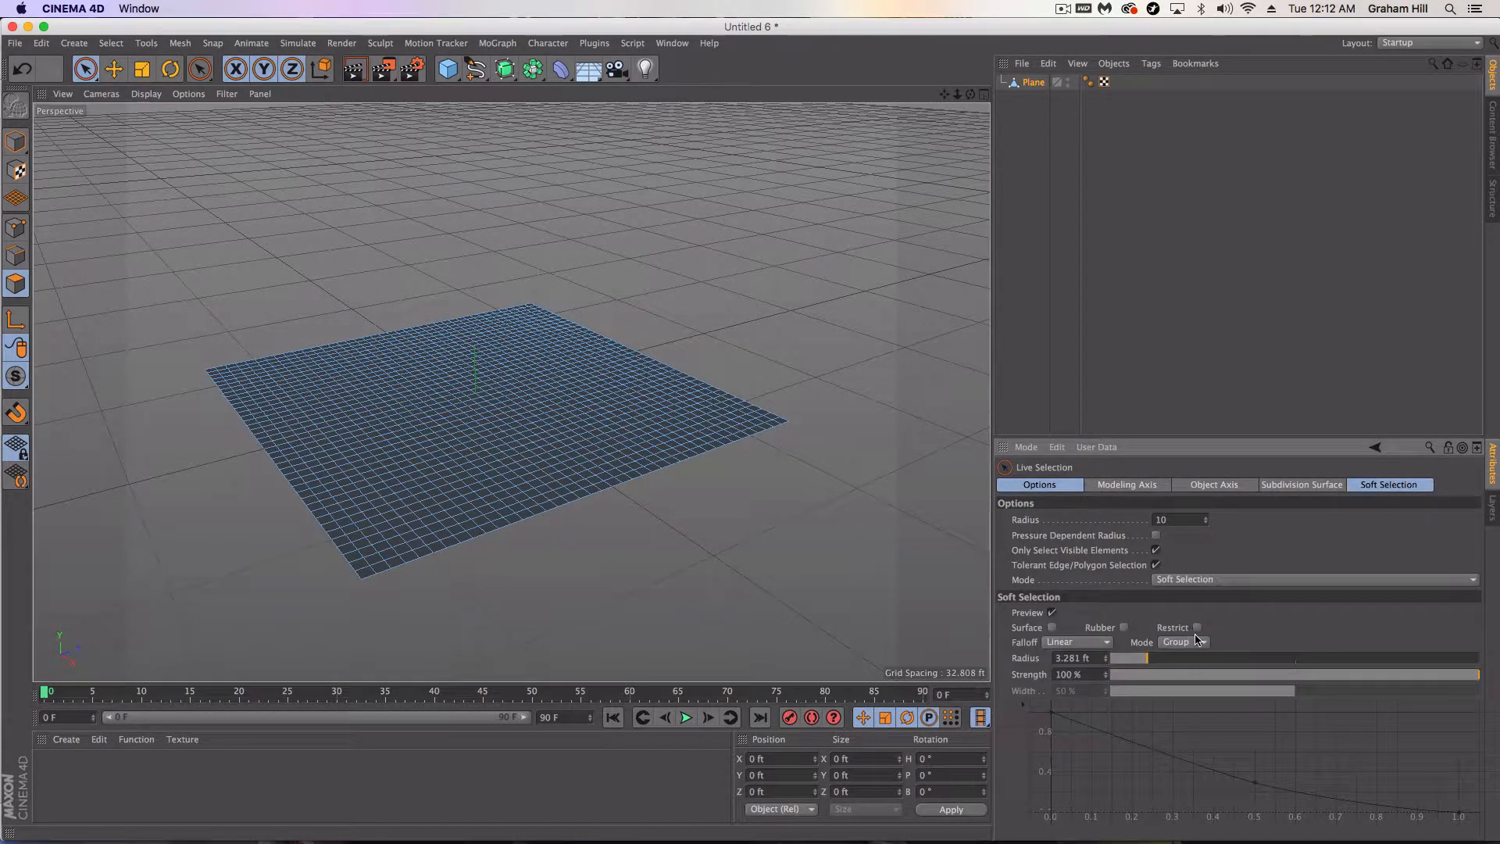
pyautogui.moveTo(1128, 658); pyautogui.dragTo(1253, 658)
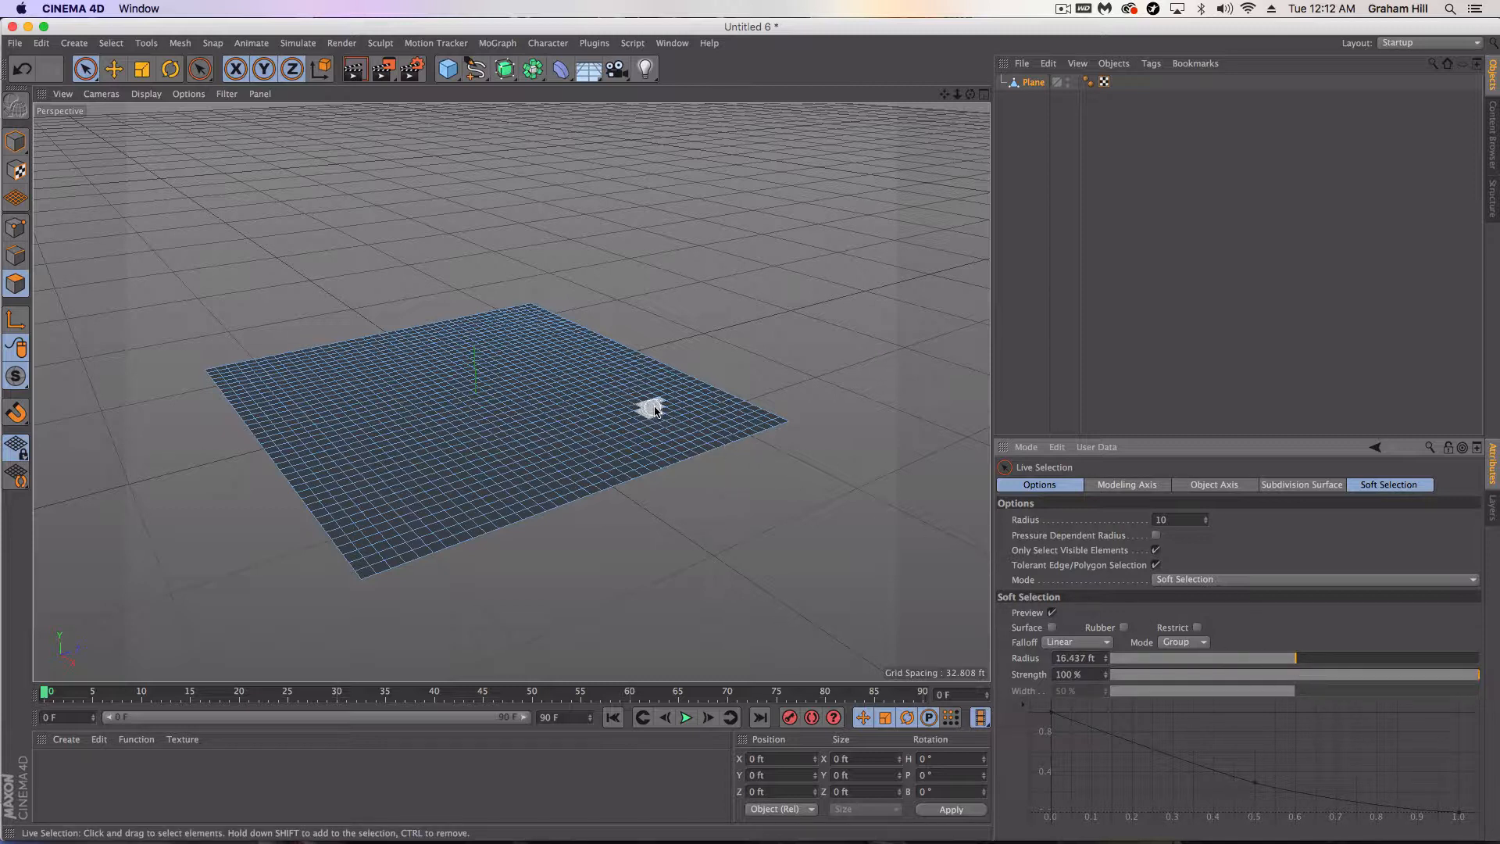
pyautogui.moveTo(1207, 520)
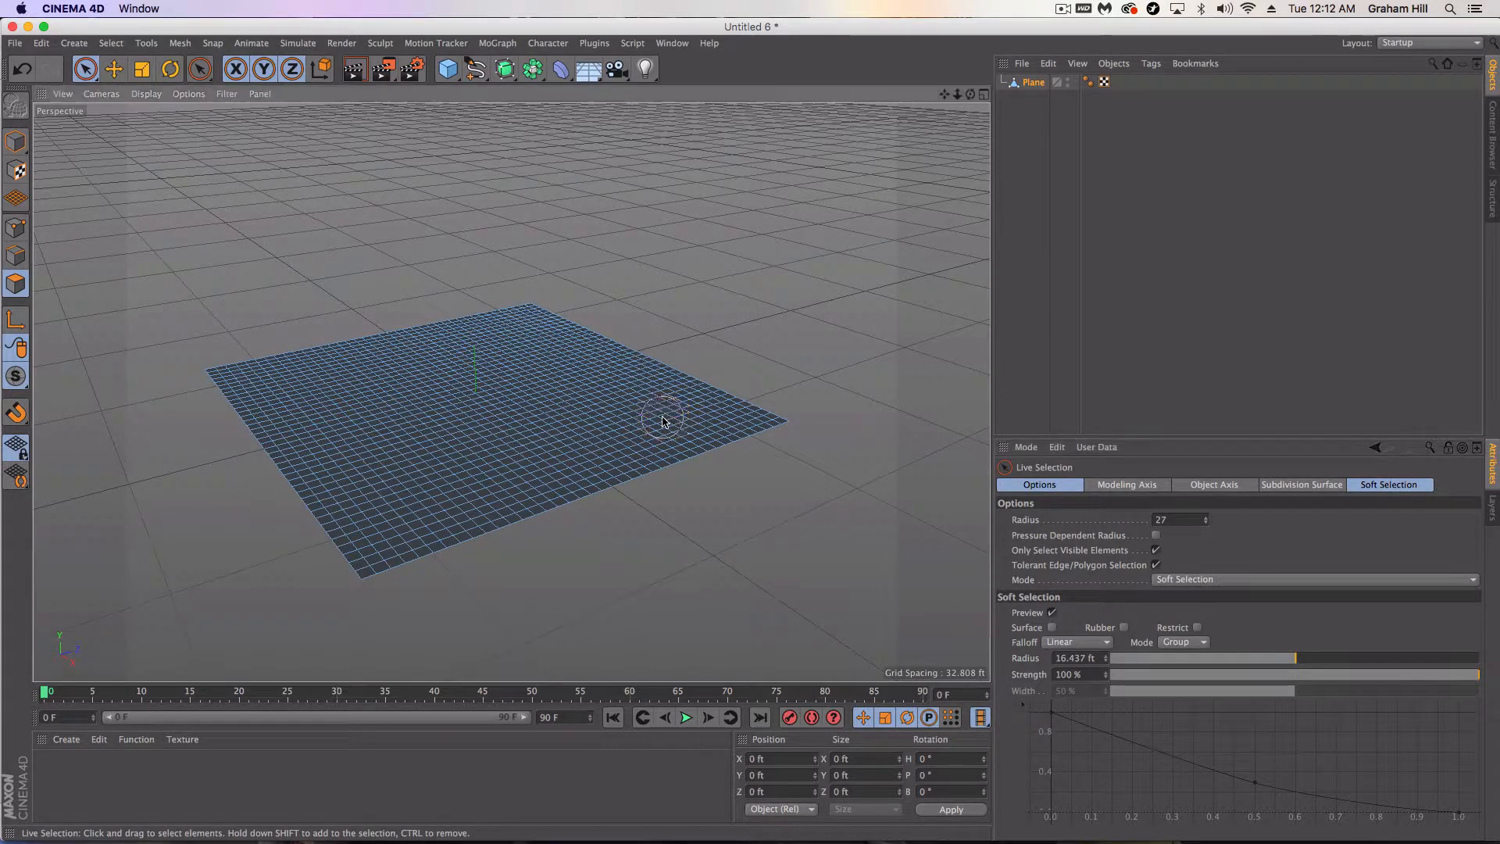
pyautogui.click(662, 422)
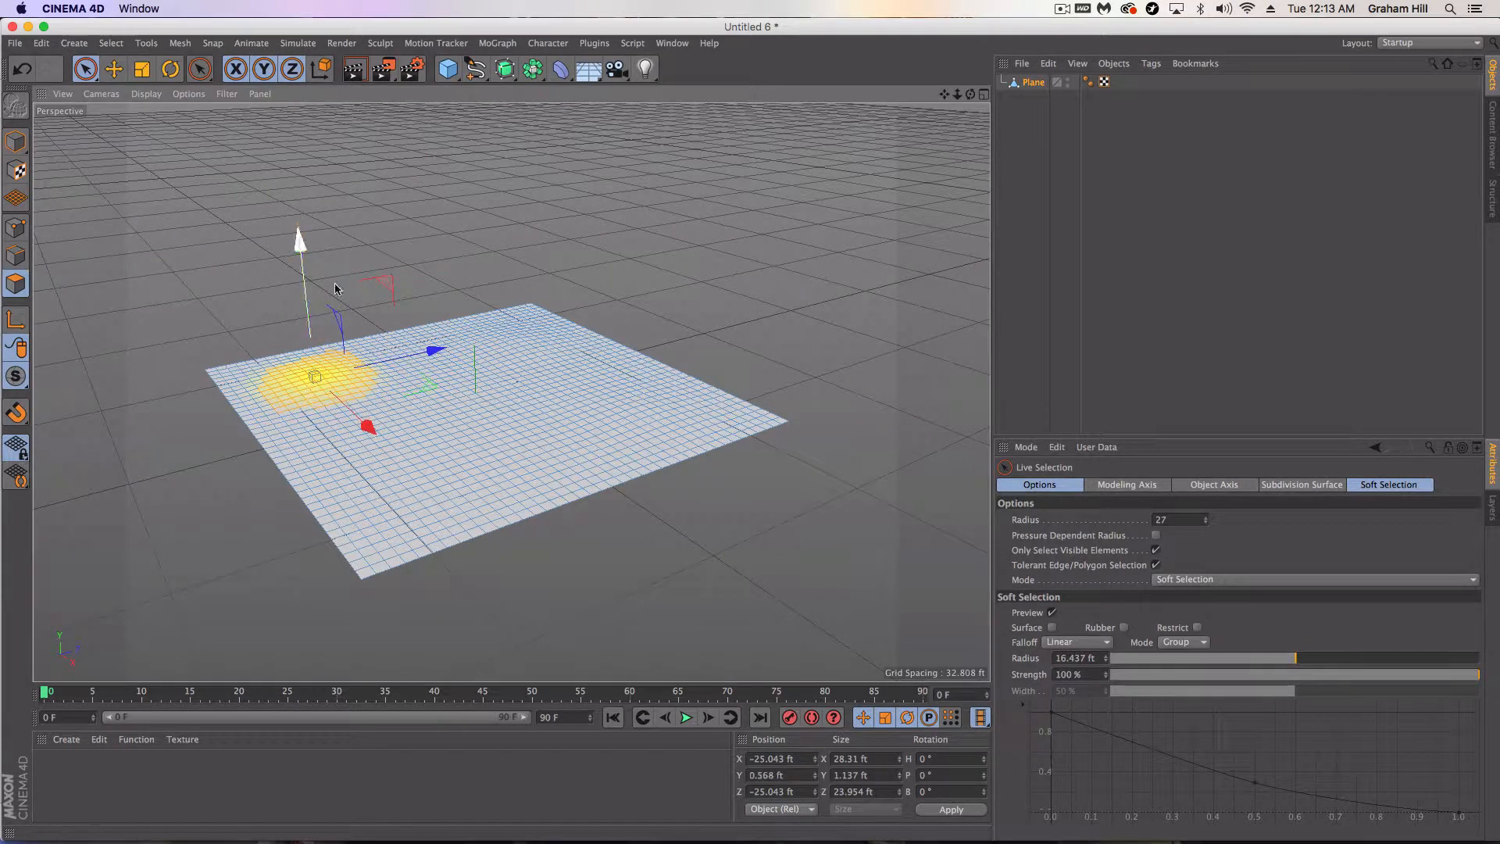
# - Raise hills on the left, right edge and front of the plane to form rolling terrain
pyautogui.moveTo(314, 377); pyautogui.dragTo(433, 401)
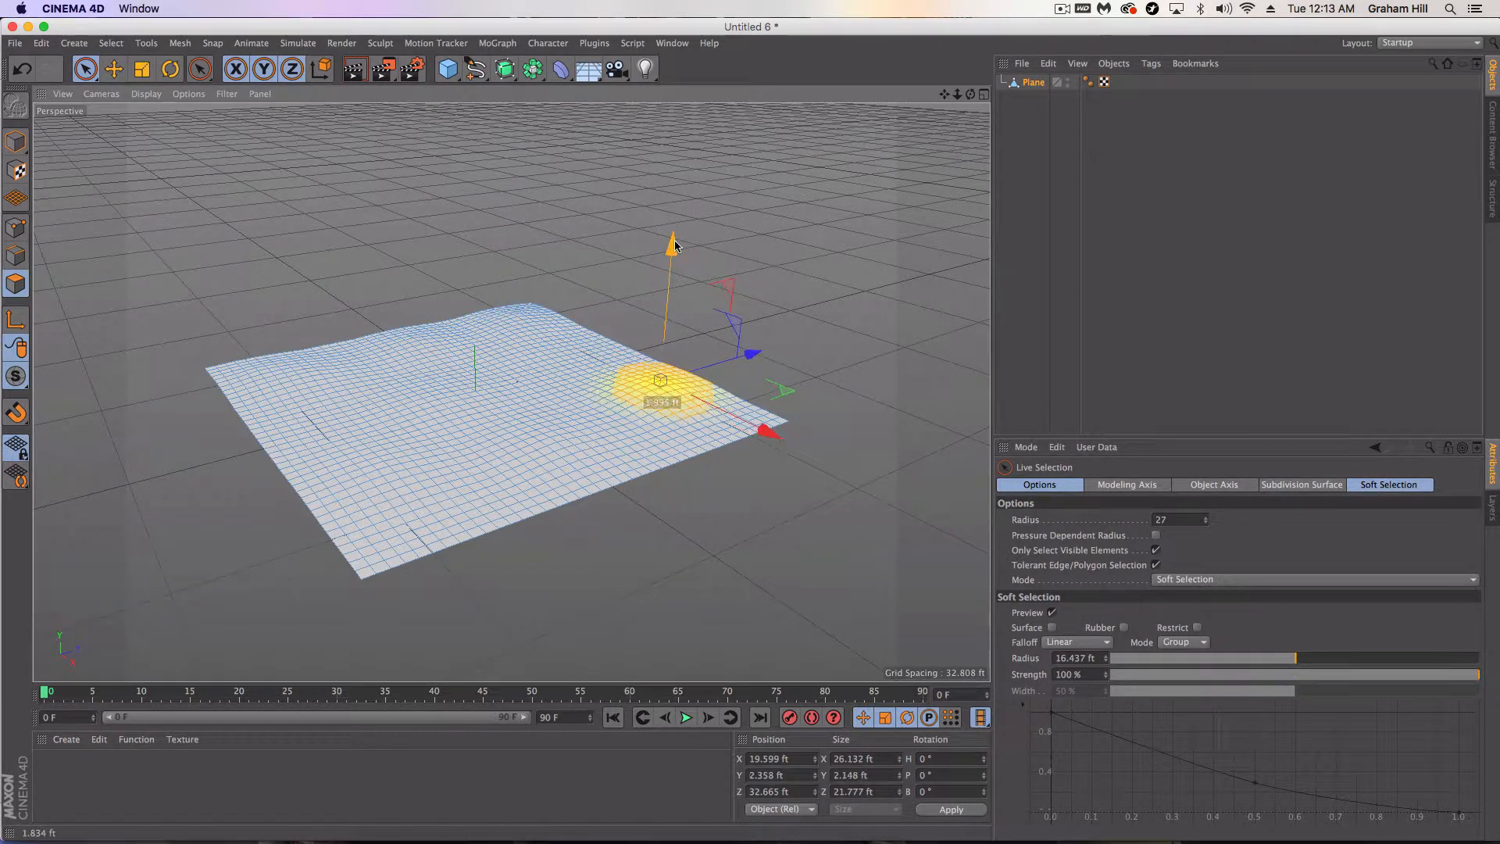
pyautogui.moveTo(659, 383); pyautogui.dragTo(460, 432)
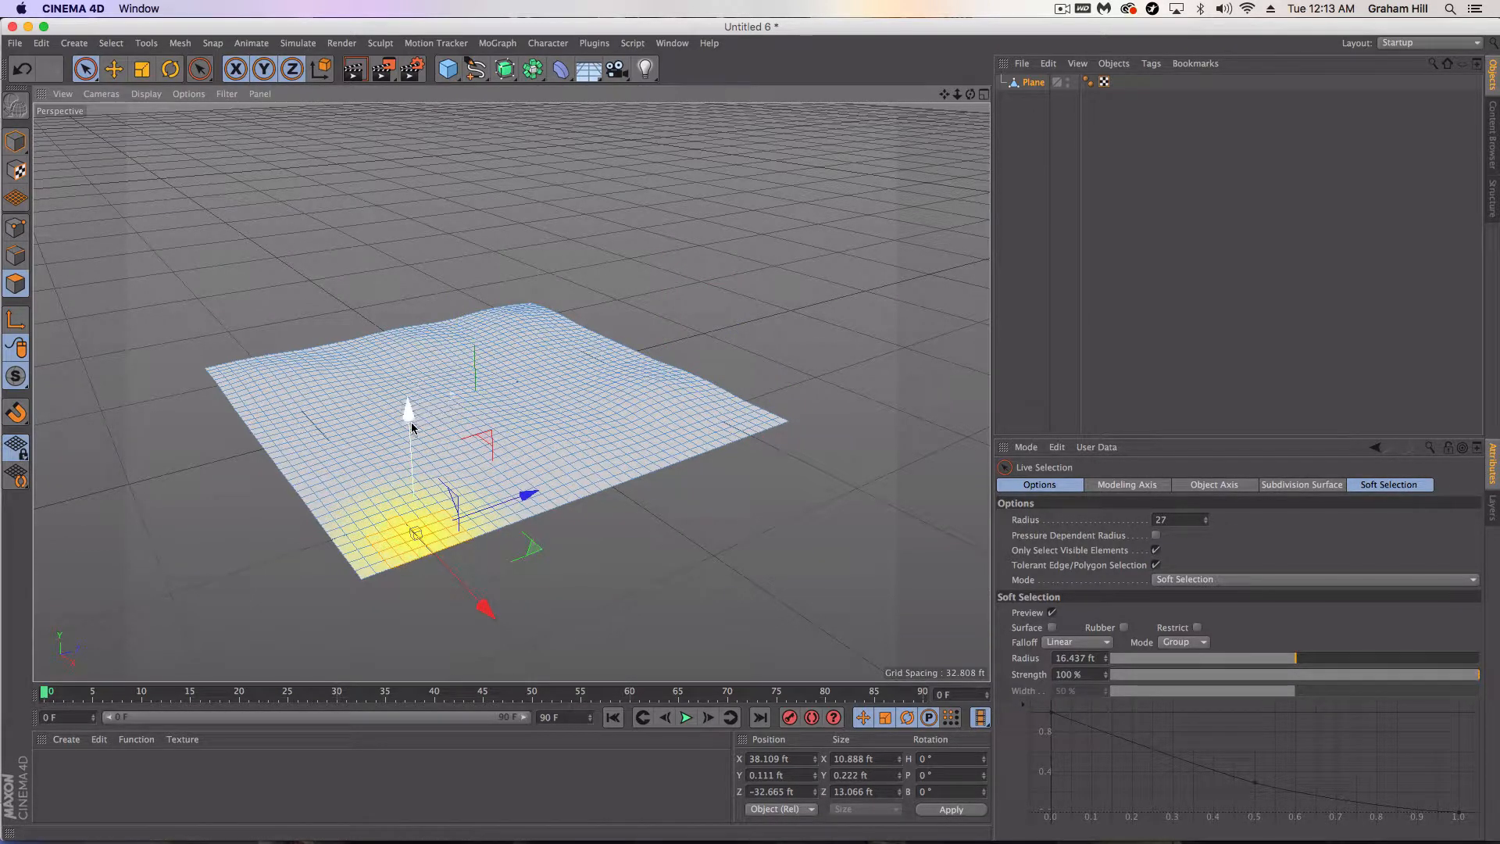
pyautogui.moveTo(408, 411); pyautogui.dragTo(408, 402)
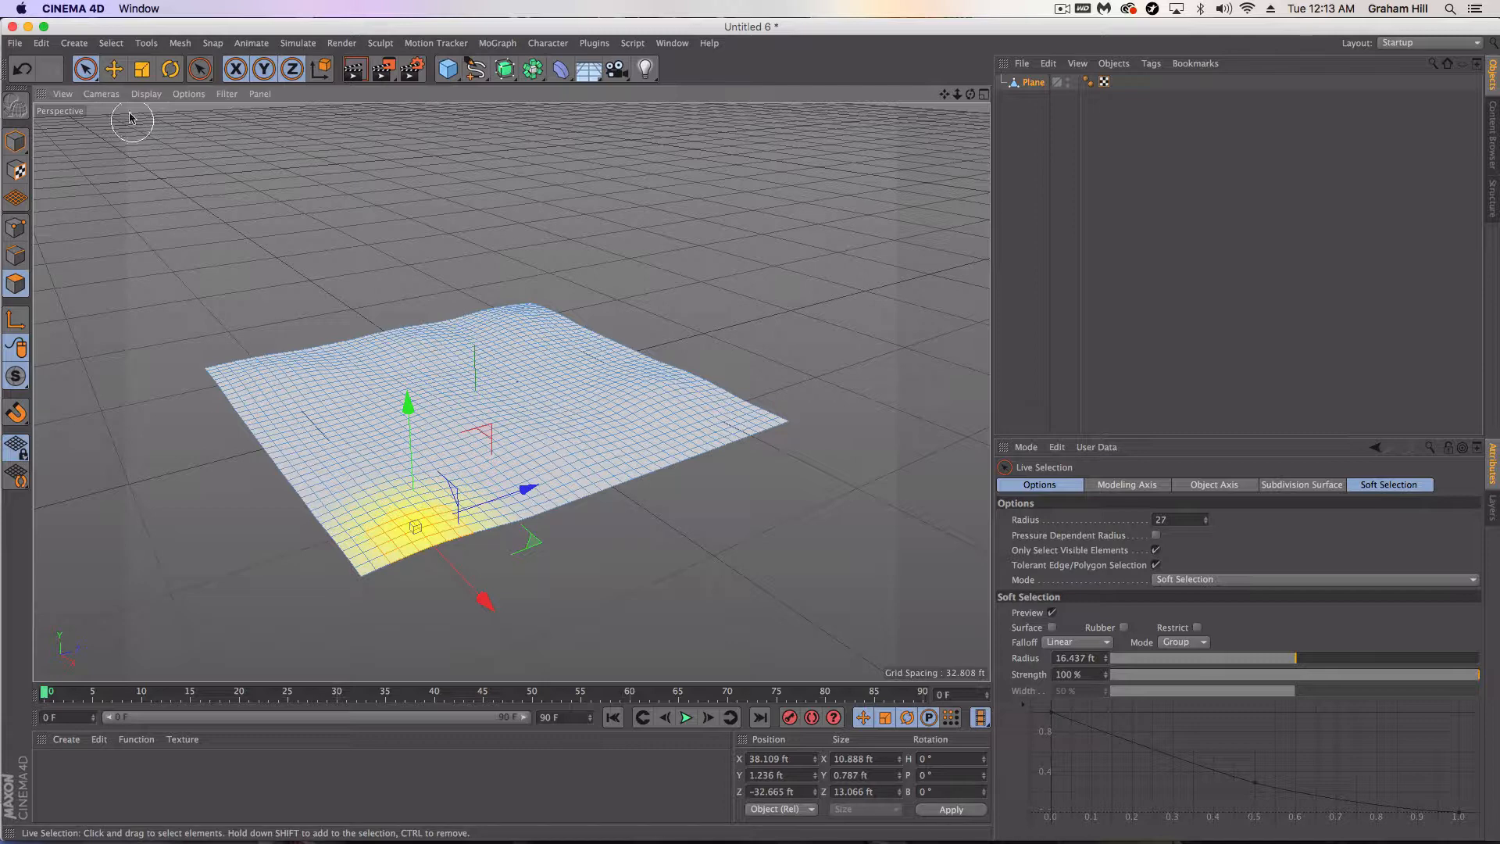
pyautogui.click(113, 71)
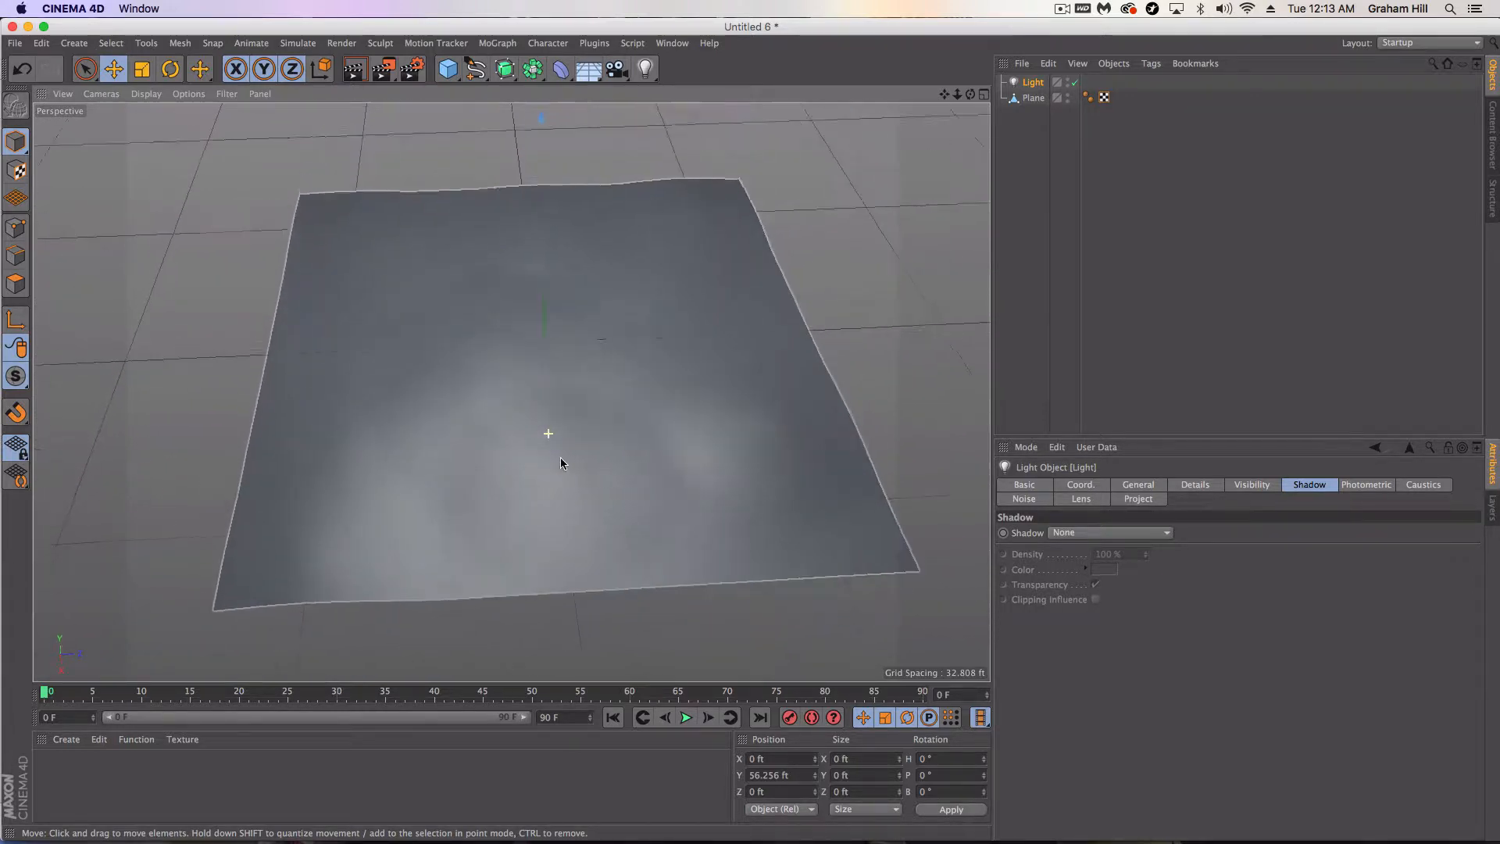
# - Orbit lower to view the terrain relief and select the editable Plane
pyautogui.moveTo(560, 464); pyautogui.dragTo(558, 377)
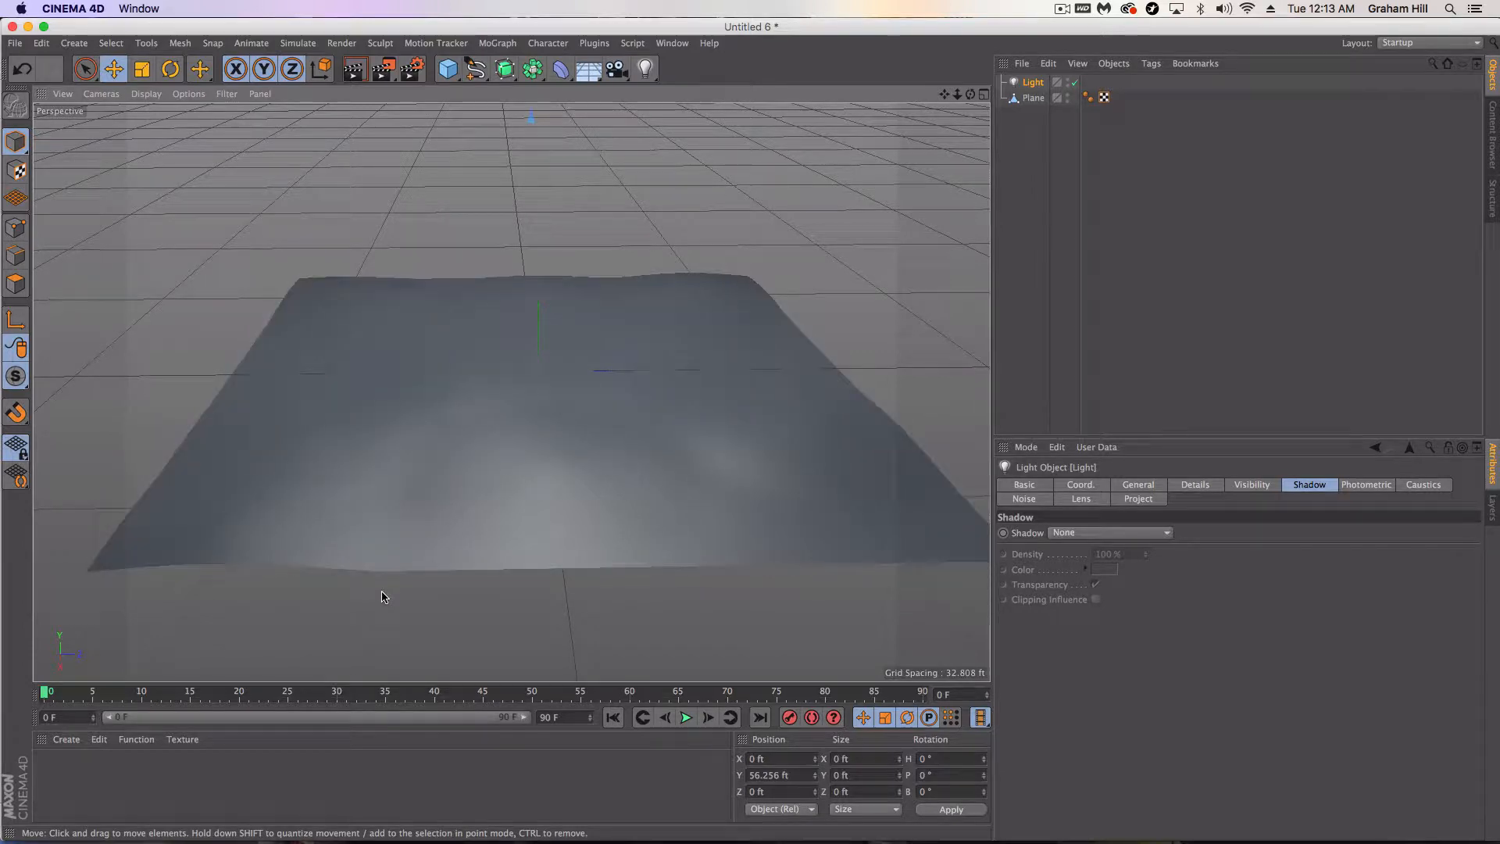
pyautogui.click(1033, 97)
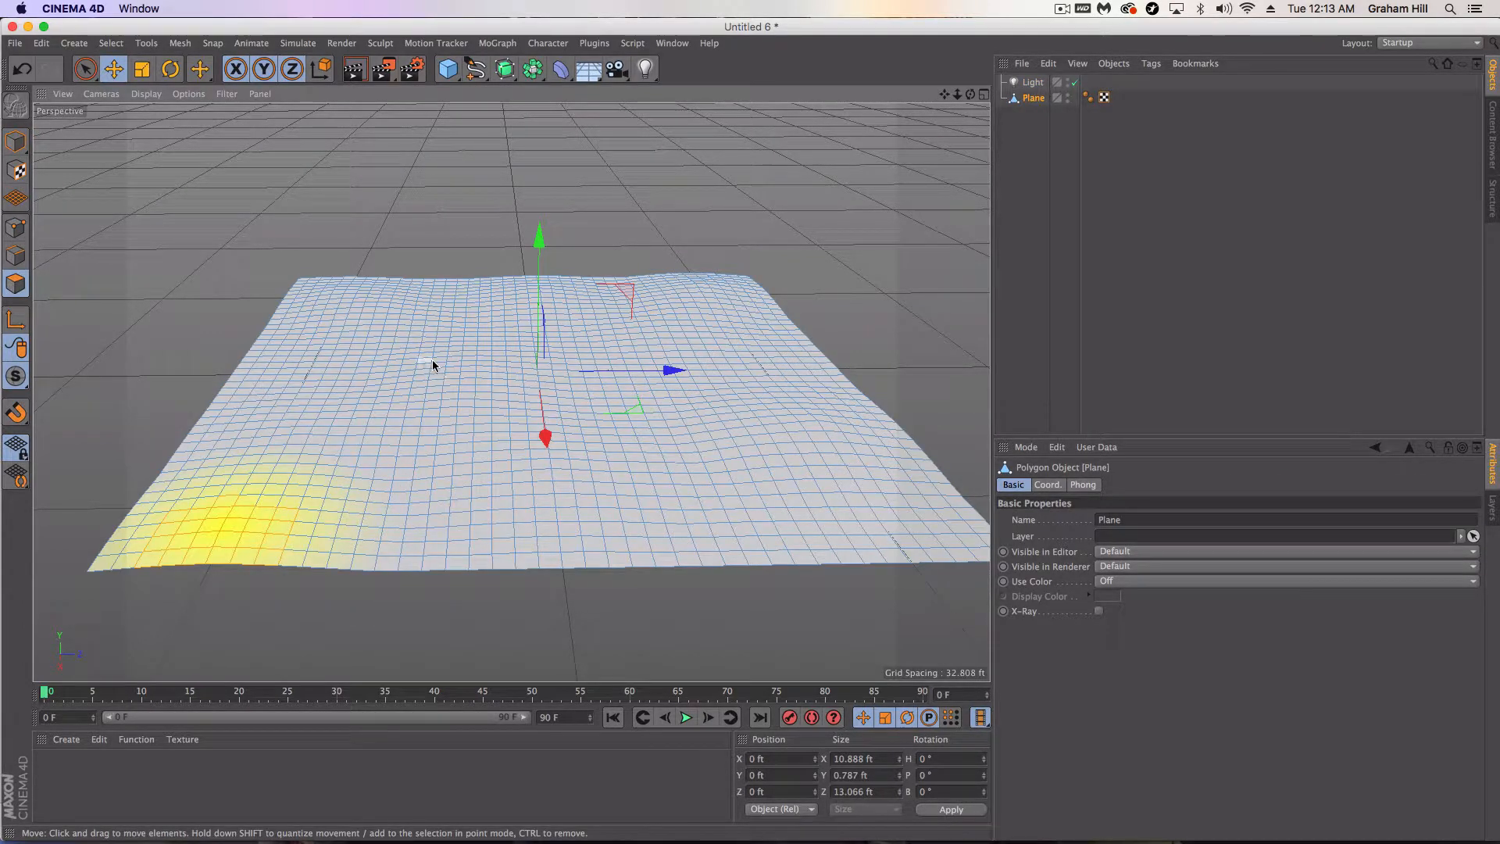
pyautogui.moveTo(400, 409)
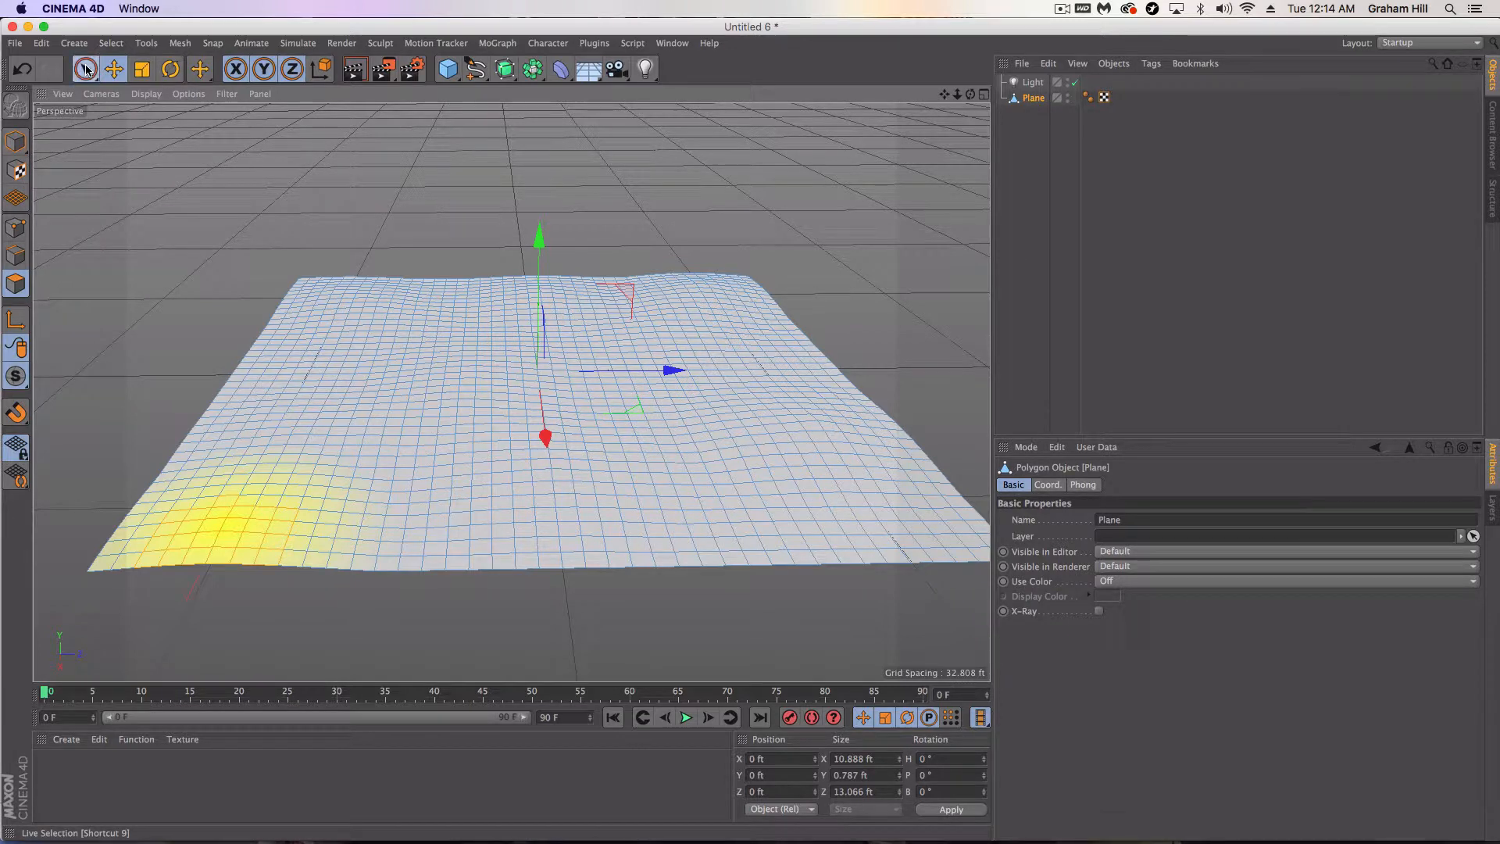
# - Paint-select the terrain faces on both sides, leaving a diagonal path unselected
pyautogui.click(82, 69)
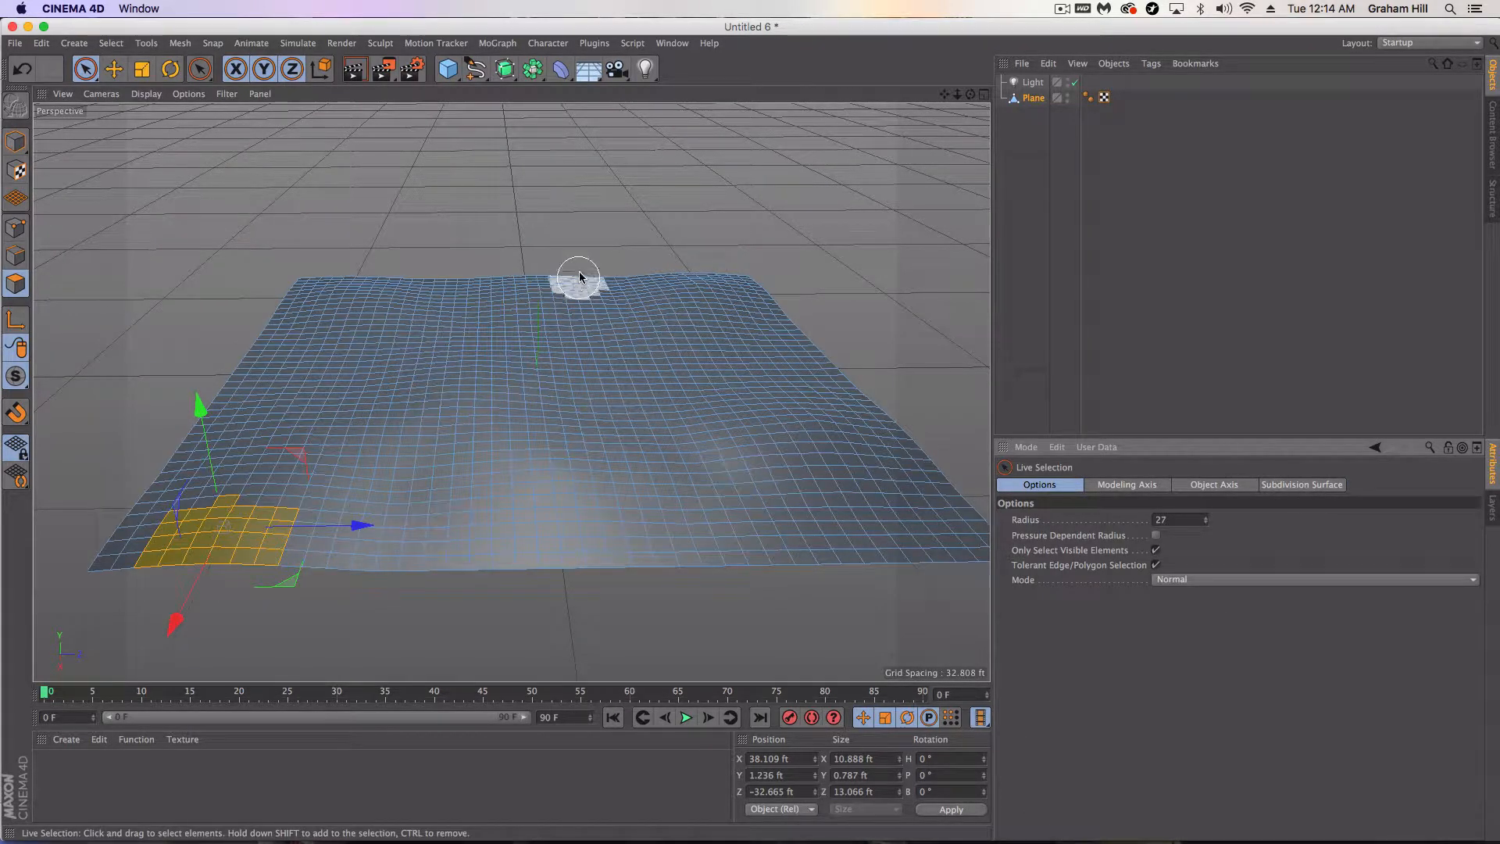
pyautogui.moveTo(578, 278); pyautogui.dragTo(369, 356)
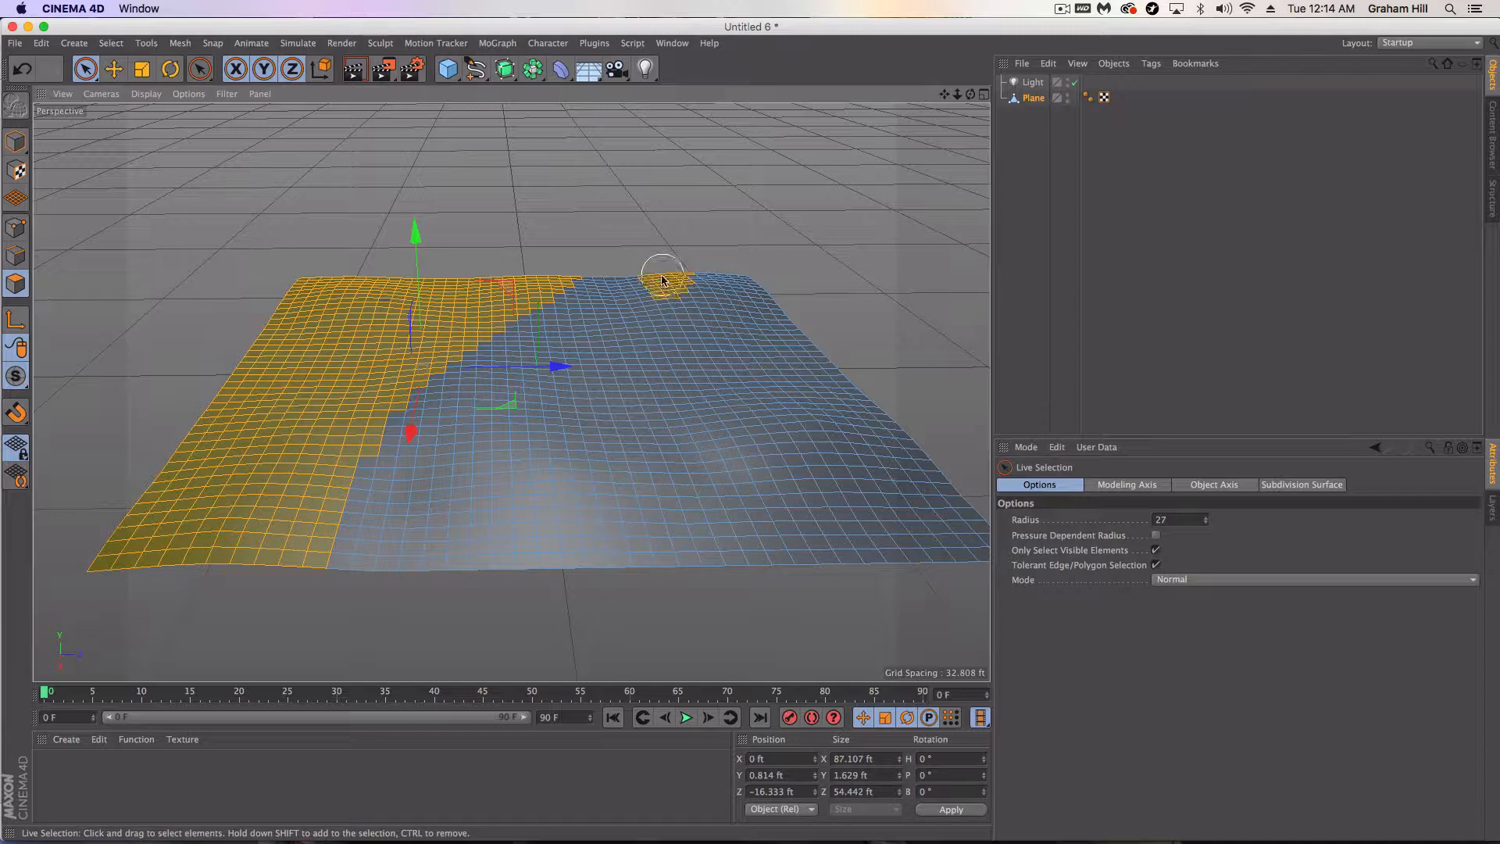
pyautogui.moveTo(662, 275); pyautogui.dragTo(507, 547)
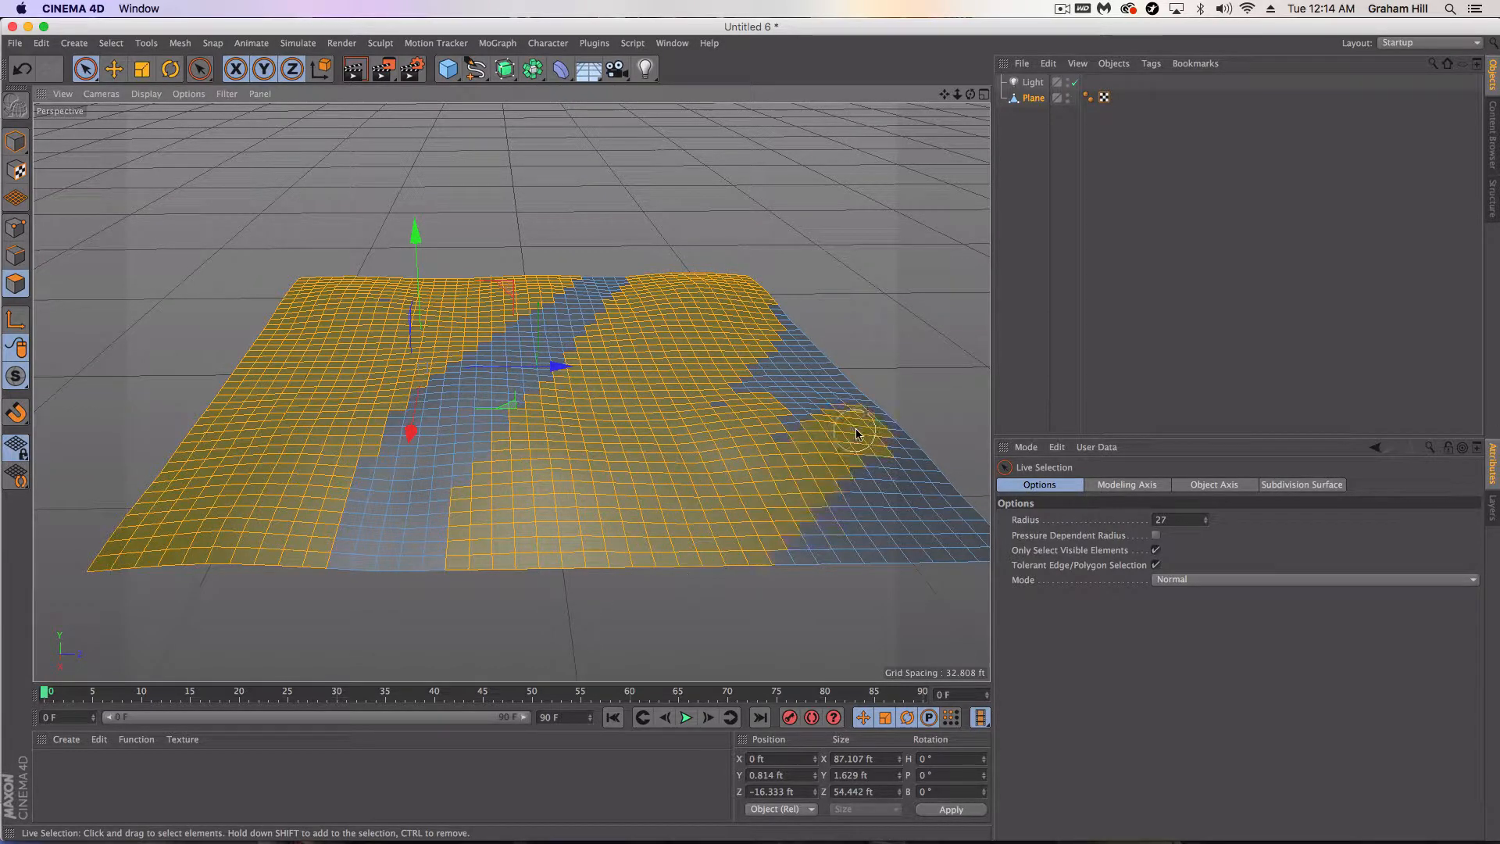
pyautogui.moveTo(857, 433); pyautogui.dragTo(785, 386)
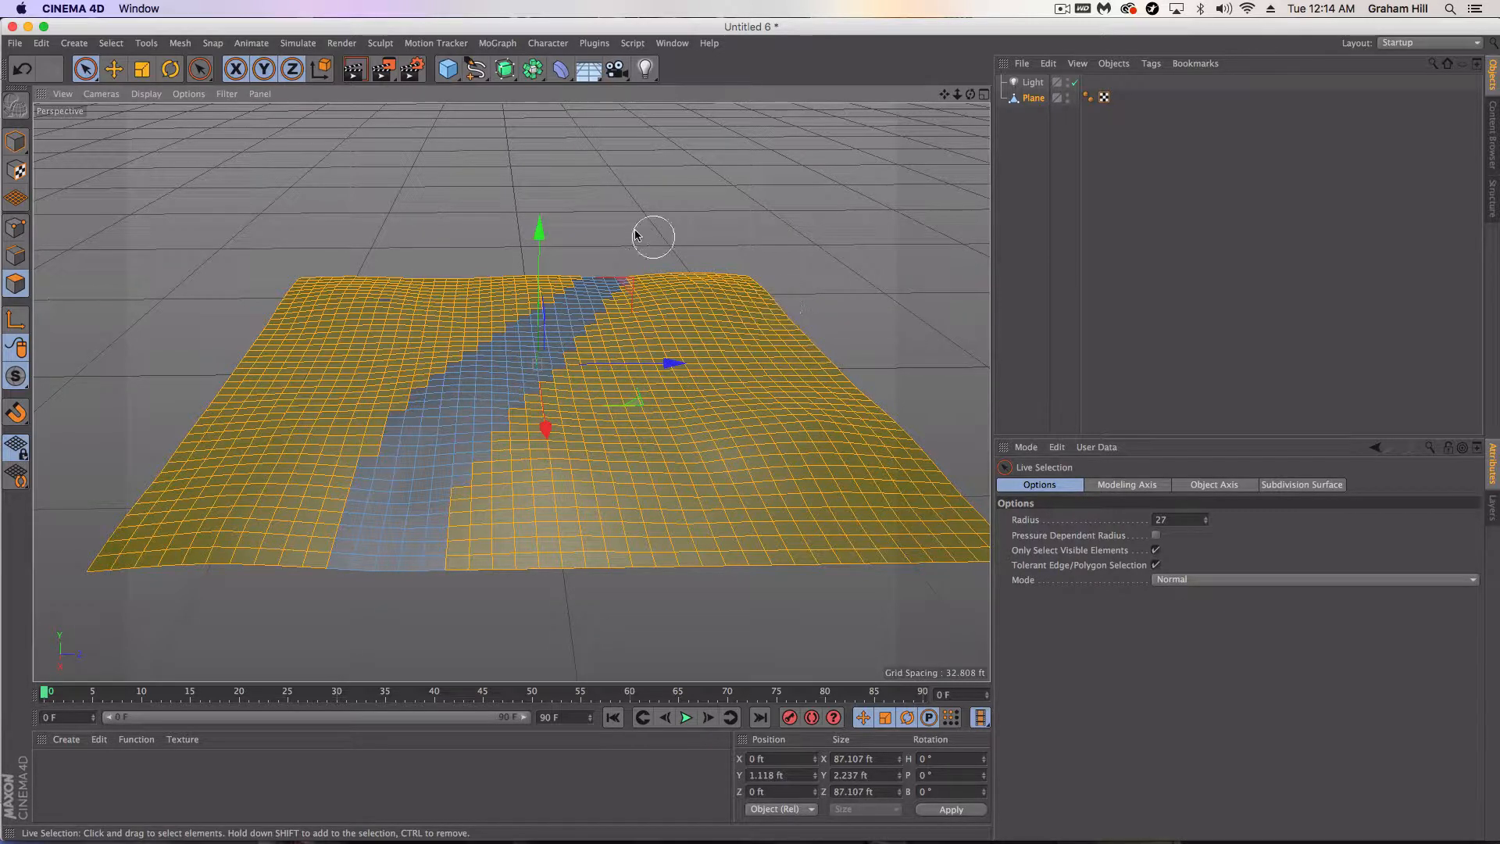
pyautogui.click(297, 43)
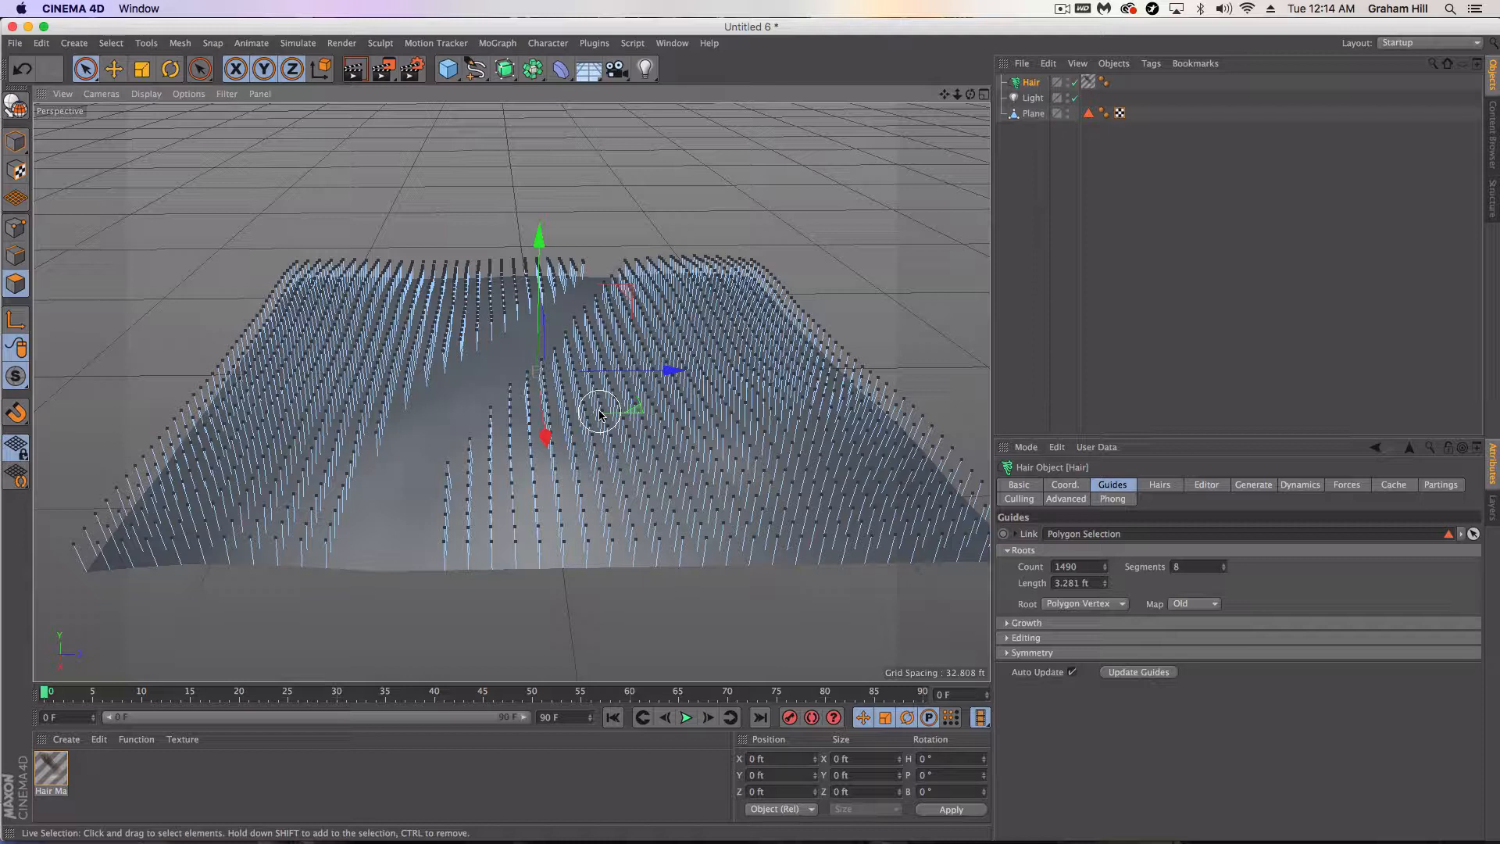
# - Render the current view to preview the hair strands on the terrain
pyautogui.click(357, 68)
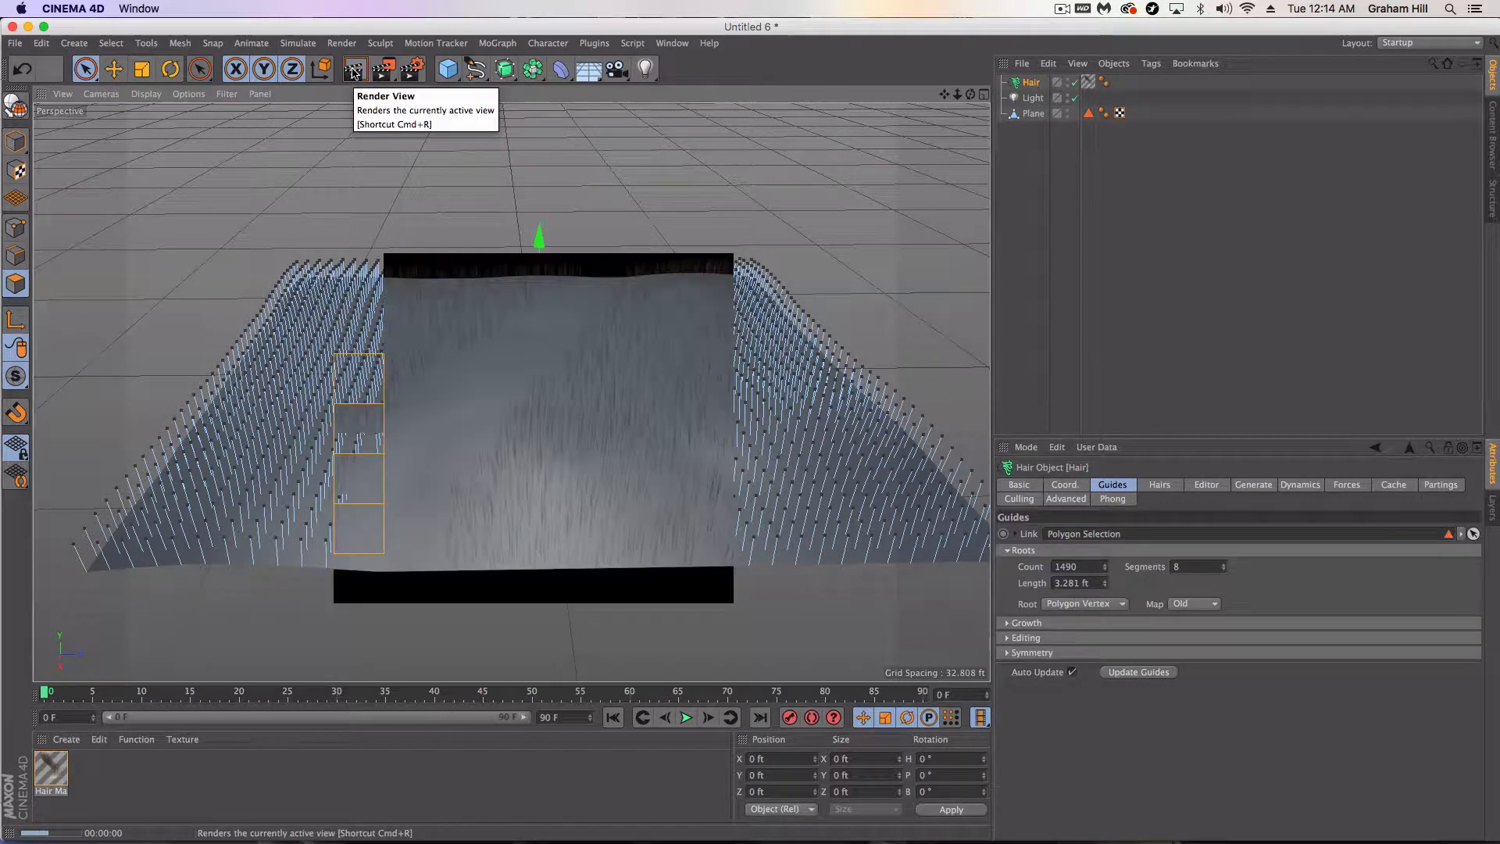
pyautogui.click(355, 70)
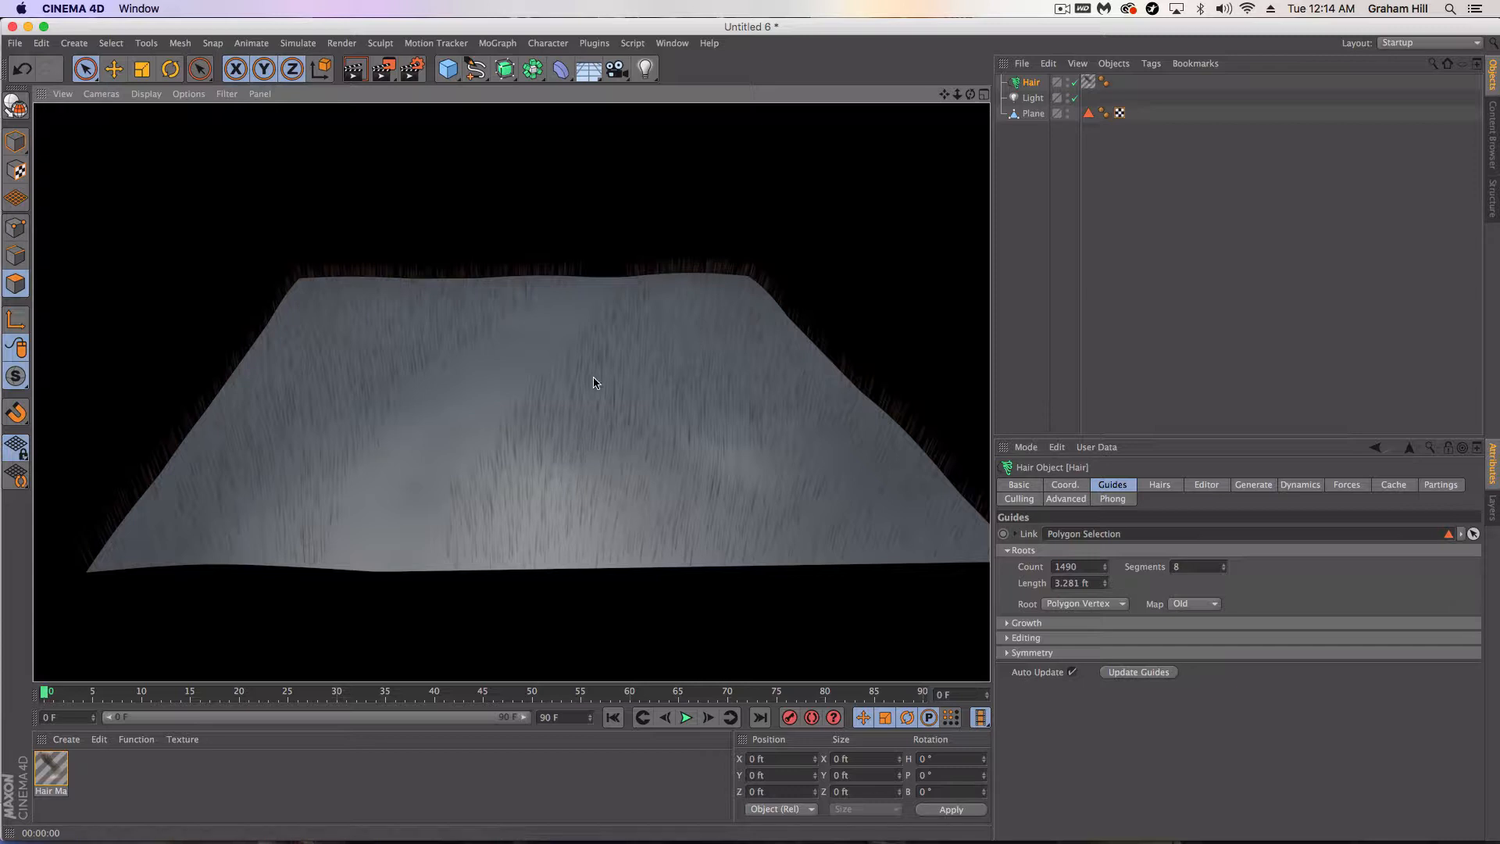
pyautogui.moveTo(13, 103)
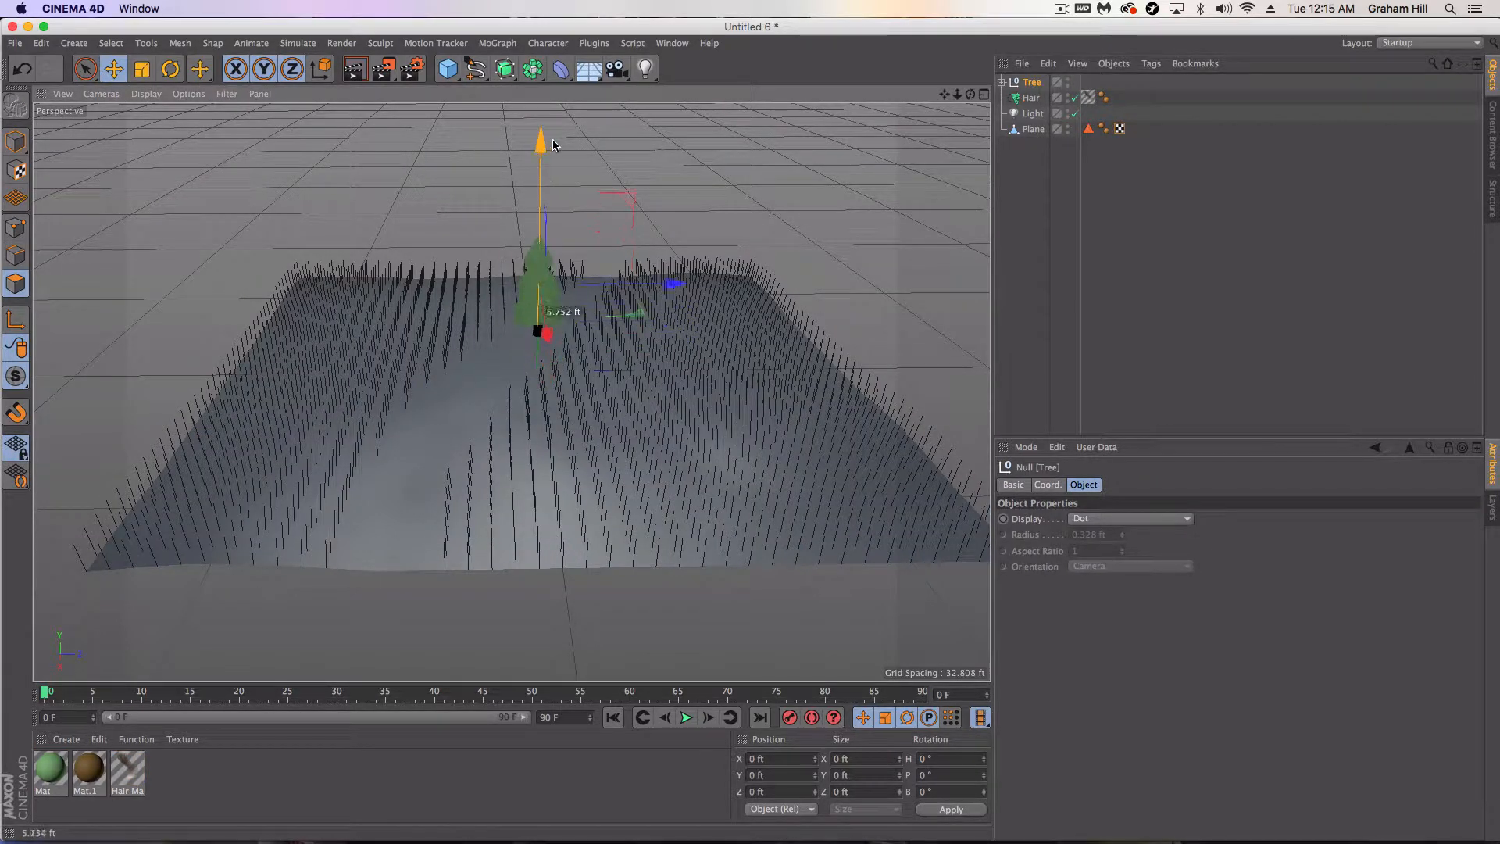
# - Set the Hair object's generate type to Instance with Keep Textures enabled
pyautogui.click(1031, 96)
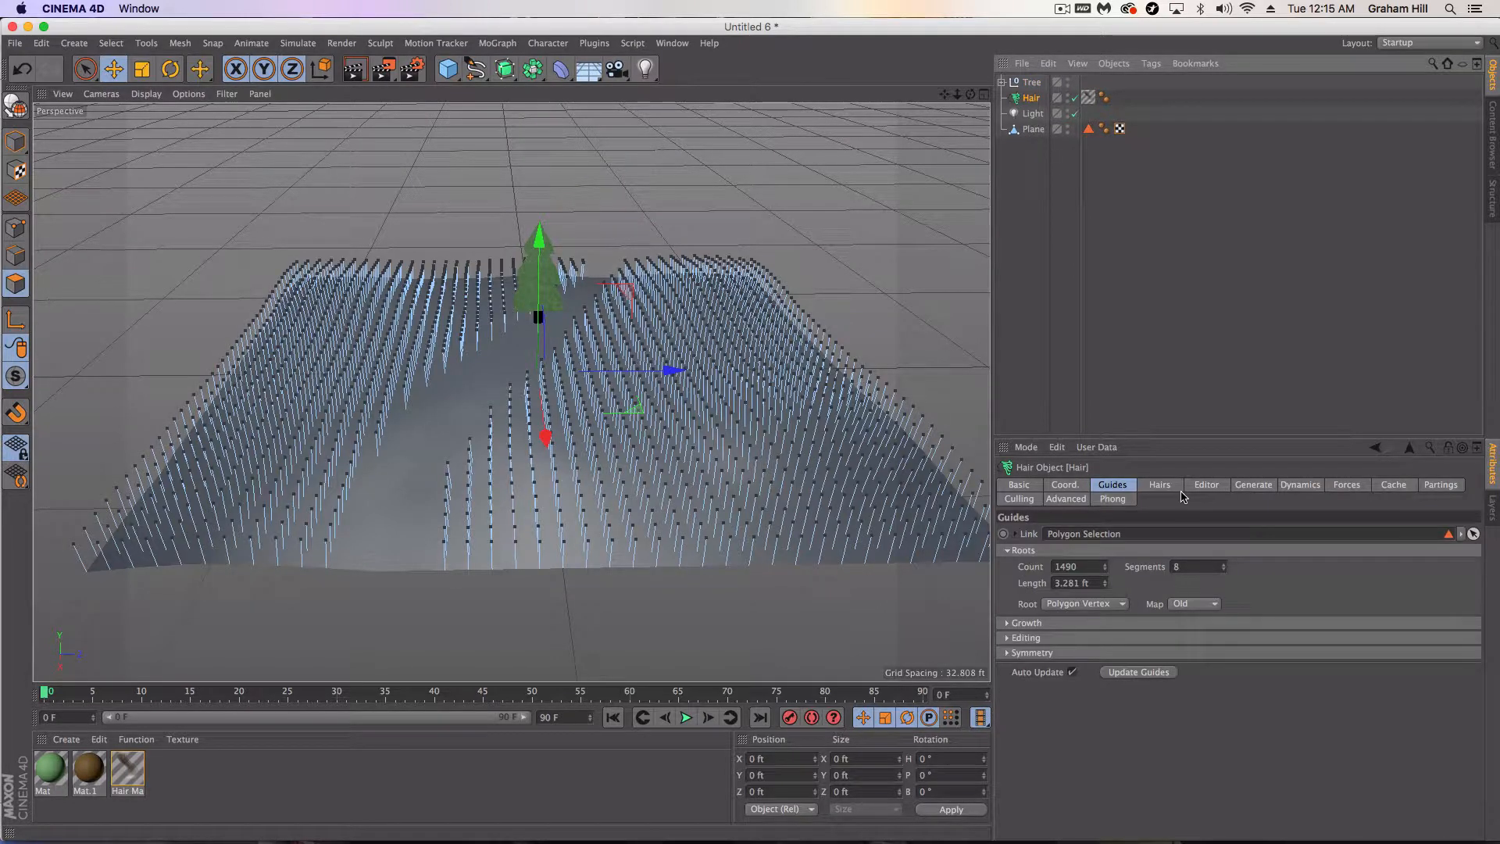
pyautogui.click(1254, 484)
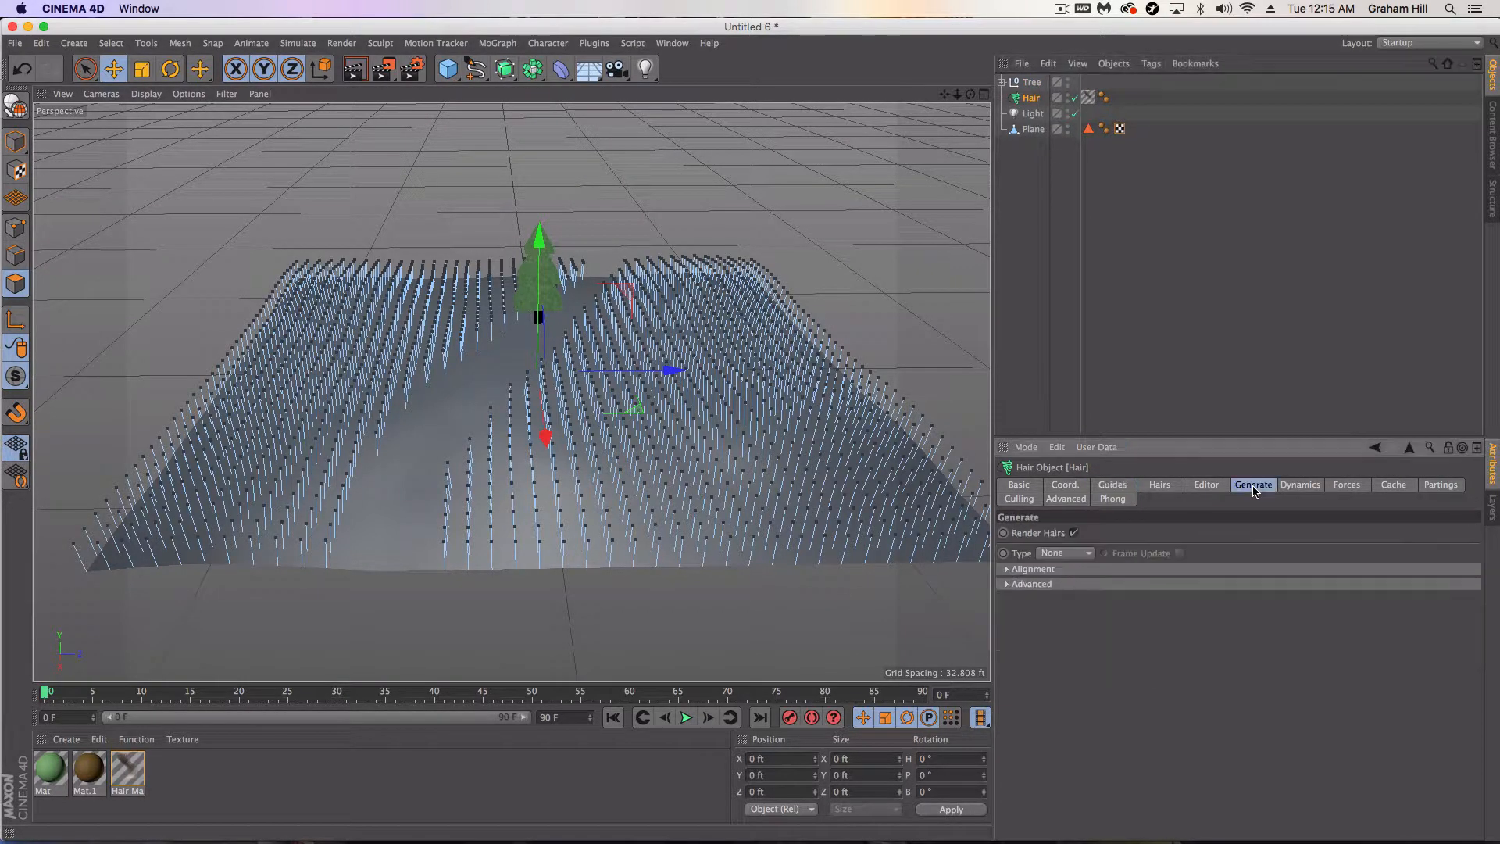
pyautogui.click(1088, 553)
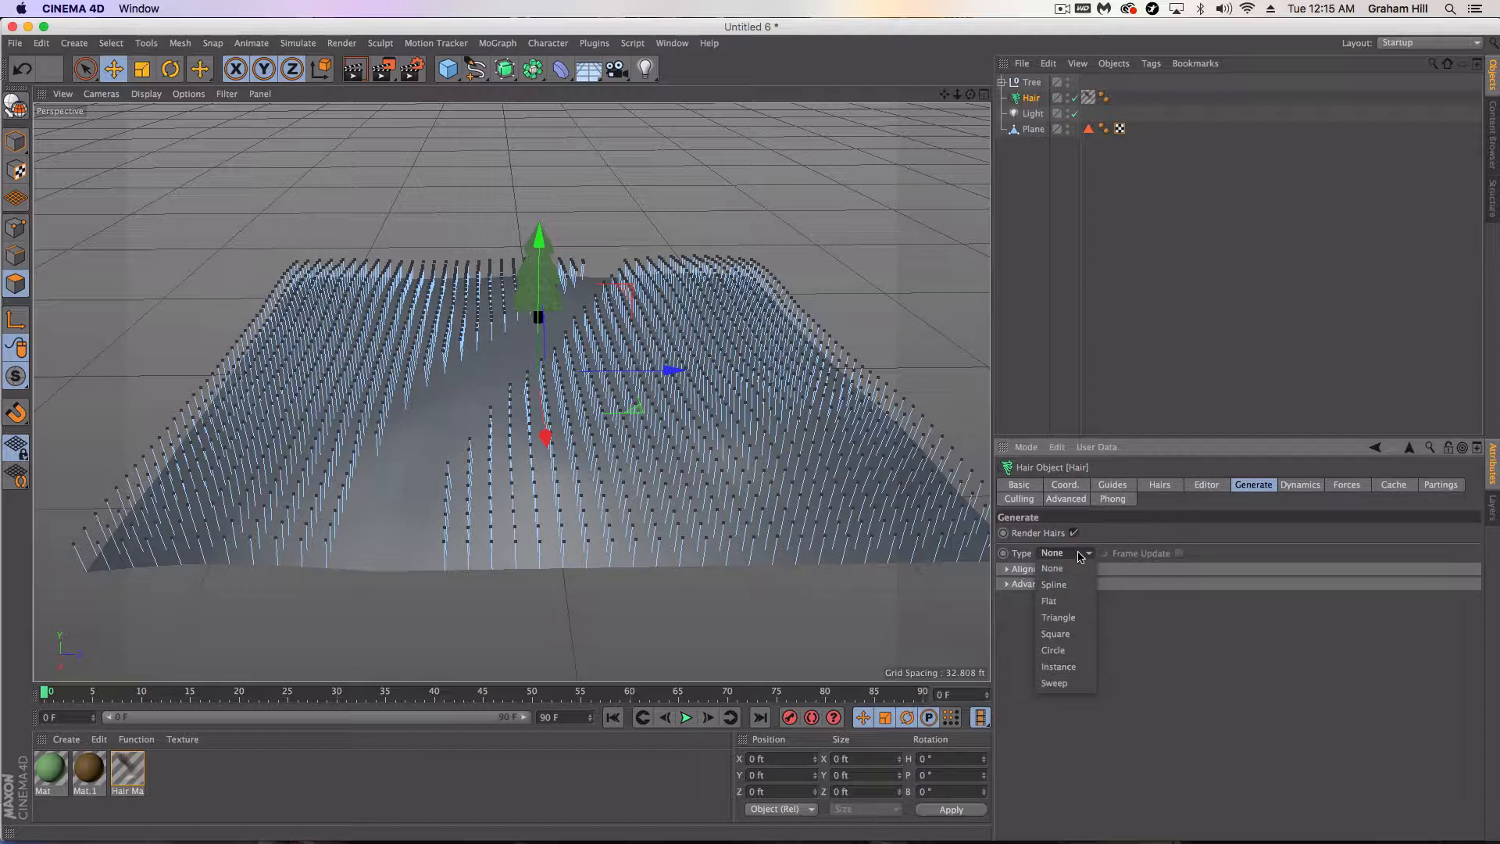
pyautogui.click(1060, 666)
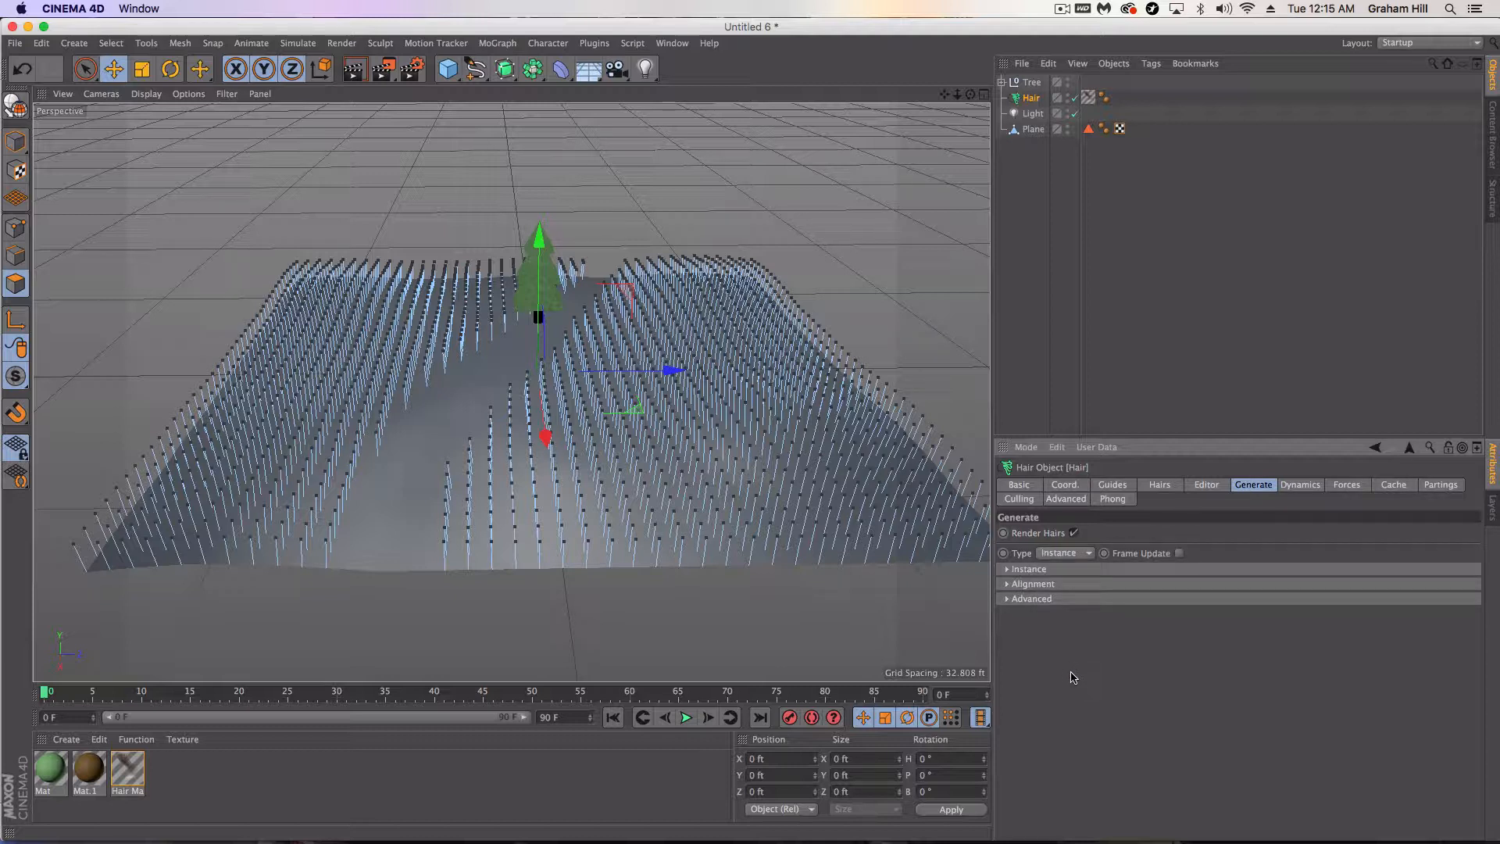
pyautogui.click(1006, 569)
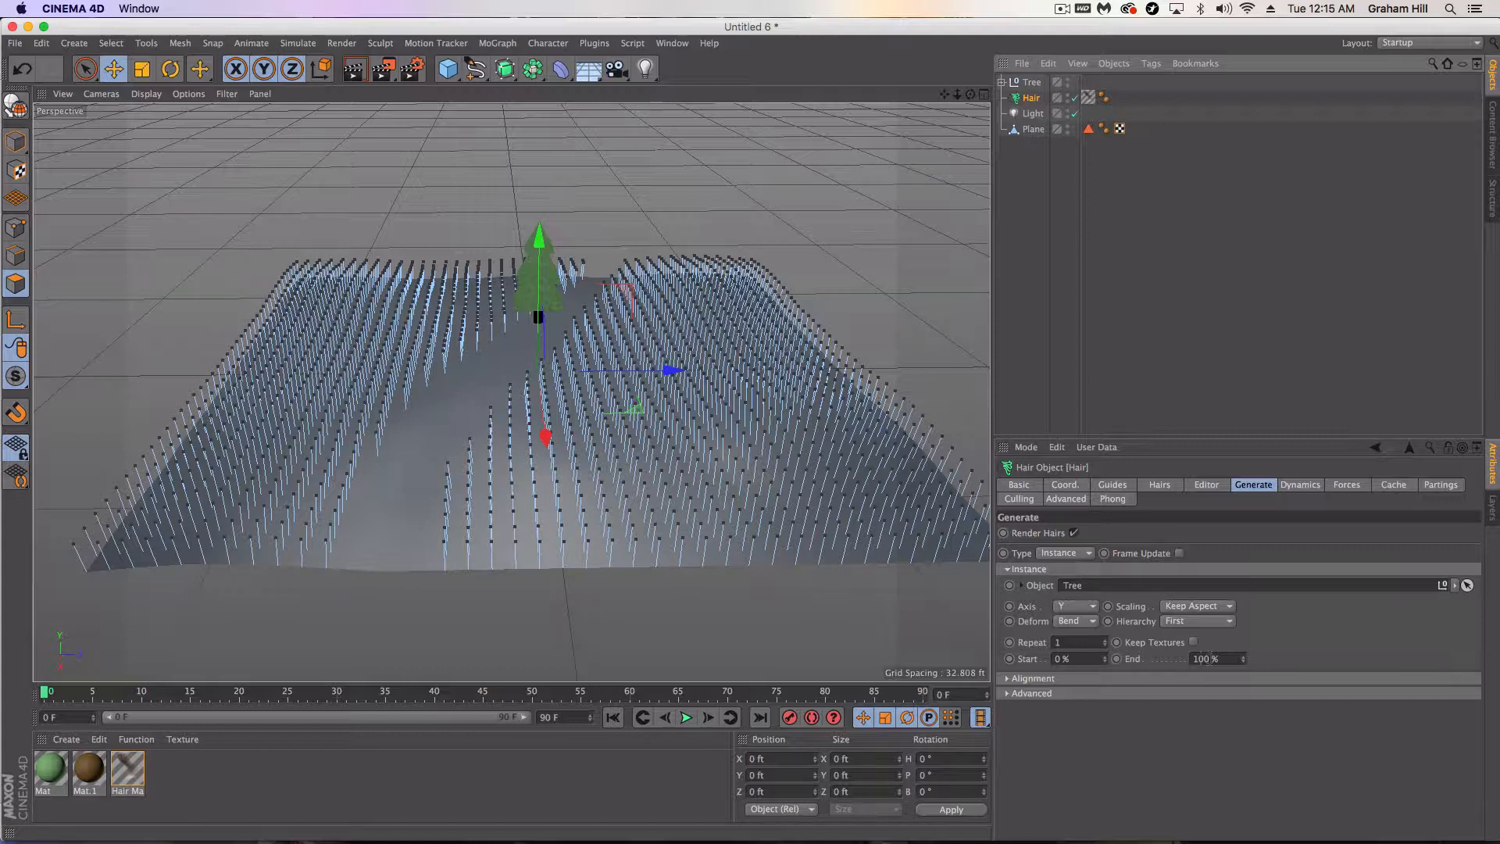
pyautogui.click(1194, 642)
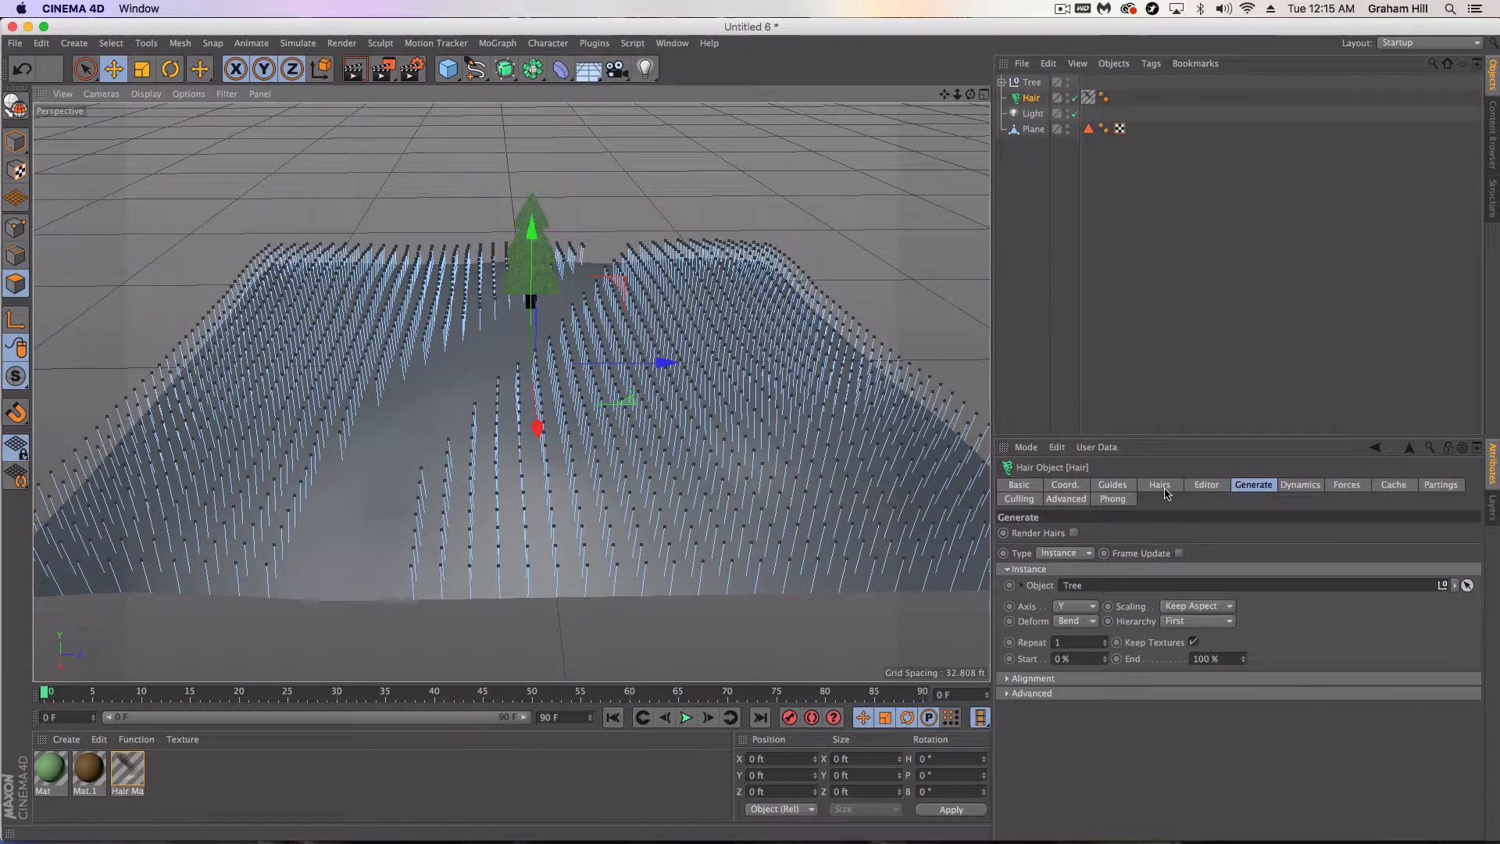
# - Raise the Hairs count to 2000 and check the guide root settings
pyautogui.click(1160, 485)
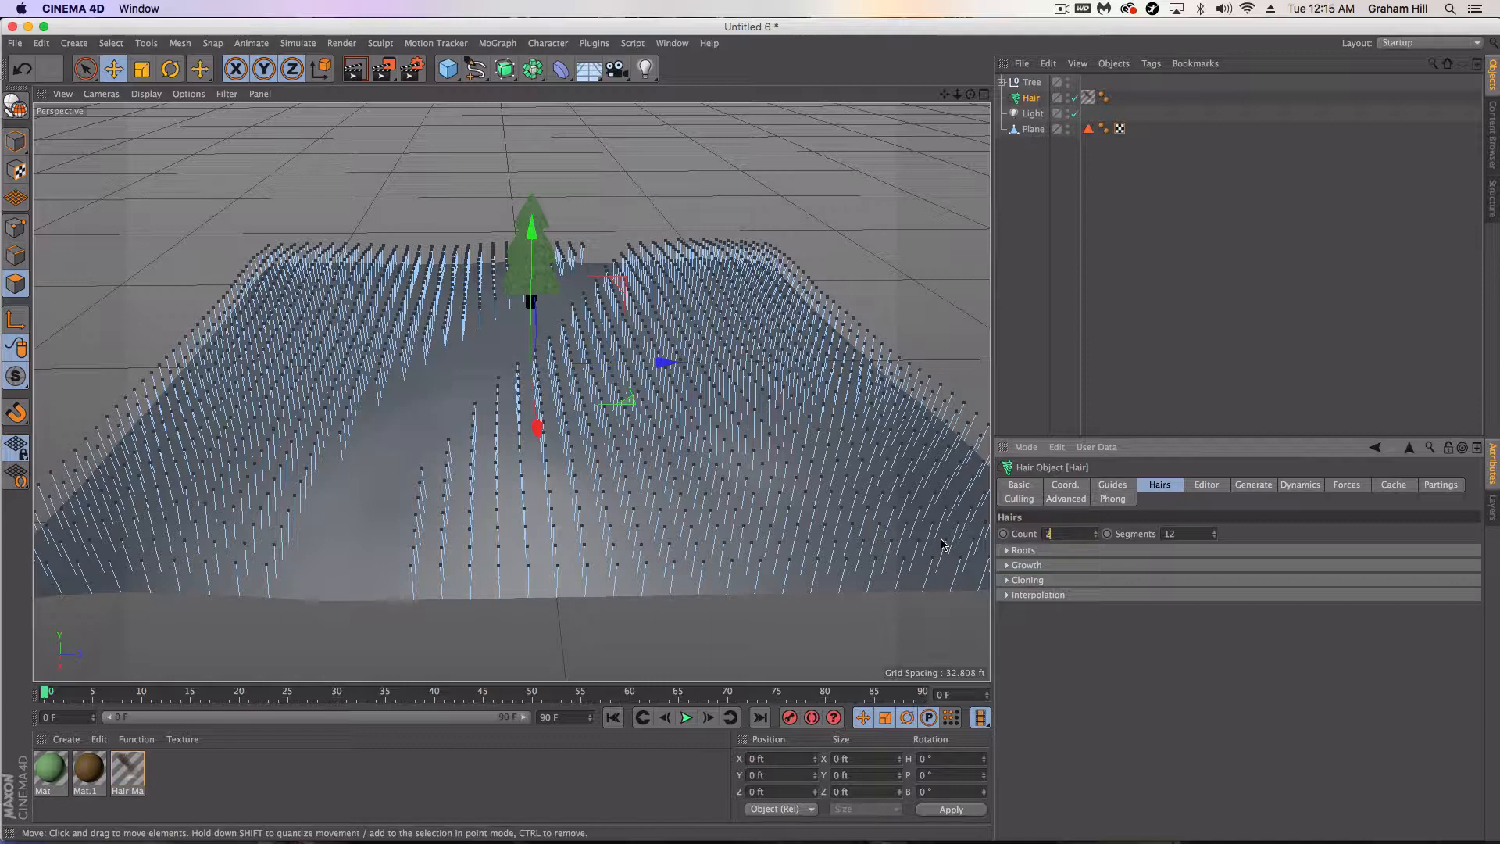
pyautogui.write('200')
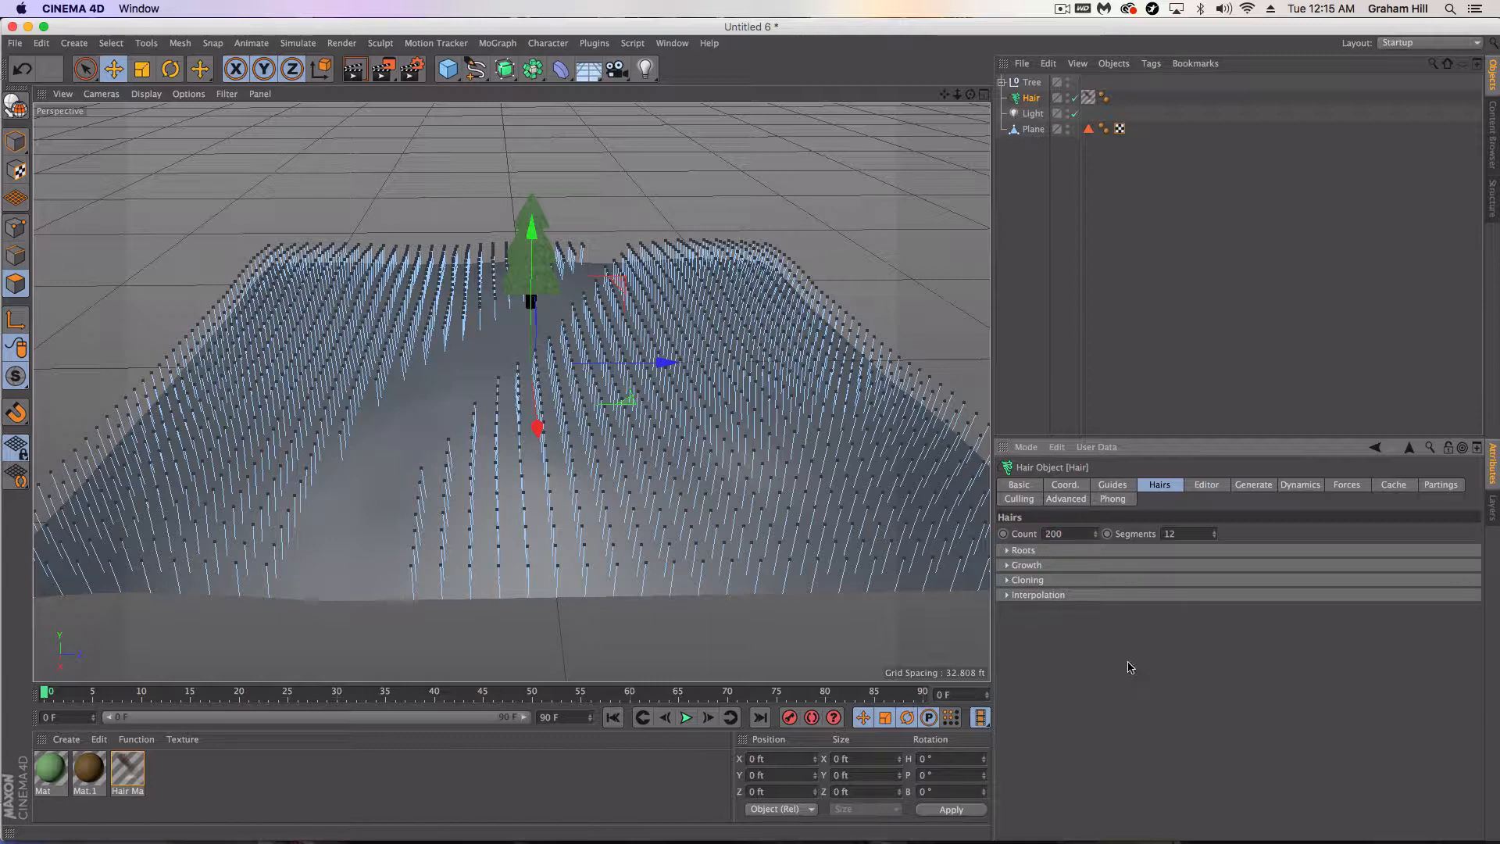
pyautogui.write('2000')
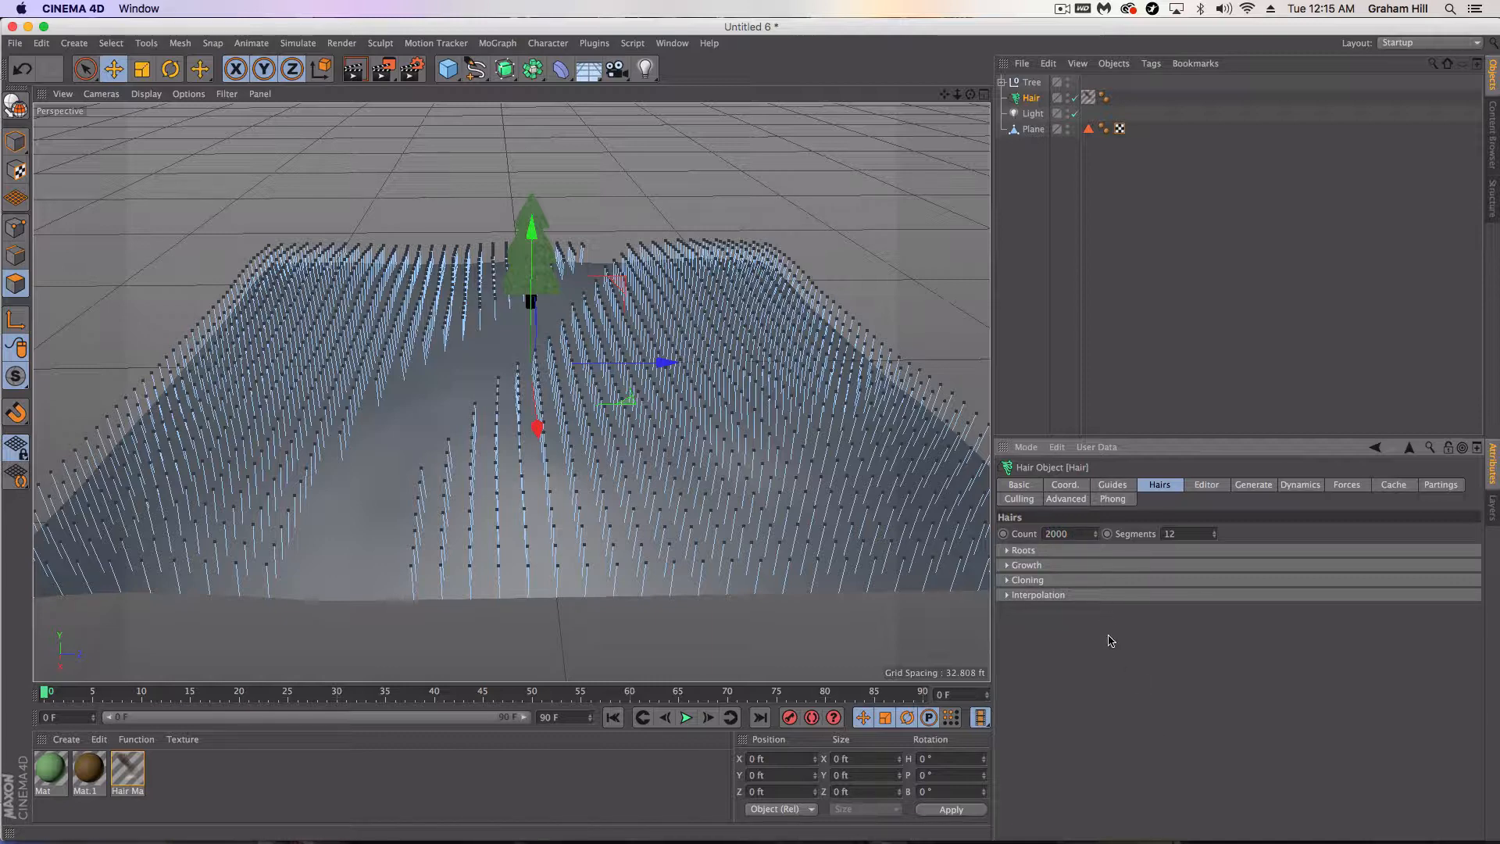
pyautogui.click(1112, 485)
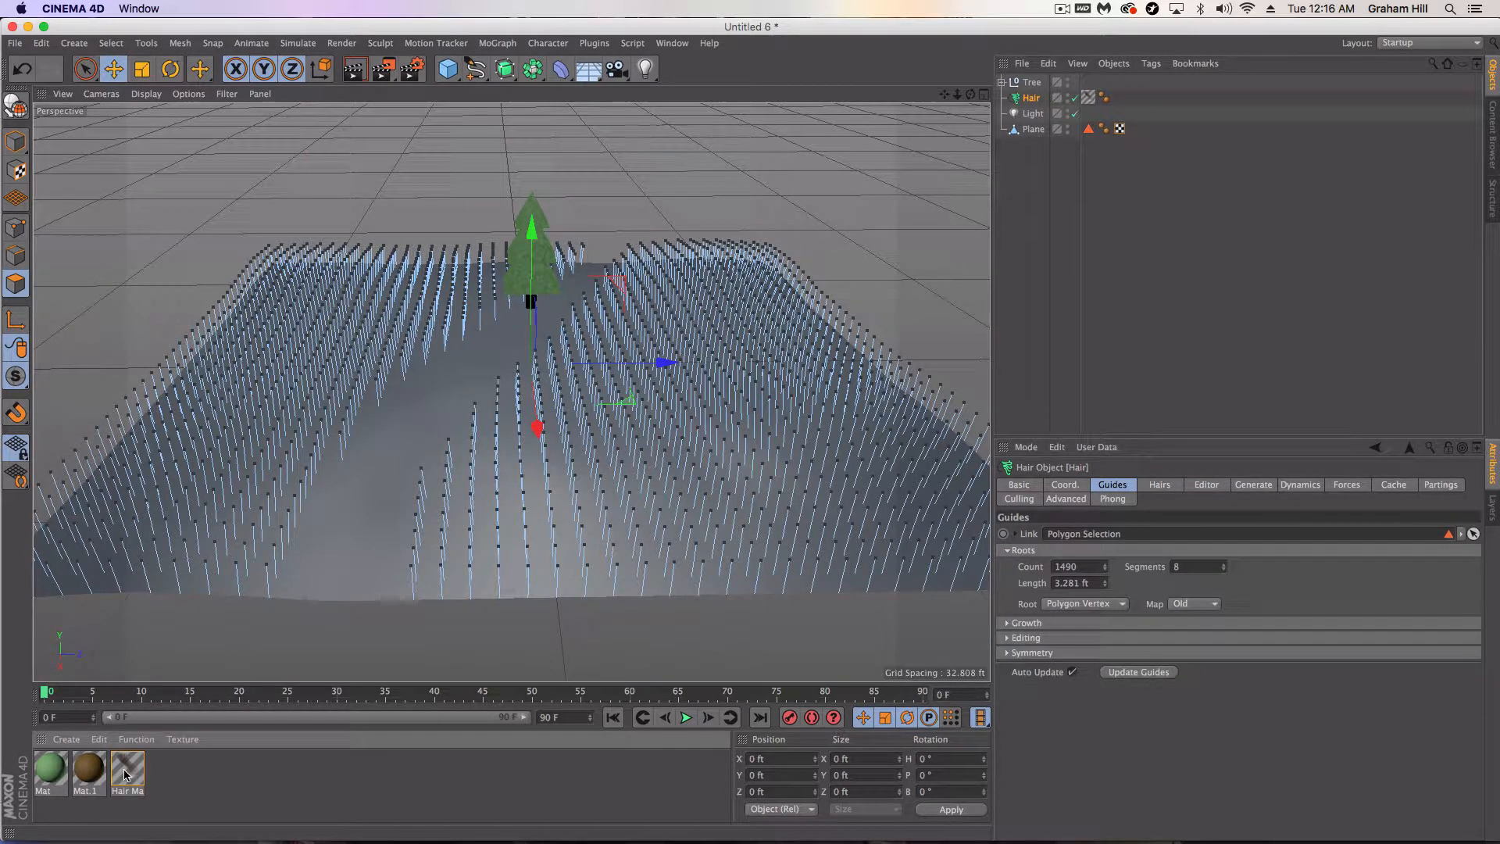
# - Give Hair Mat a 0.203 ft tip thickness, preview the render and close the editor
pyautogui.doubleClick(126, 773)
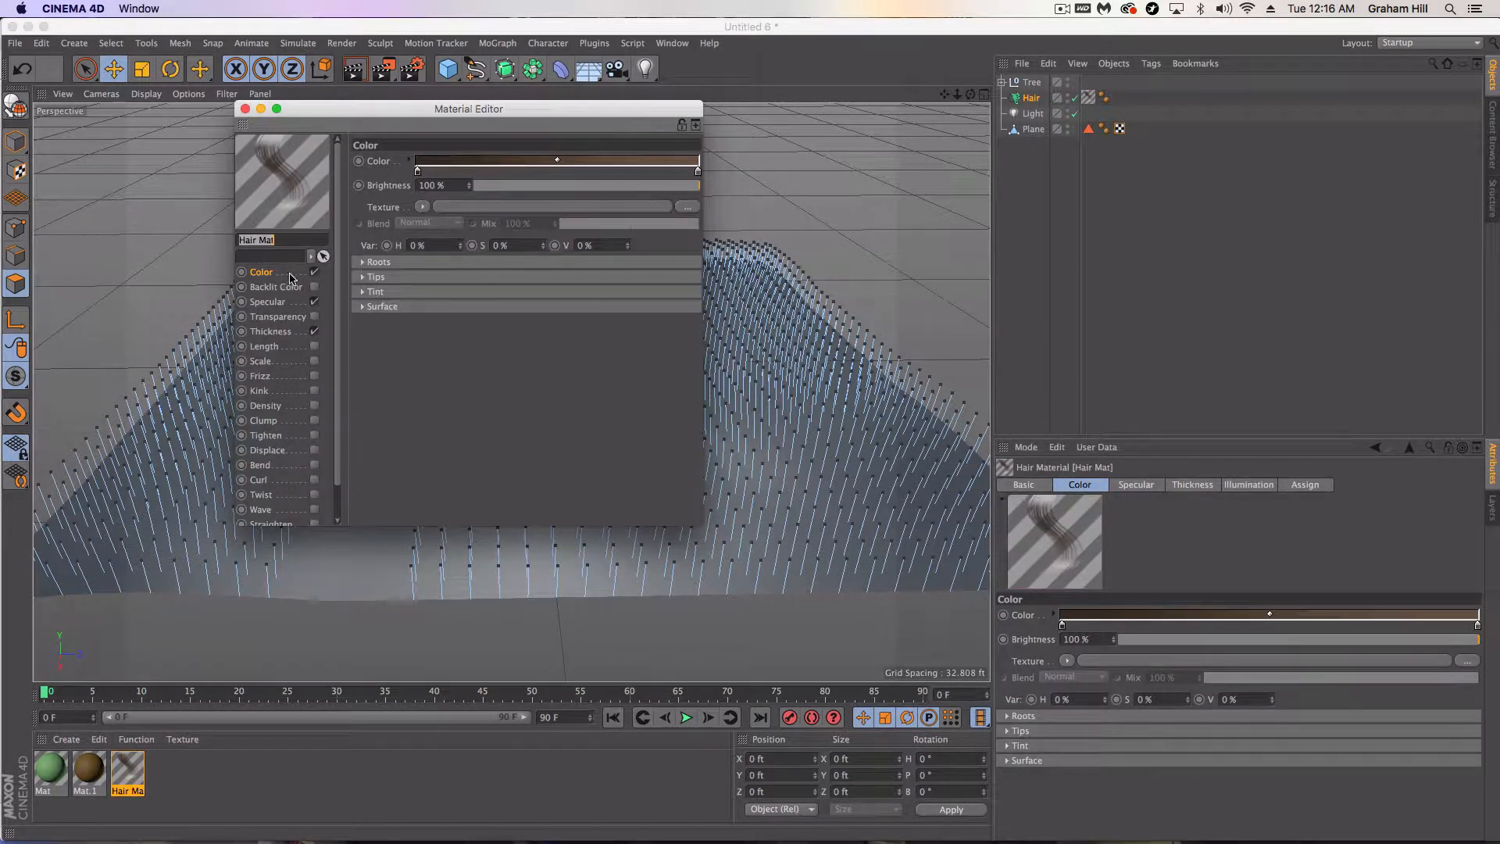
pyautogui.moveTo(467, 108); pyautogui.dragTo(1110, 194)
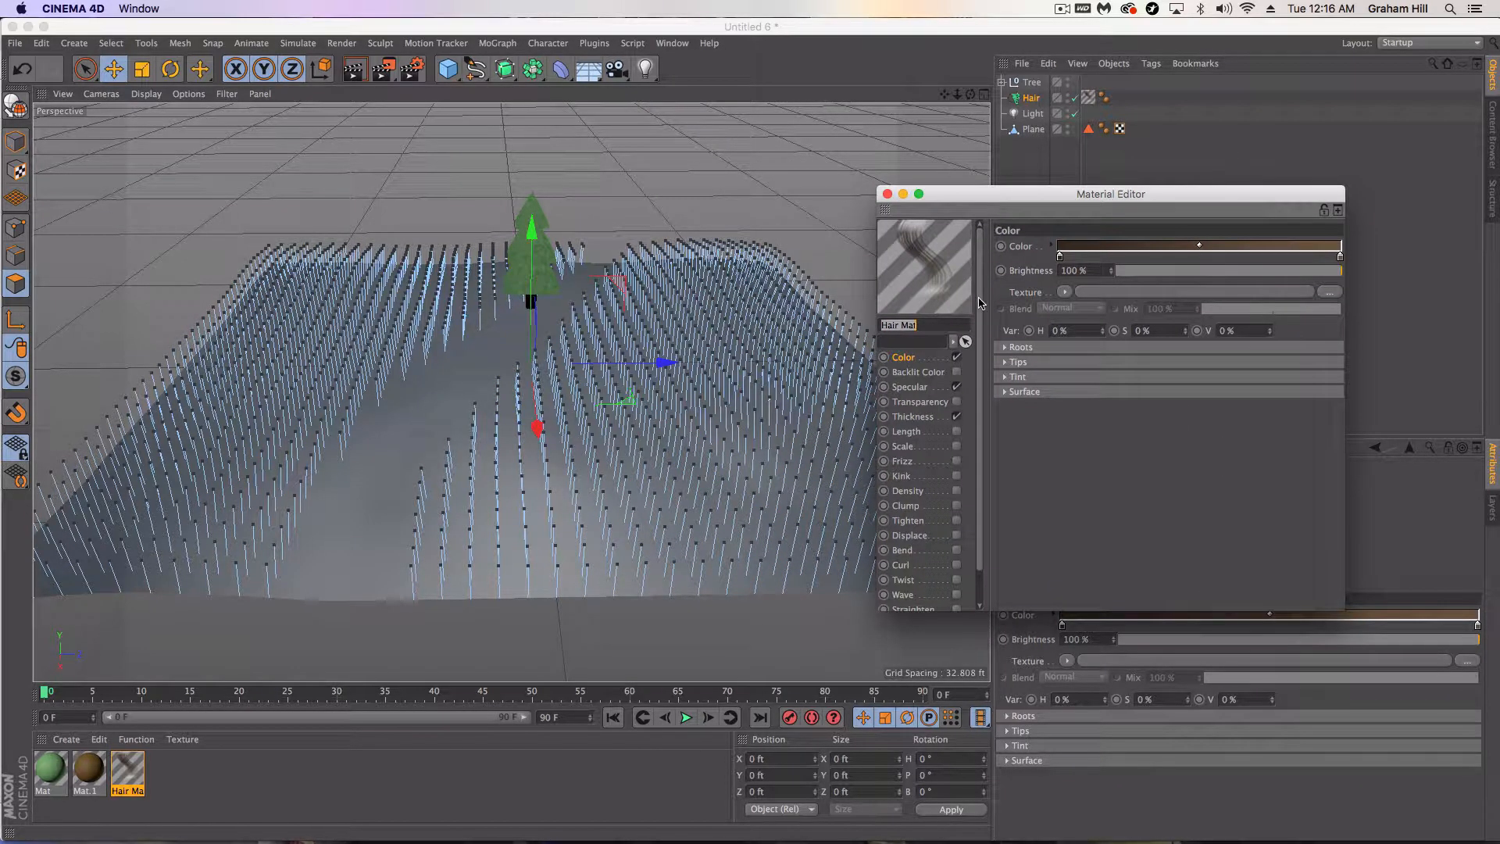
pyautogui.click(913, 416)
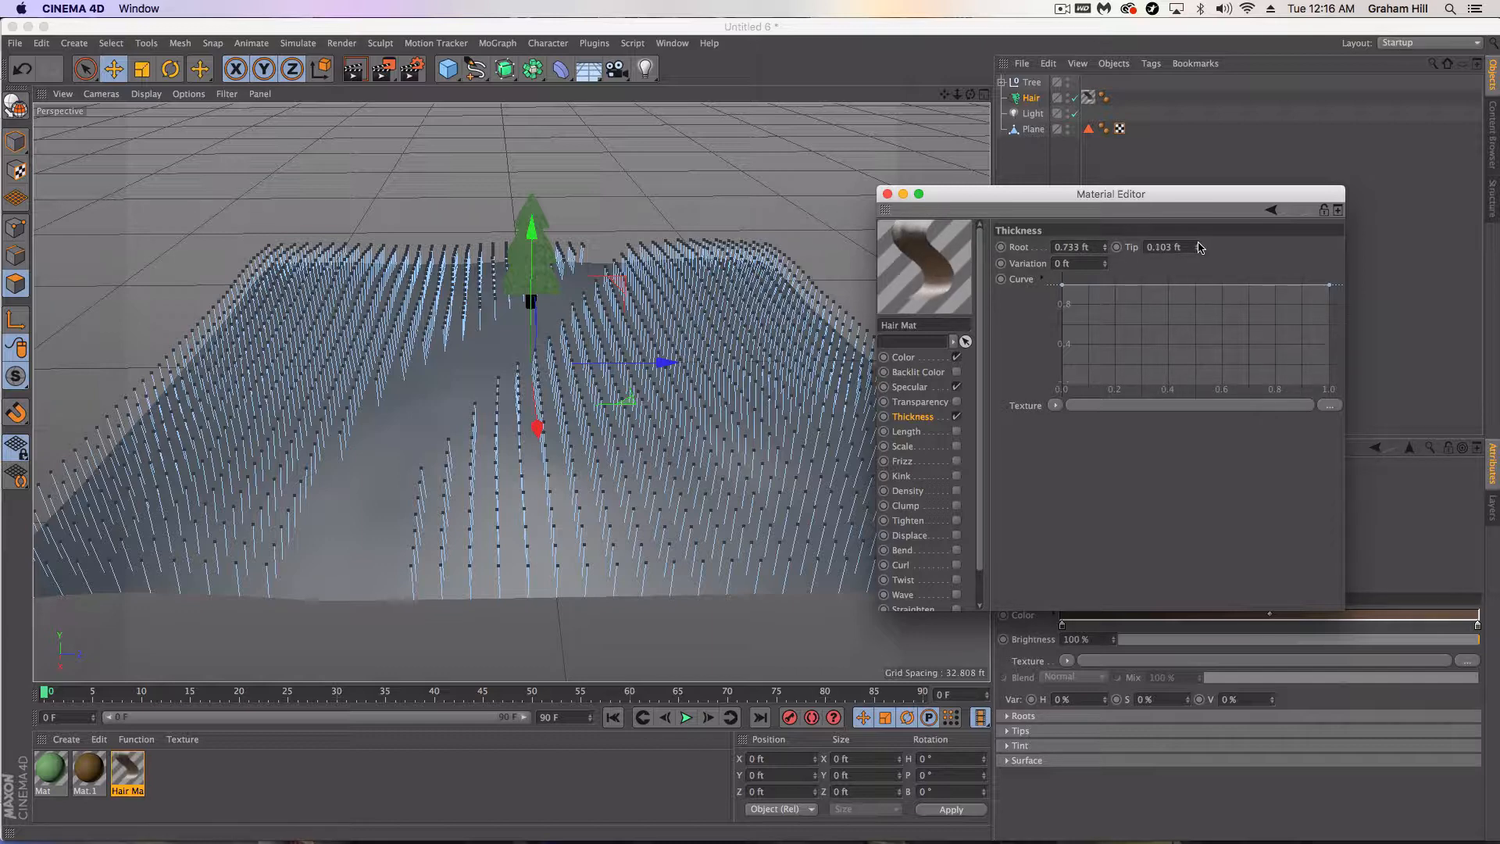
pyautogui.write('0.203 ft')
pyautogui.click(1080, 263)
pyautogui.write('.5')
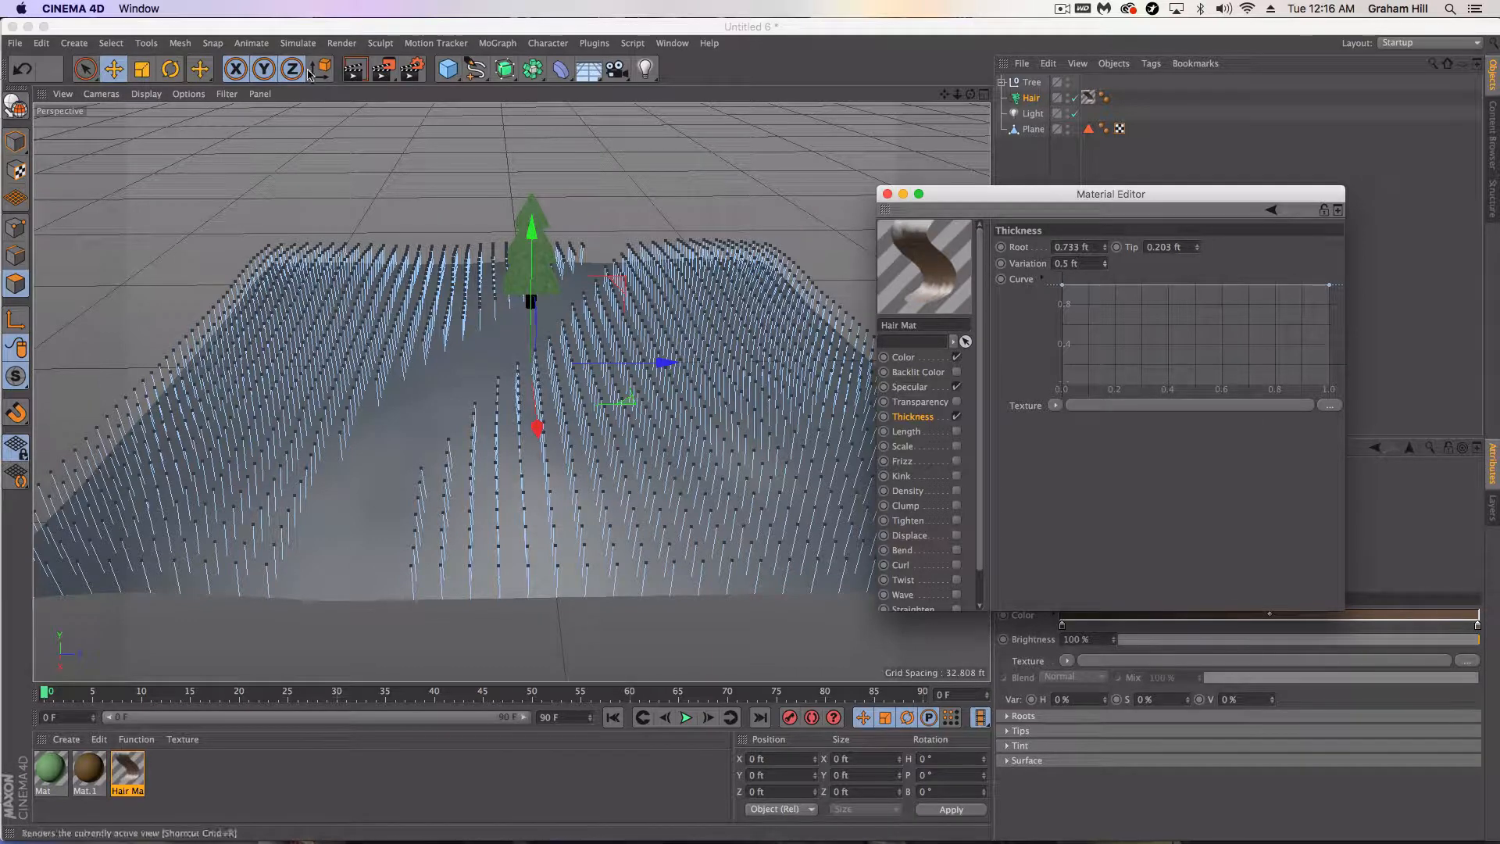
pyautogui.click(351, 70)
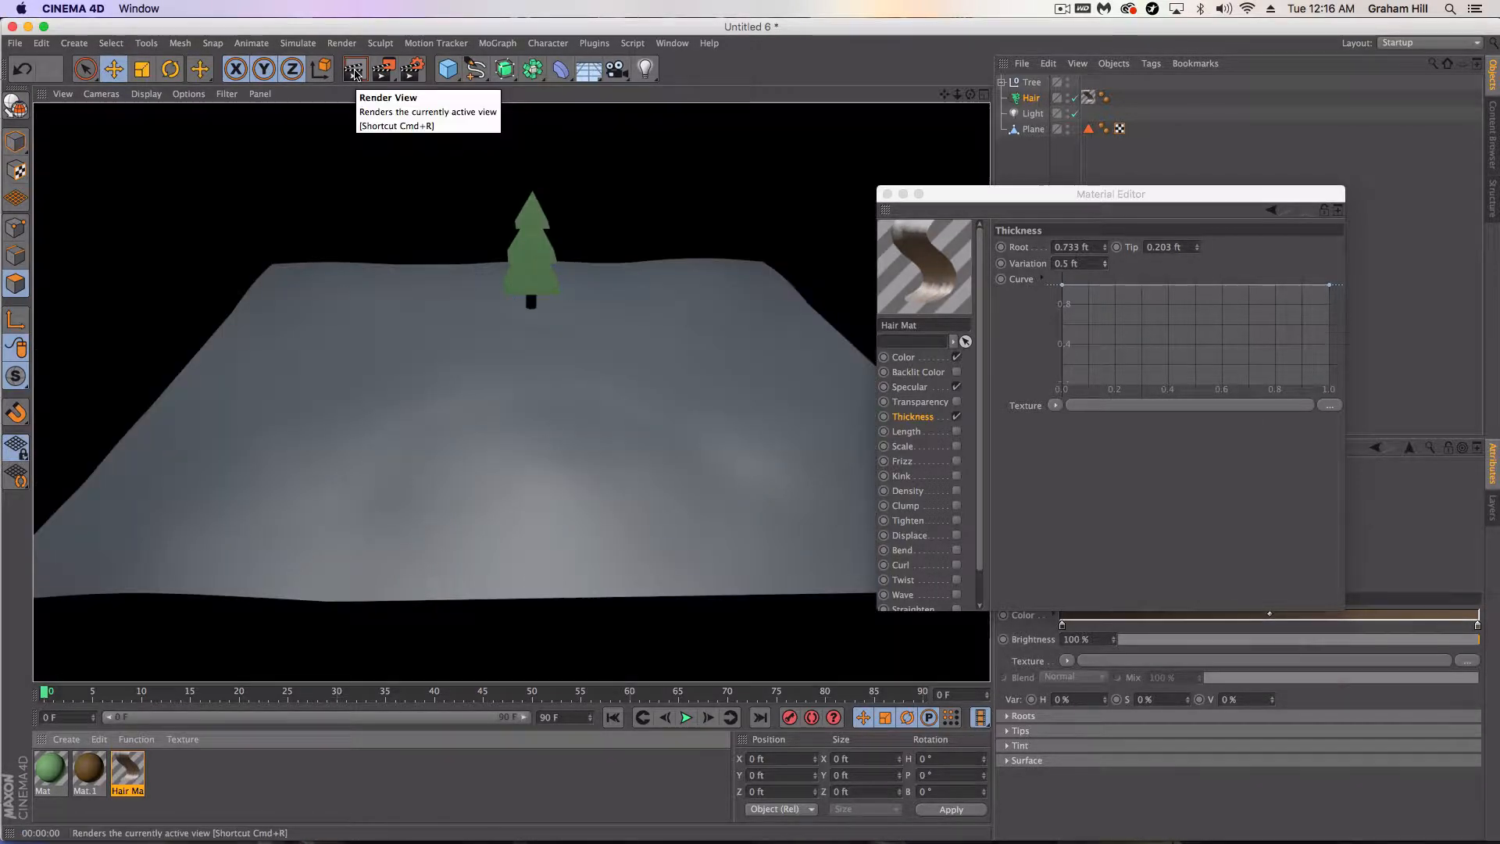
pyautogui.moveTo(888, 194)
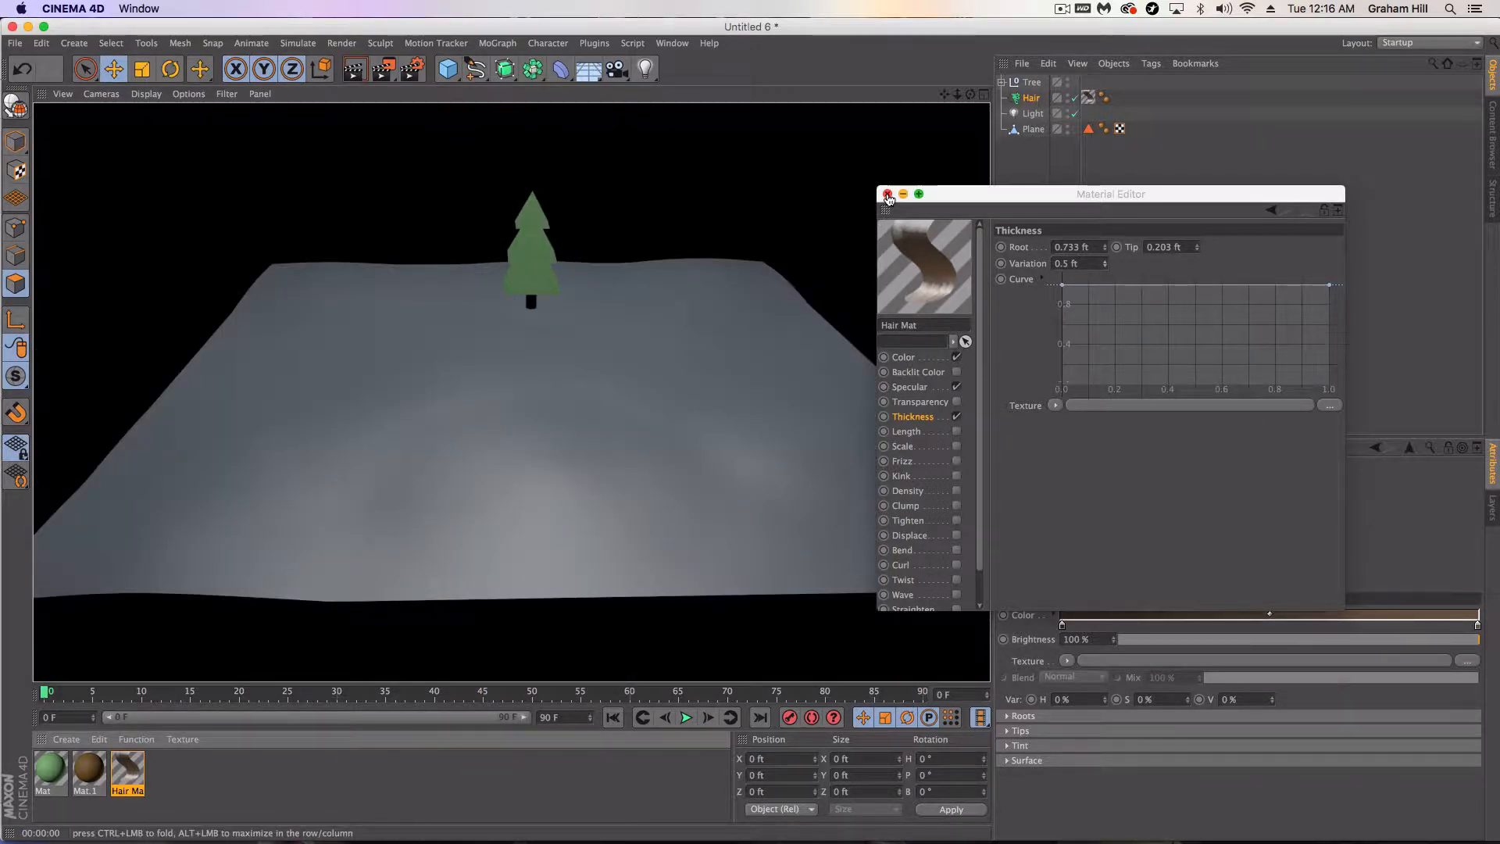
pyautogui.click(888, 194)
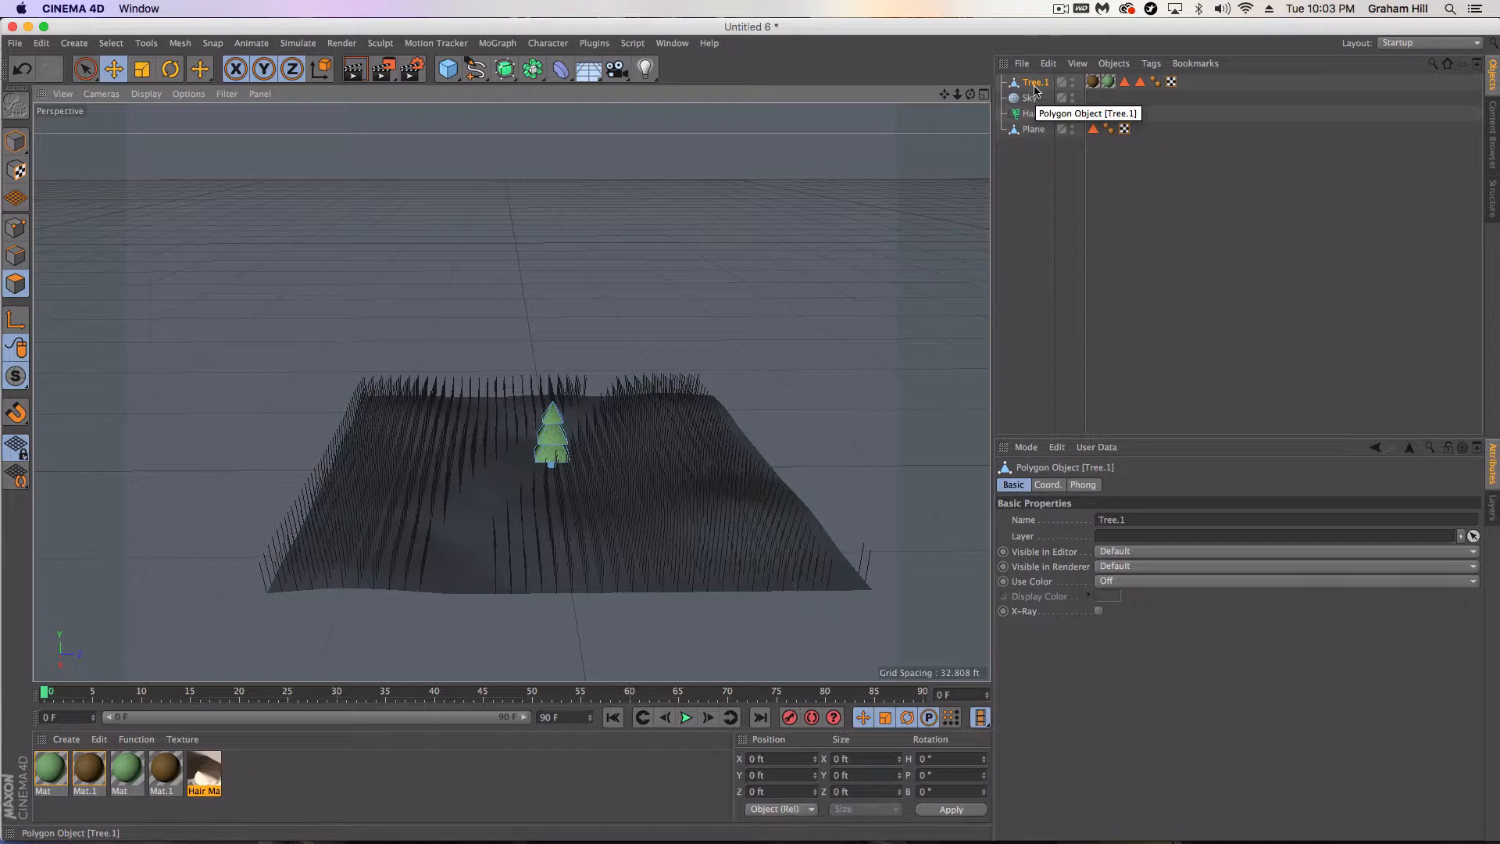
pyautogui.moveTo(1050, 166)
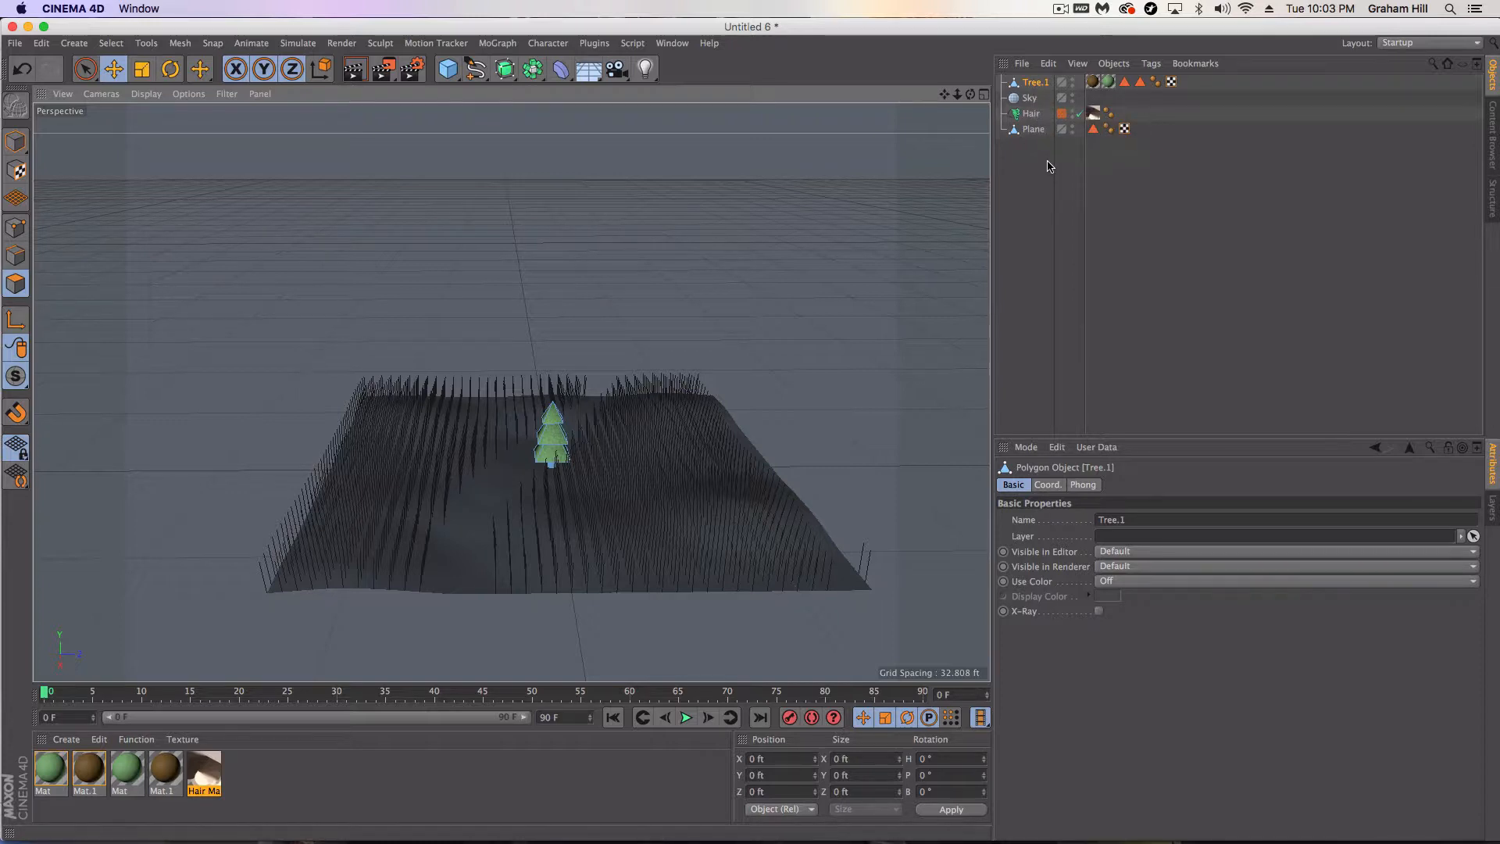
pyautogui.moveTo(1033, 85)
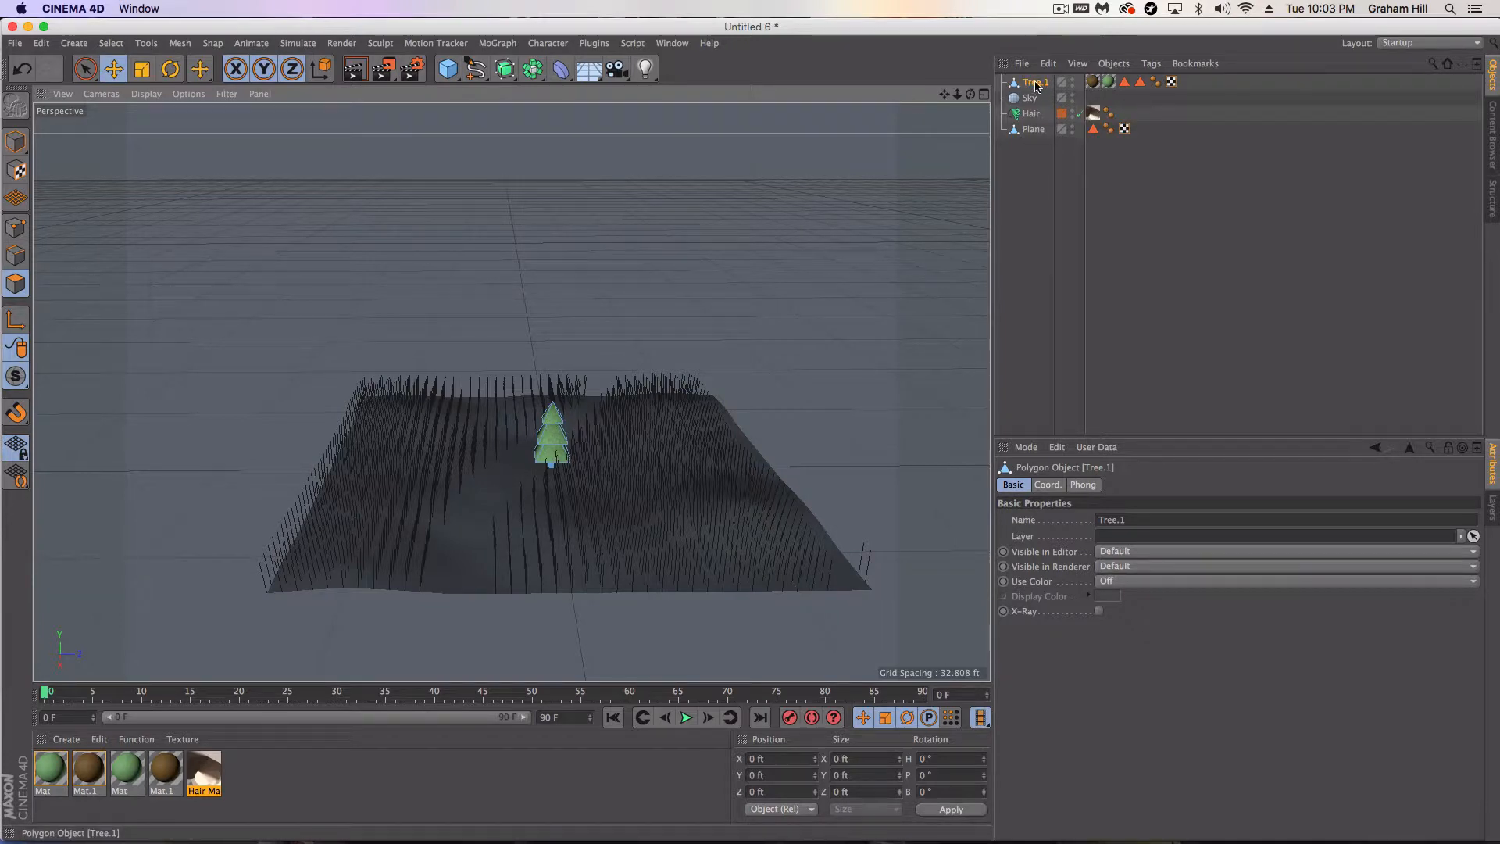
pyautogui.moveTo(1035, 85)
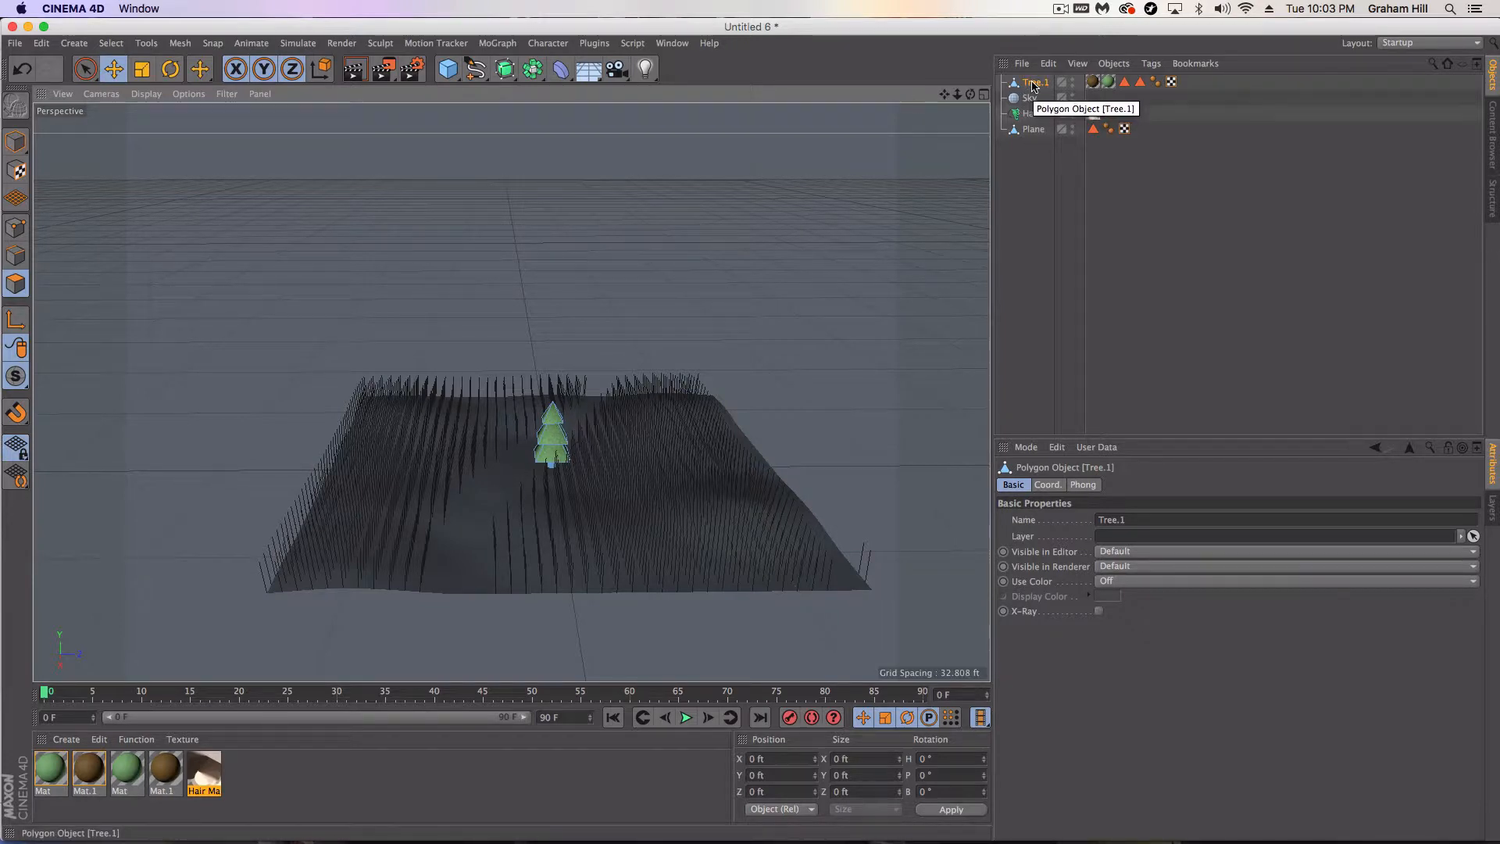
# - Link Tree.1 as the Hair object's instance so tree copies cover the terrain
pyautogui.rightClick(1035, 81)
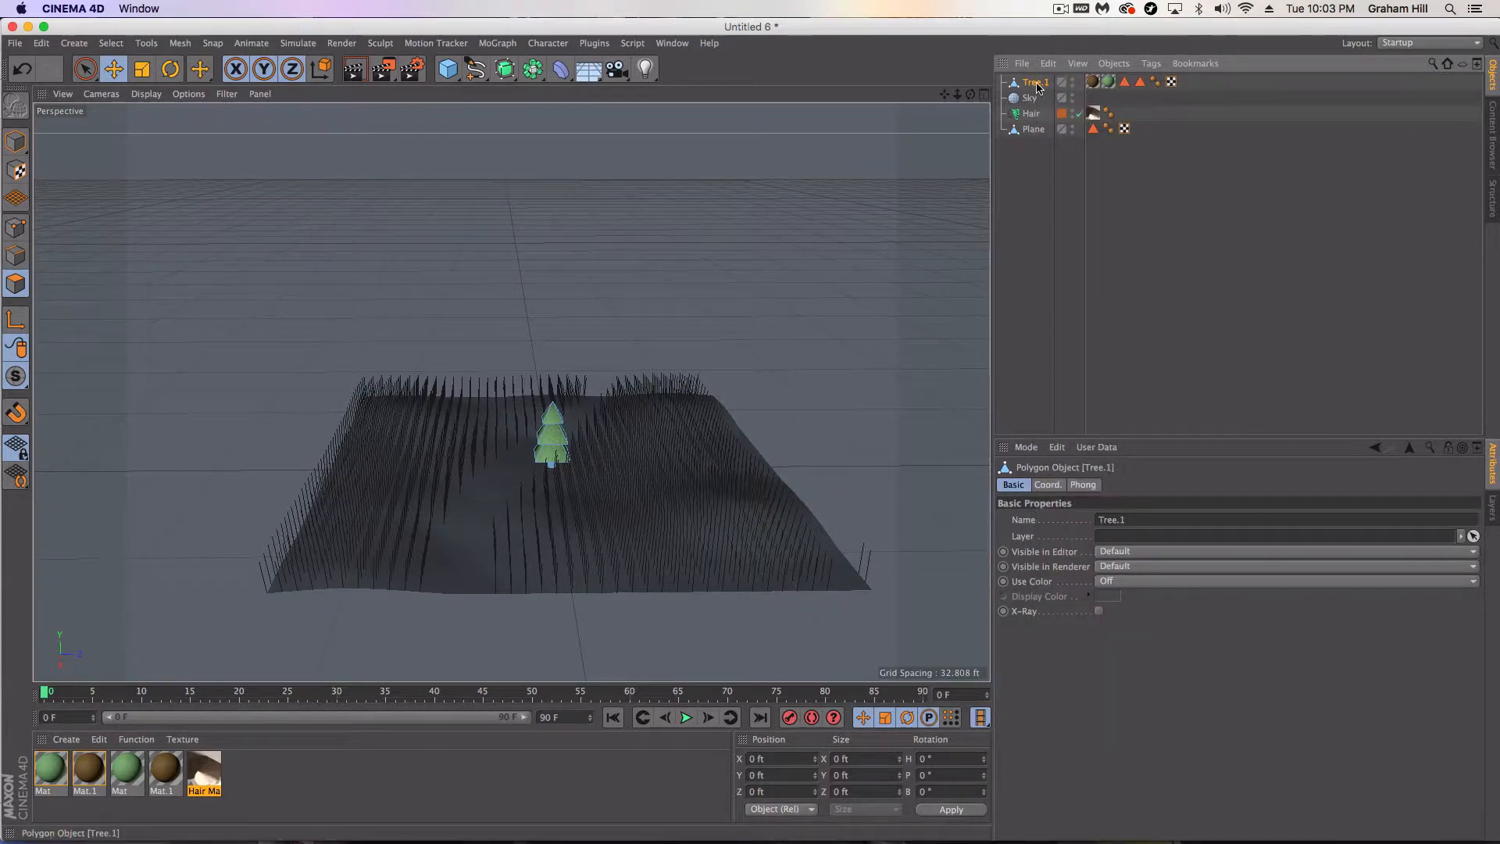
pyautogui.click(1030, 112)
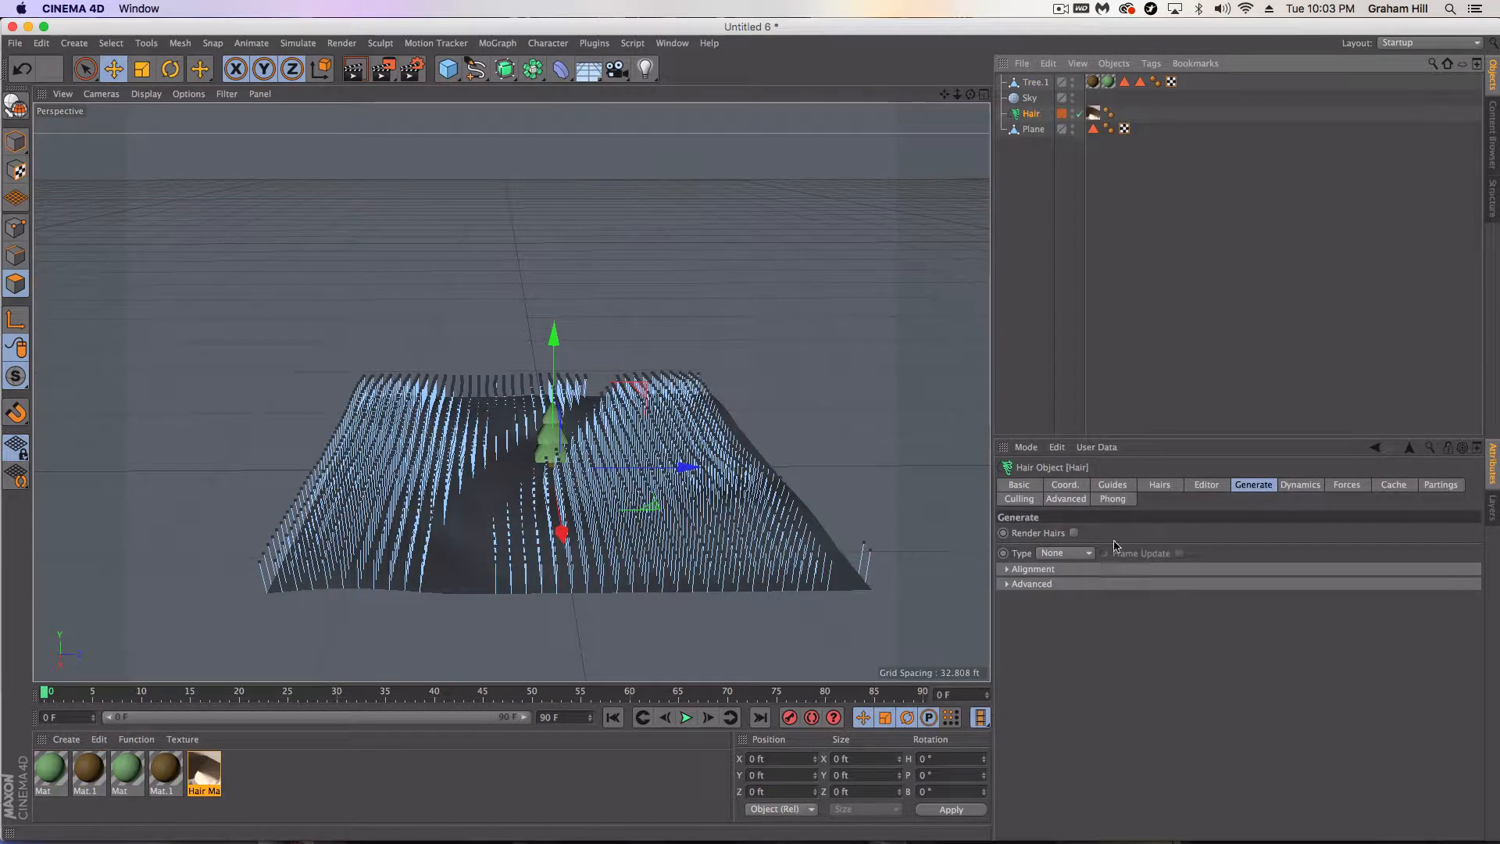
pyautogui.click(1086, 553)
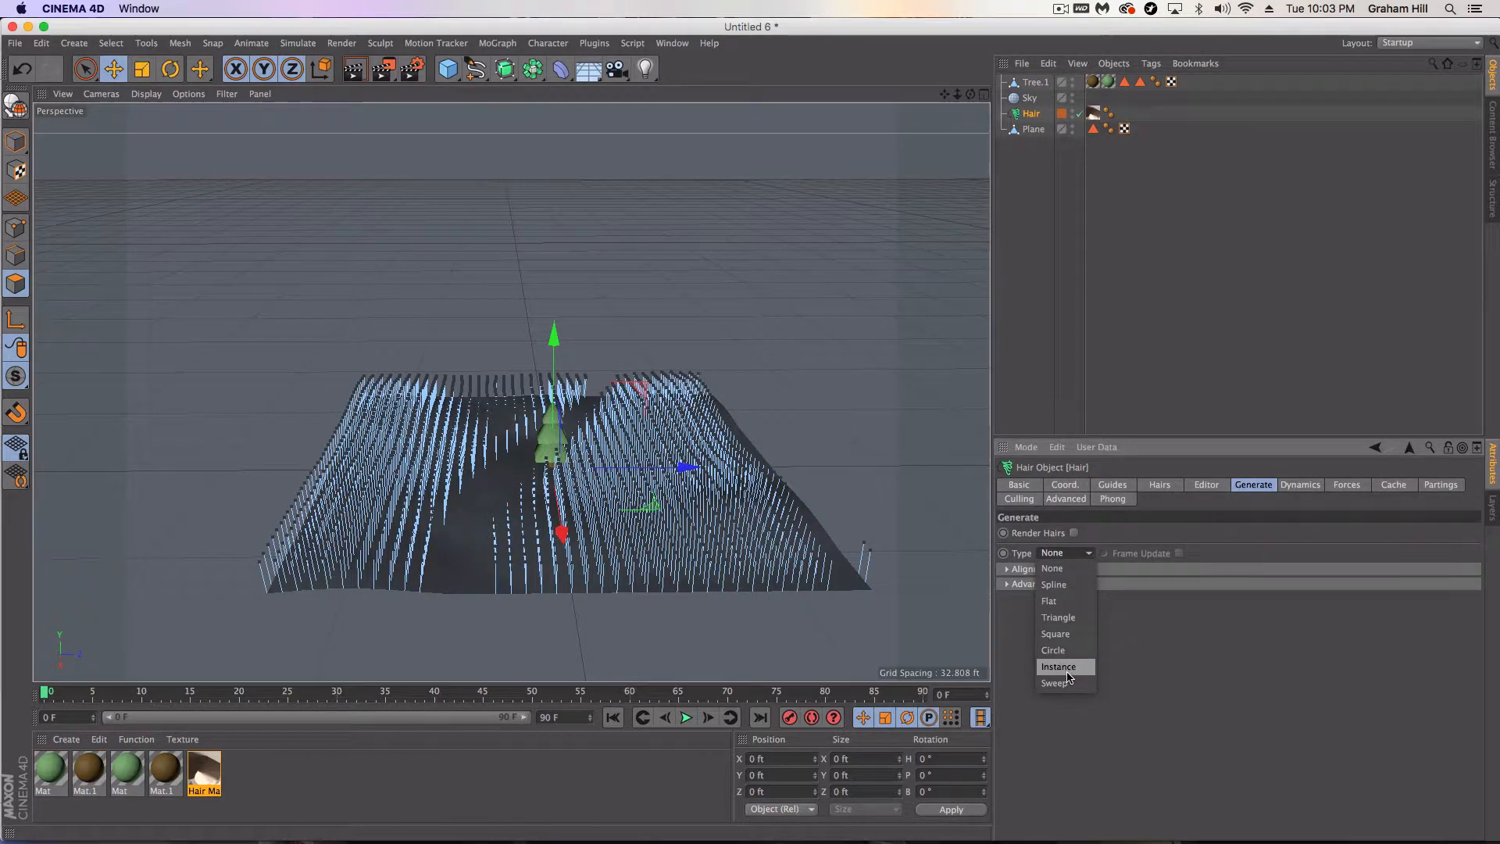
pyautogui.click(1034, 82)
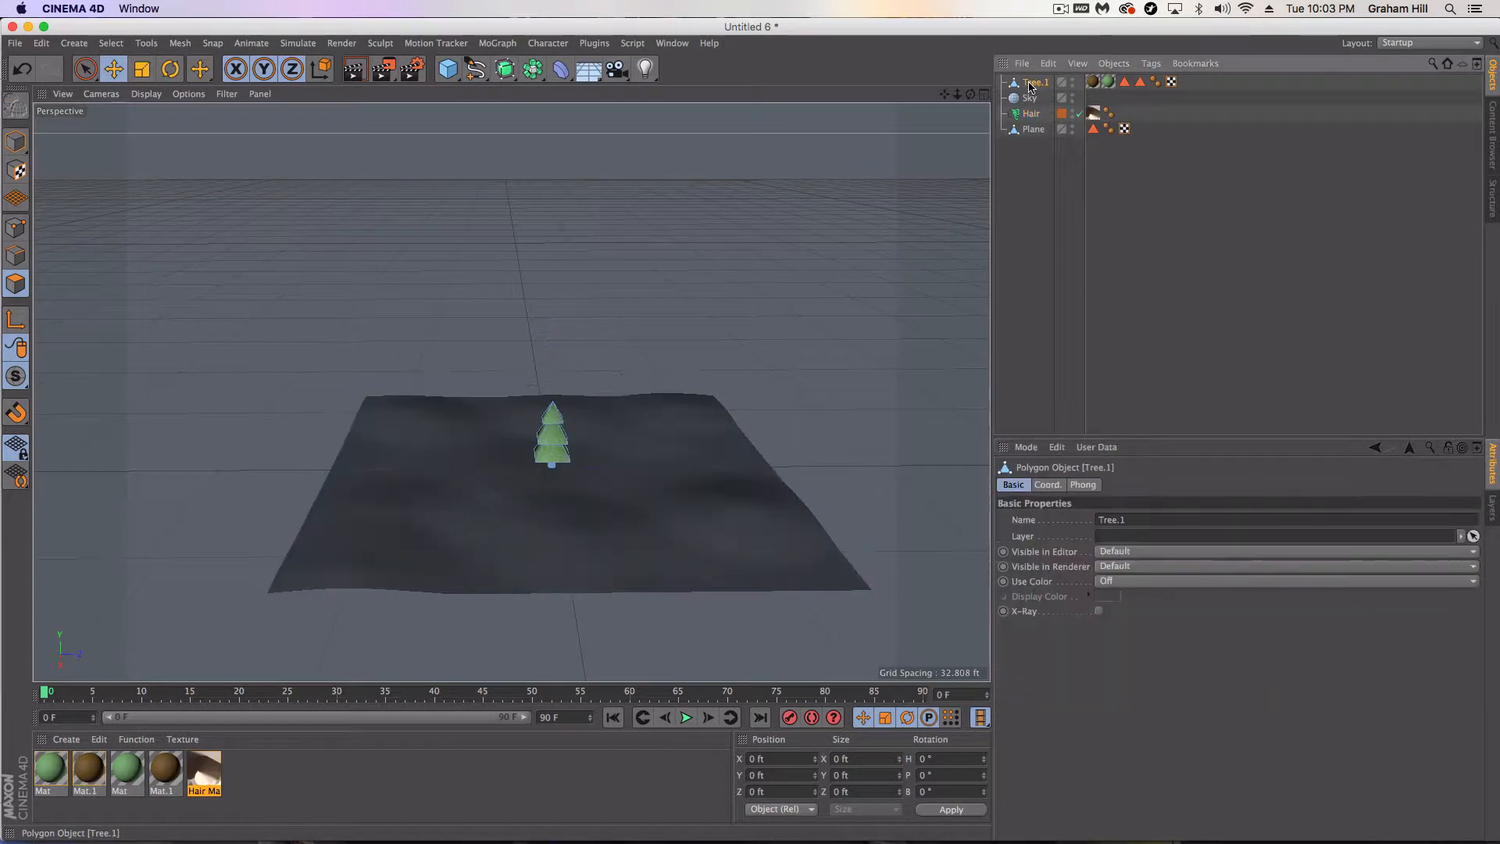
pyautogui.click(1032, 112)
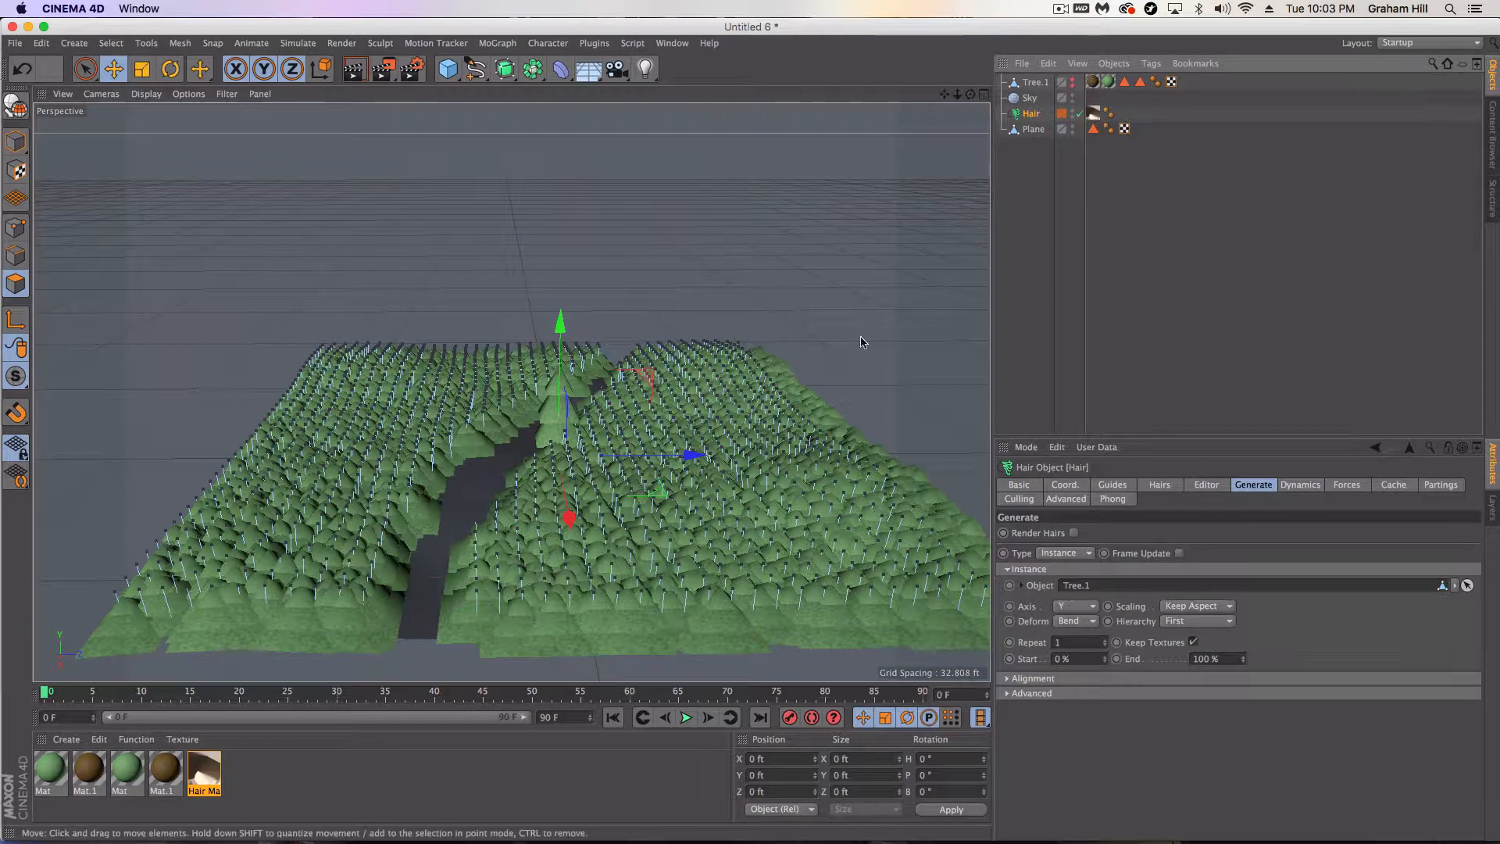
pyautogui.moveTo(1151, 539)
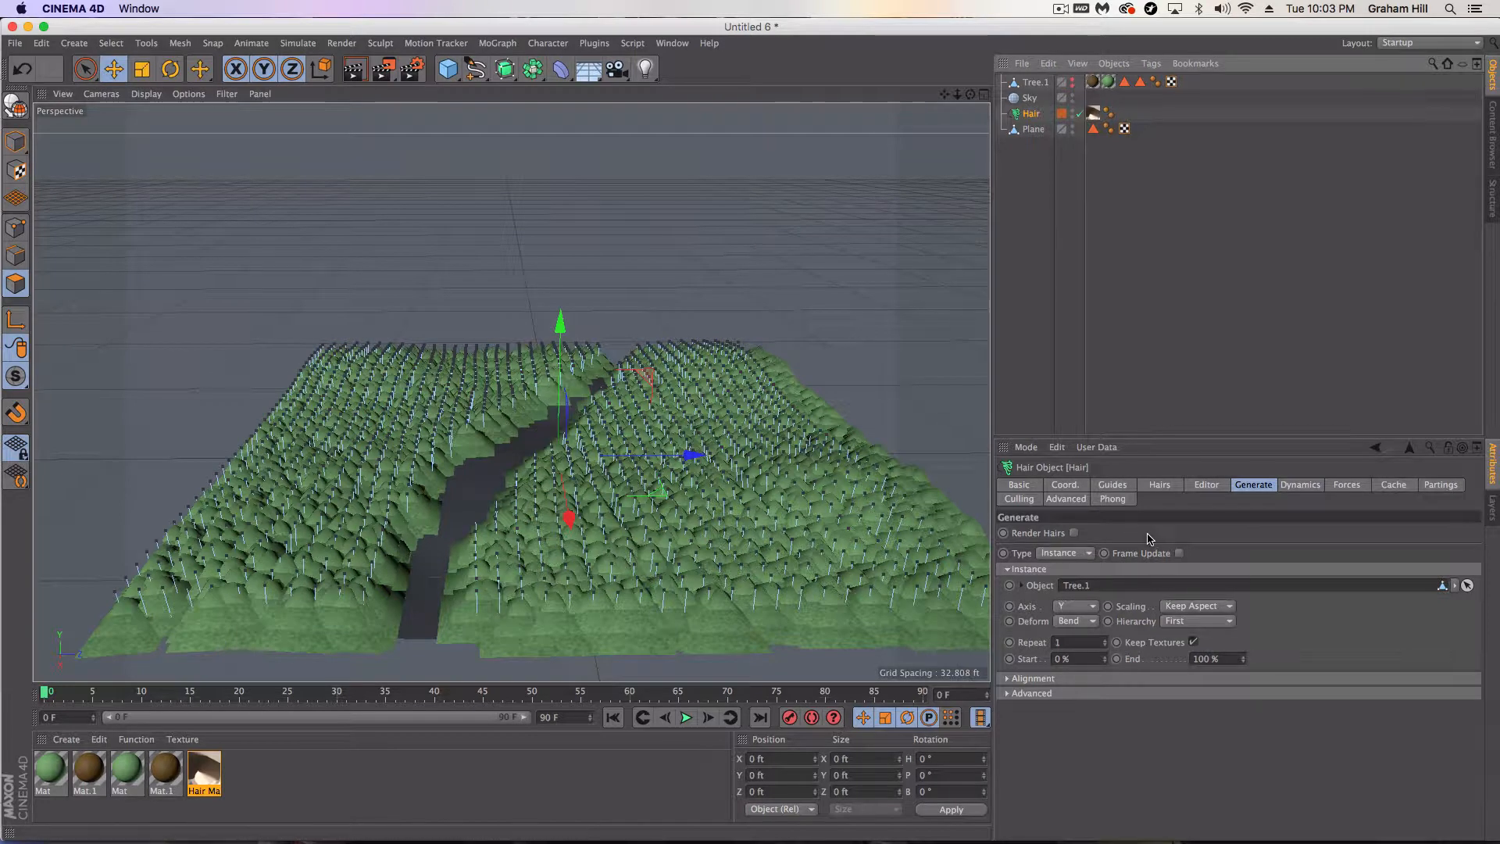
pyautogui.click(1113, 484)
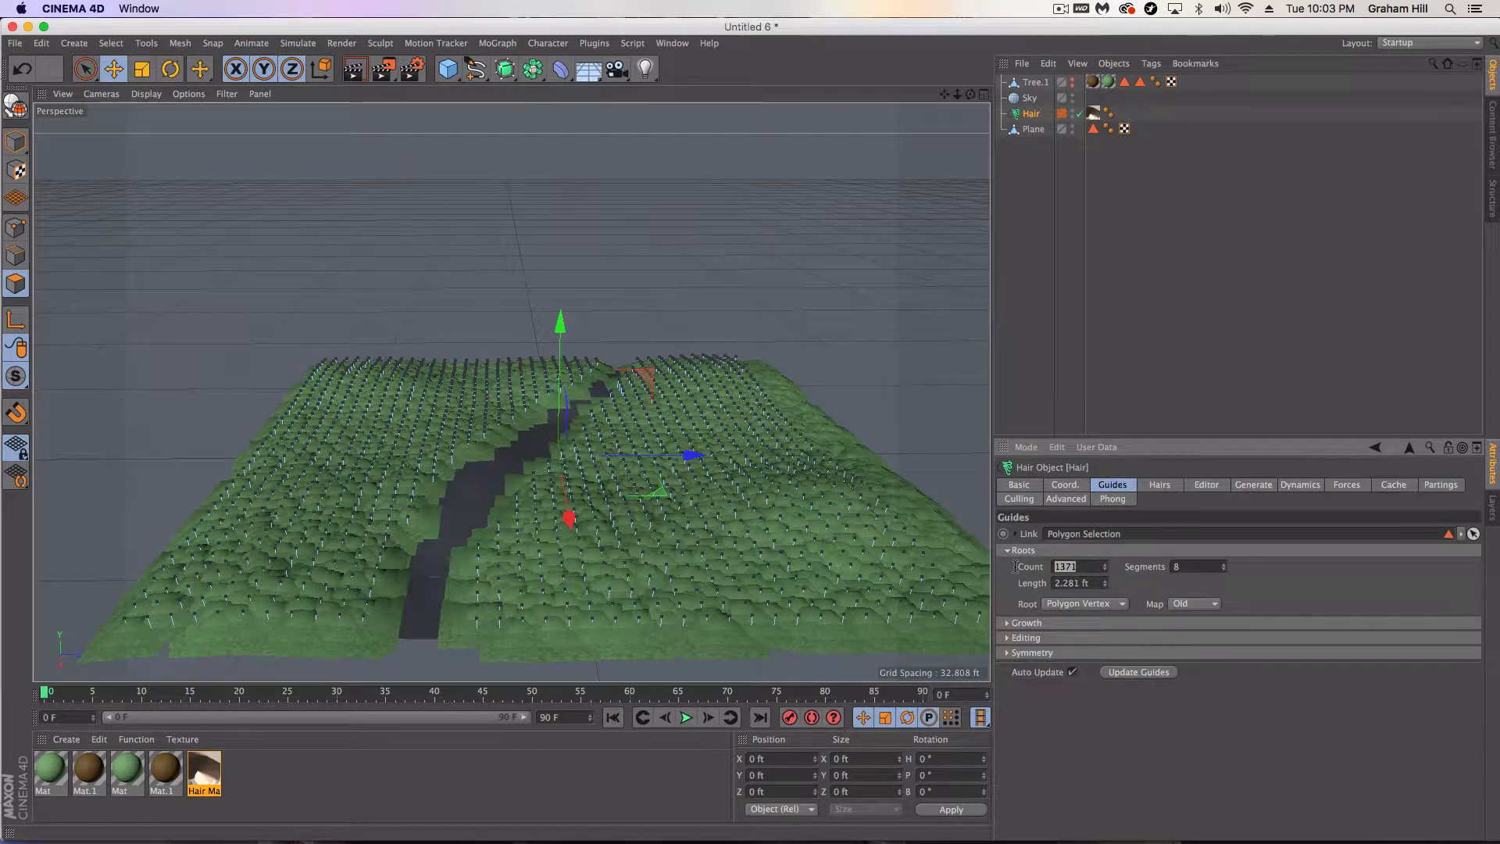
# - Set both the guide count and the hair count to 250
pyautogui.write('250')
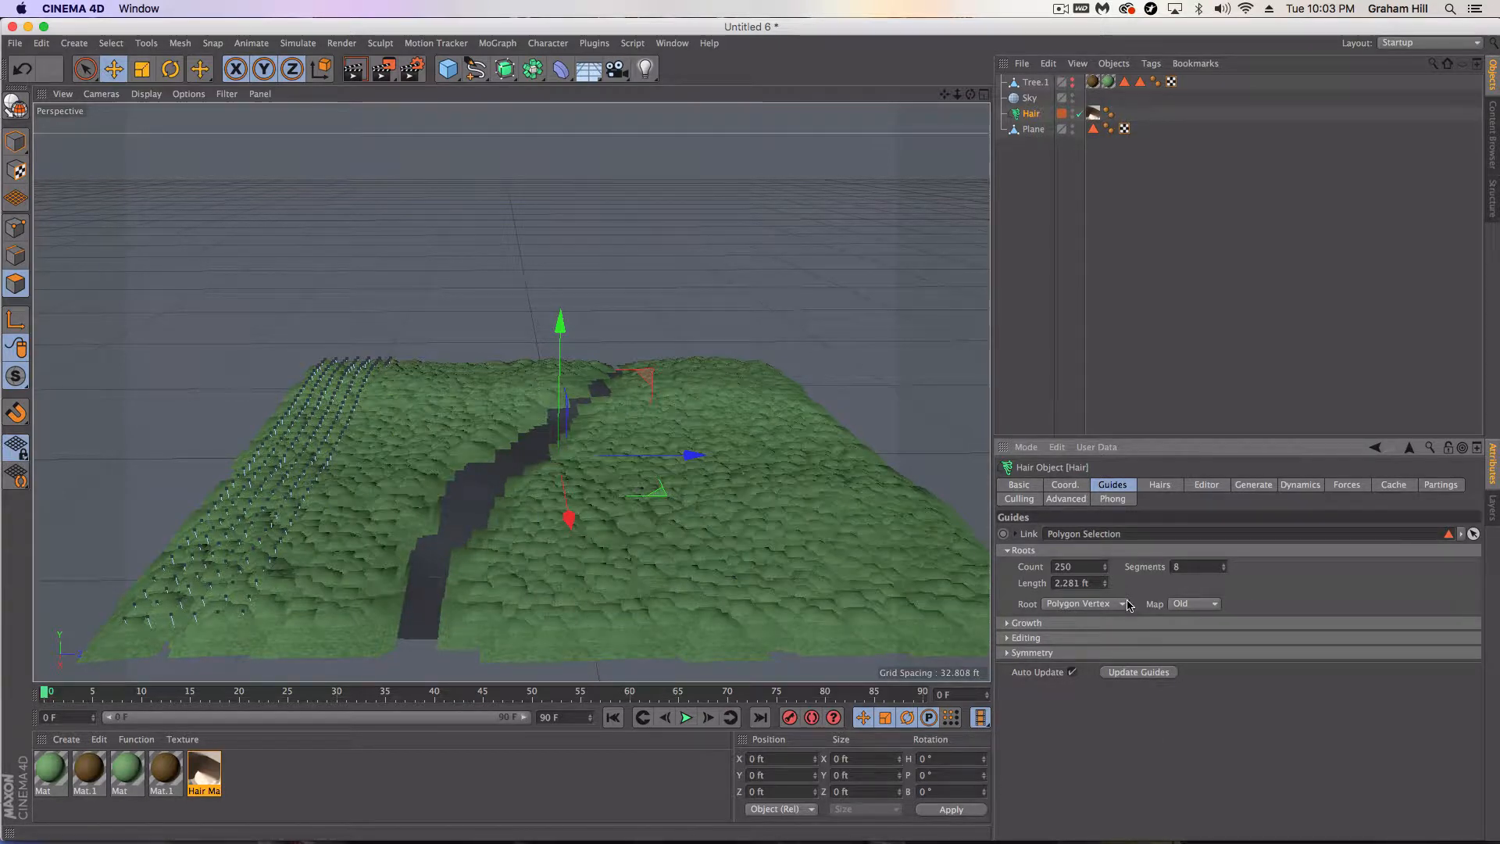
pyautogui.moveTo(1095, 568)
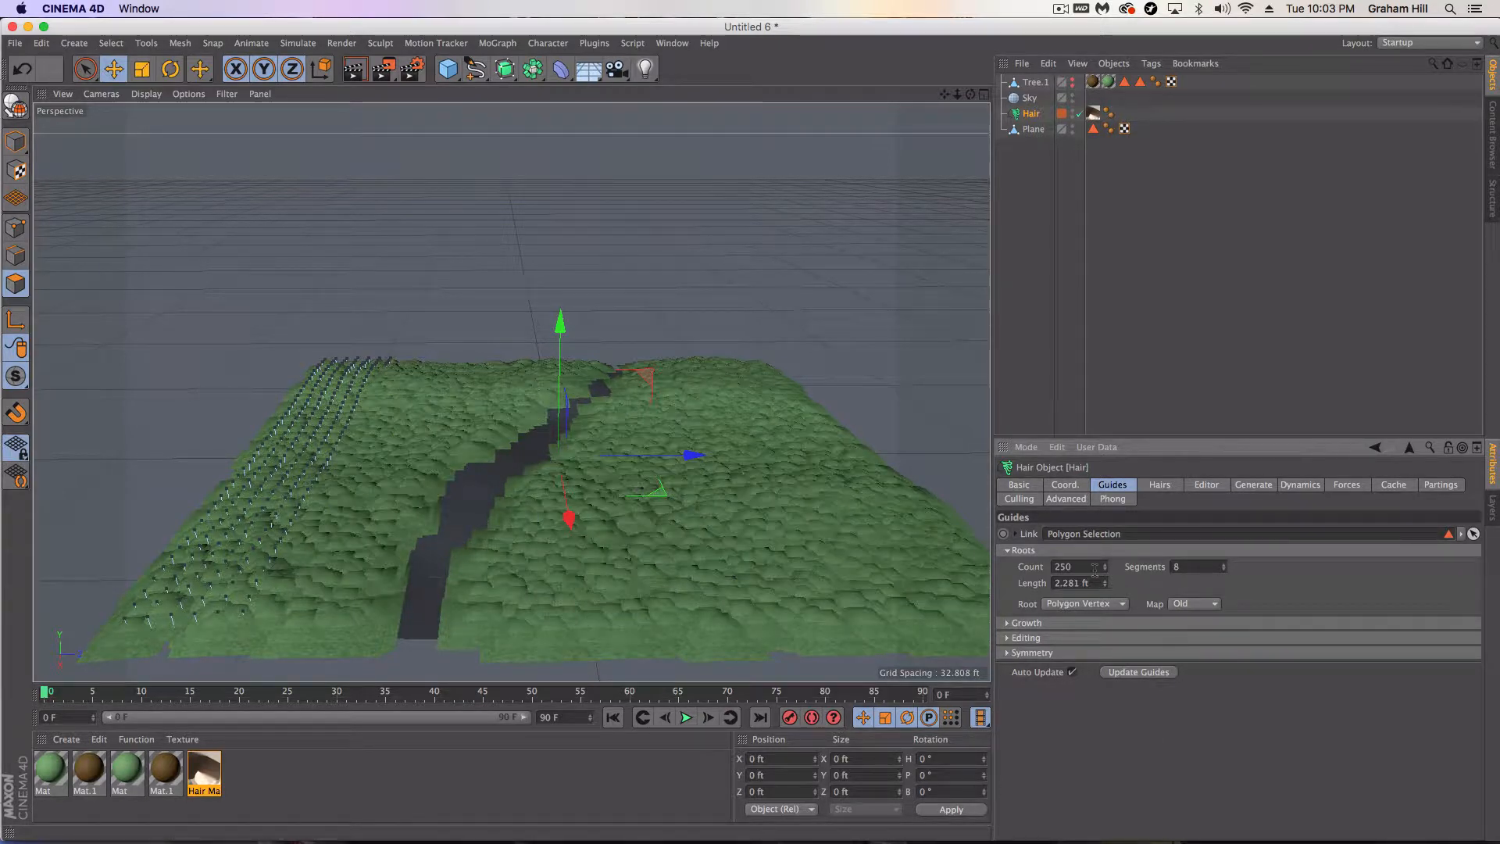
pyautogui.moveTo(1162, 481)
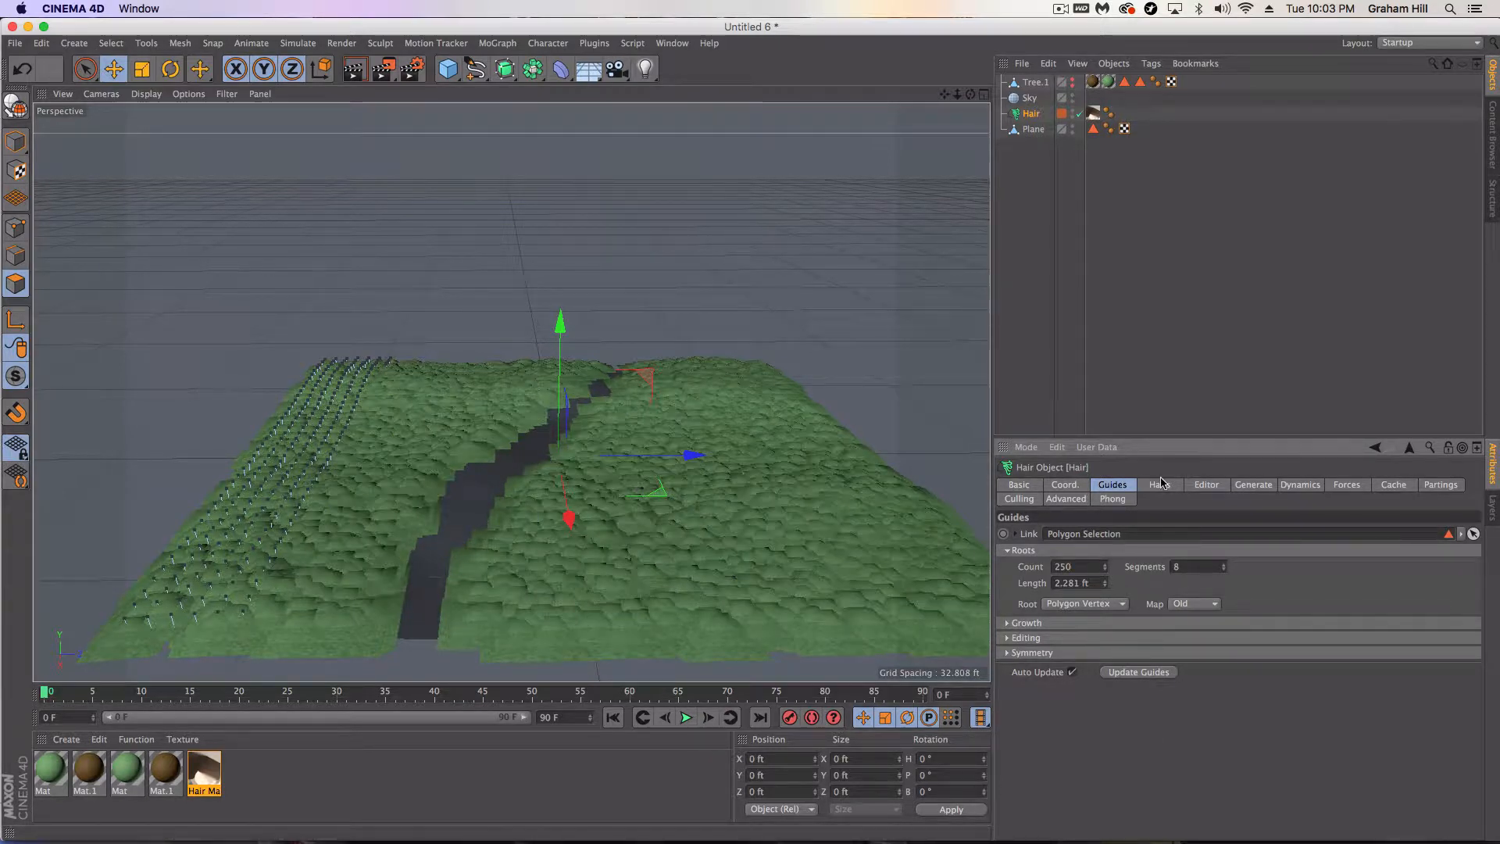
pyautogui.click(1159, 485)
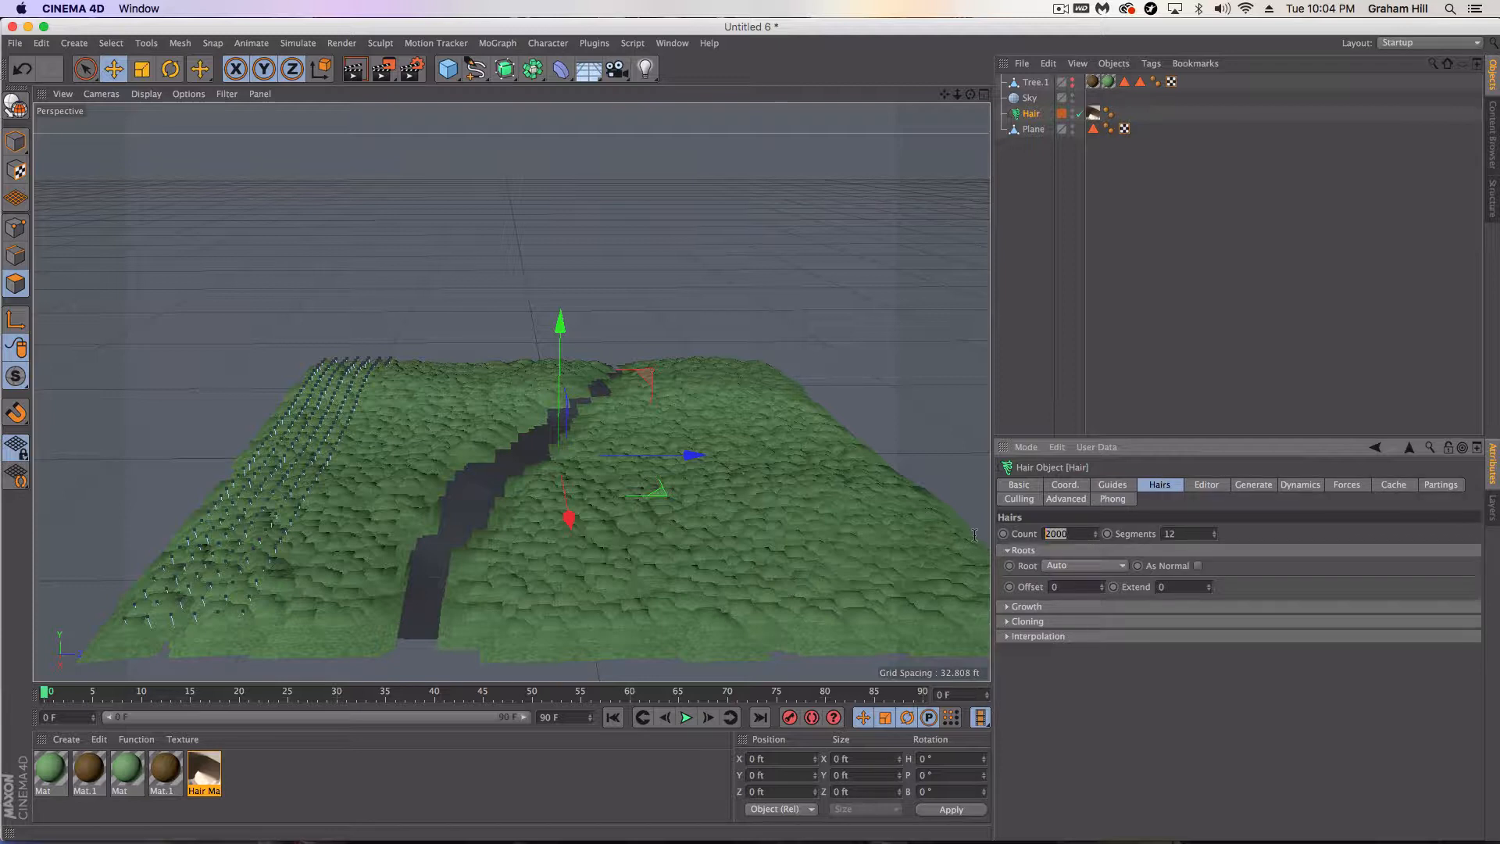
pyautogui.write('250')
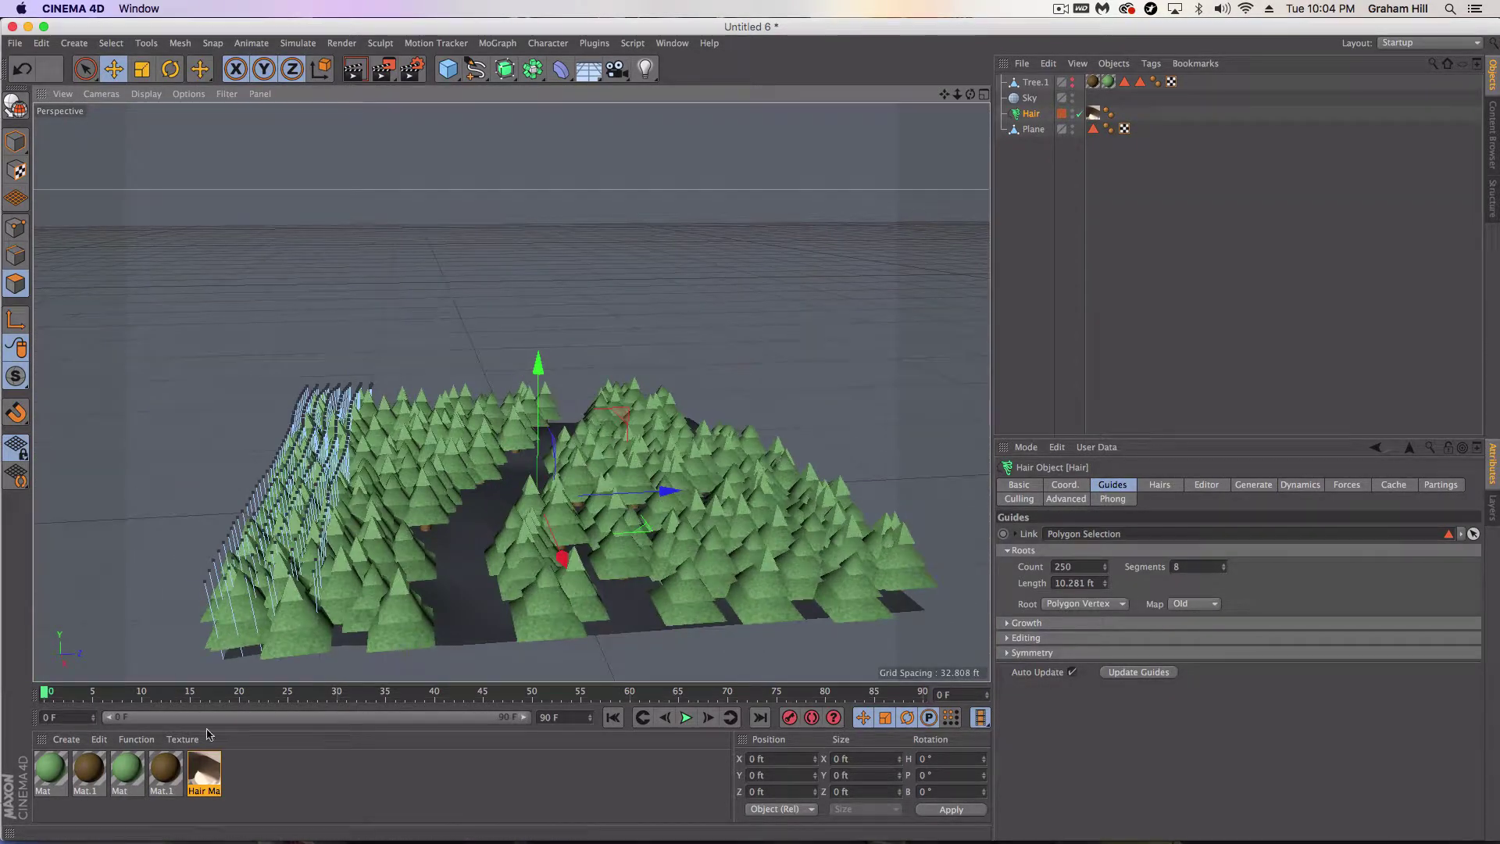
# - Lower the Hair Mat's Thickness Root, Tip and Variation so the pines grow slimmer and more uniform
pyautogui.doubleClick(204, 774)
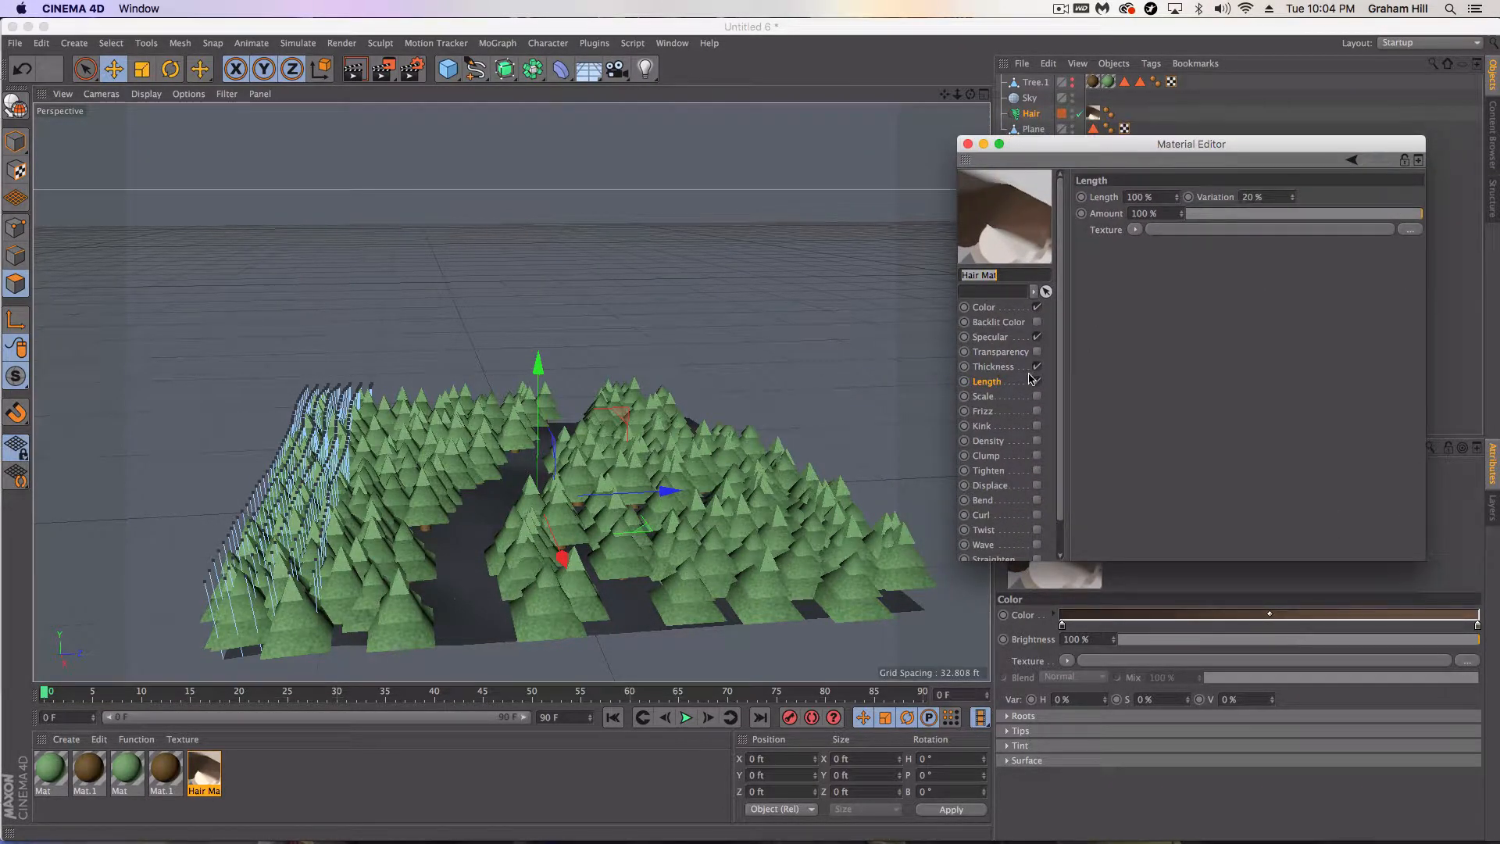
pyautogui.click(995, 366)
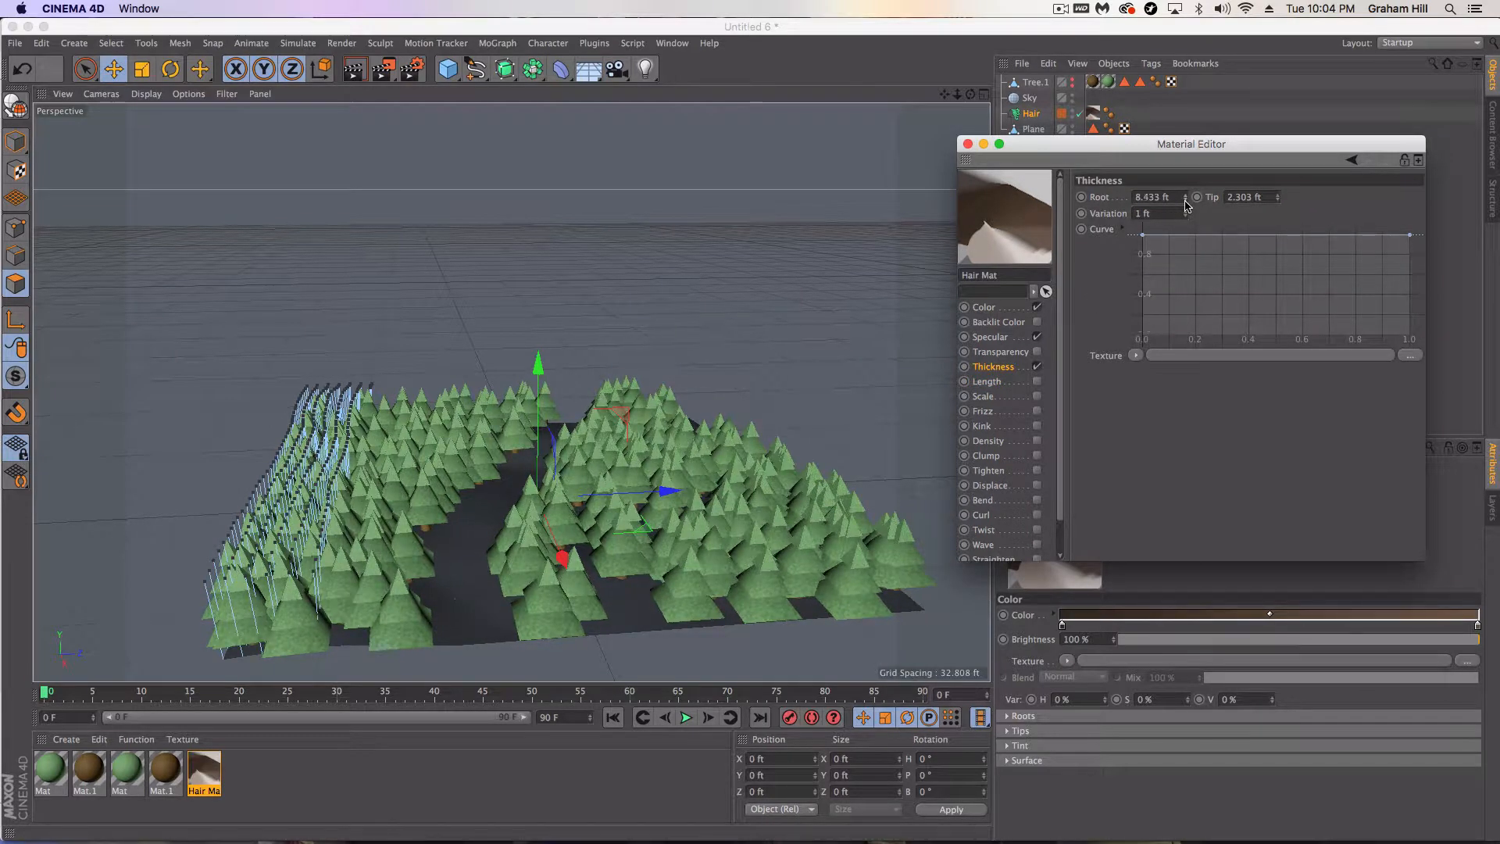
pyautogui.moveTo(1183, 197); pyautogui.dragTo(1183, 206)
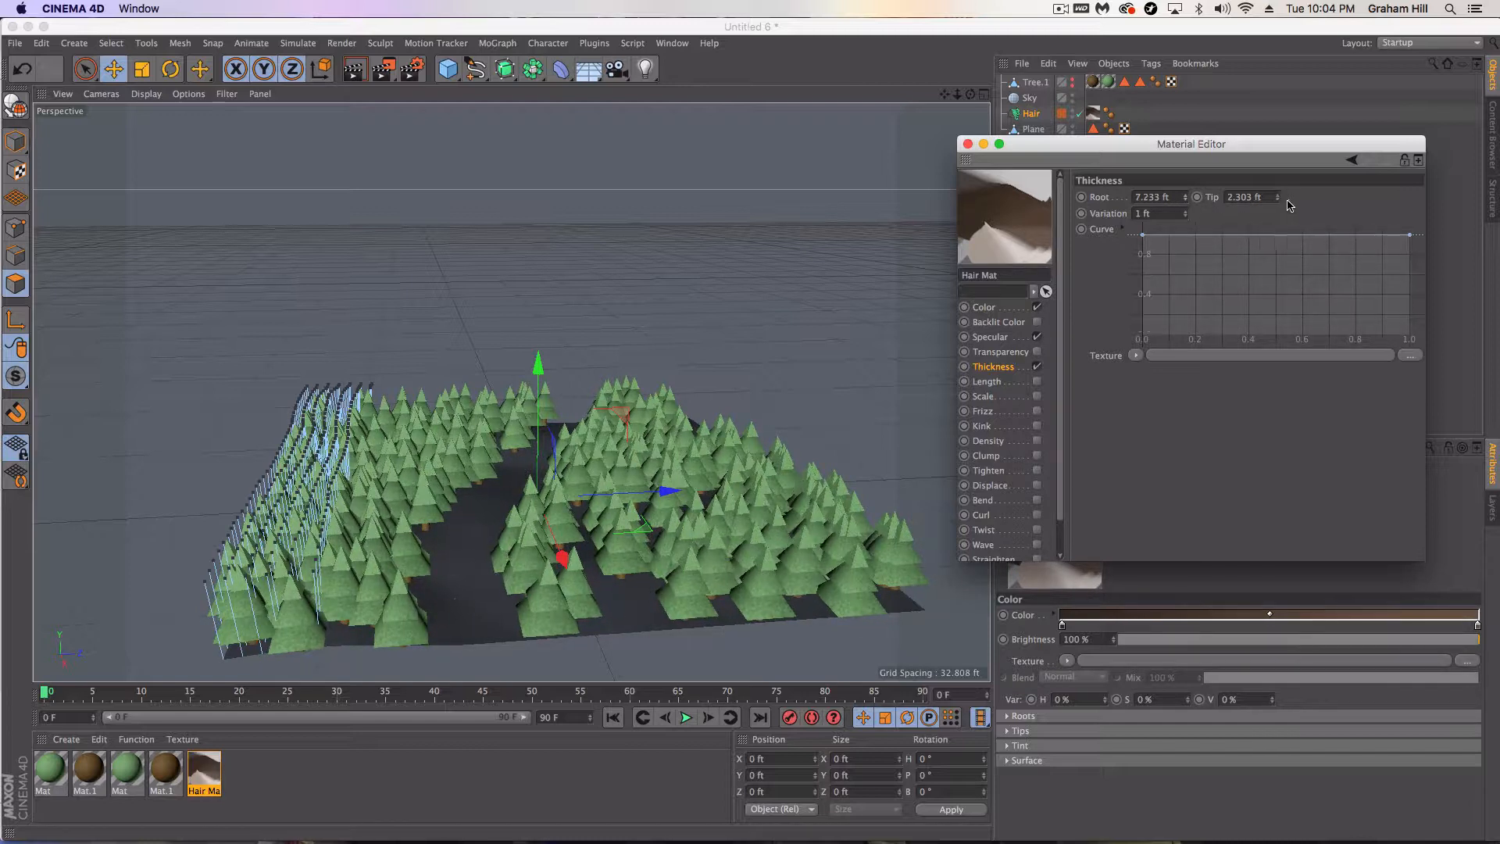
pyautogui.moveTo(1277, 197); pyautogui.dragTo(1277, 204)
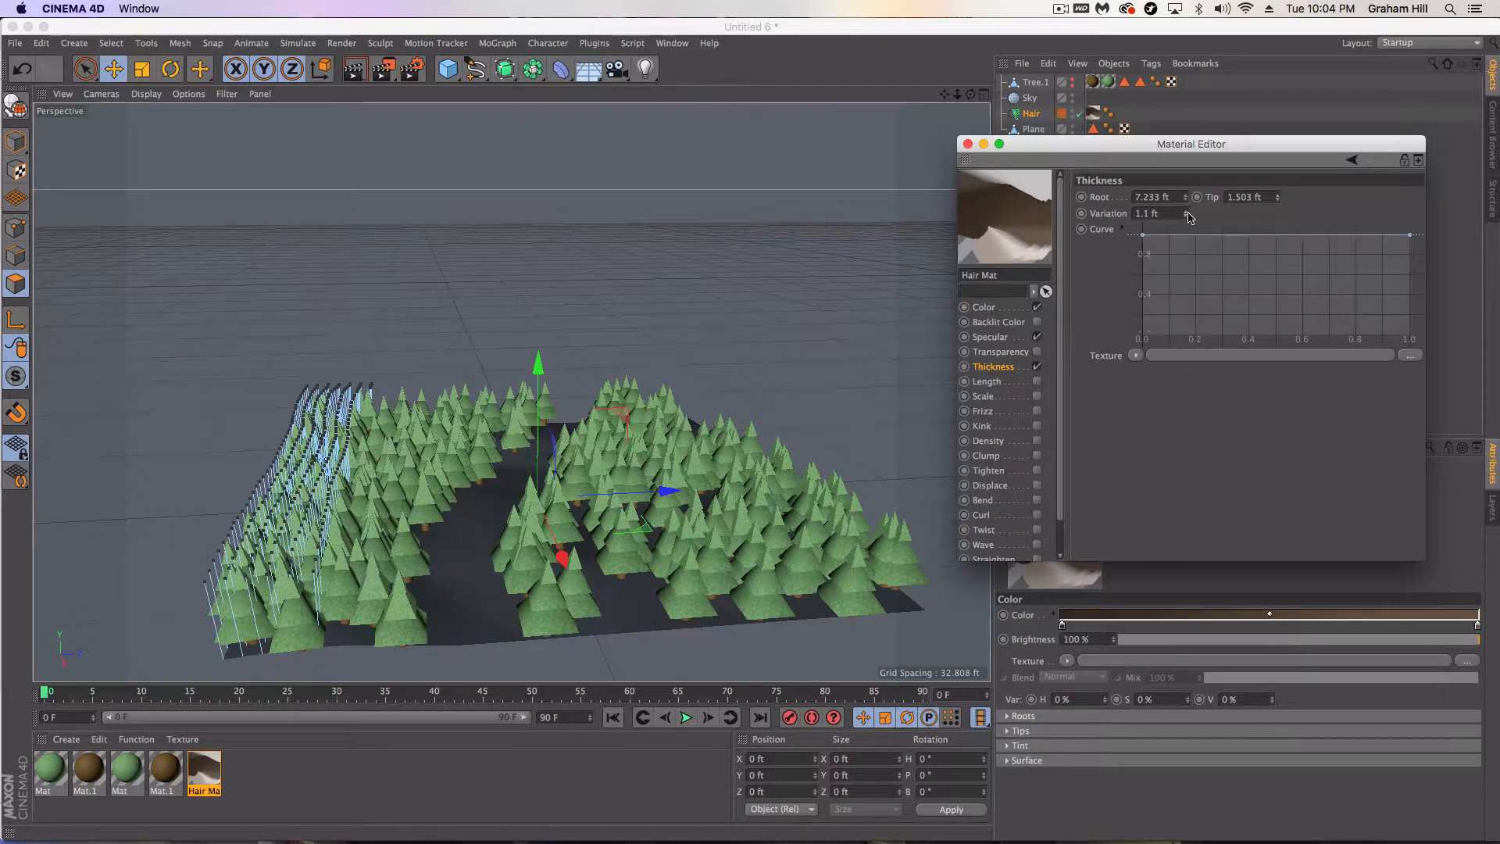
pyautogui.moveTo(1191, 214); pyautogui.dragTo(1184, 214)
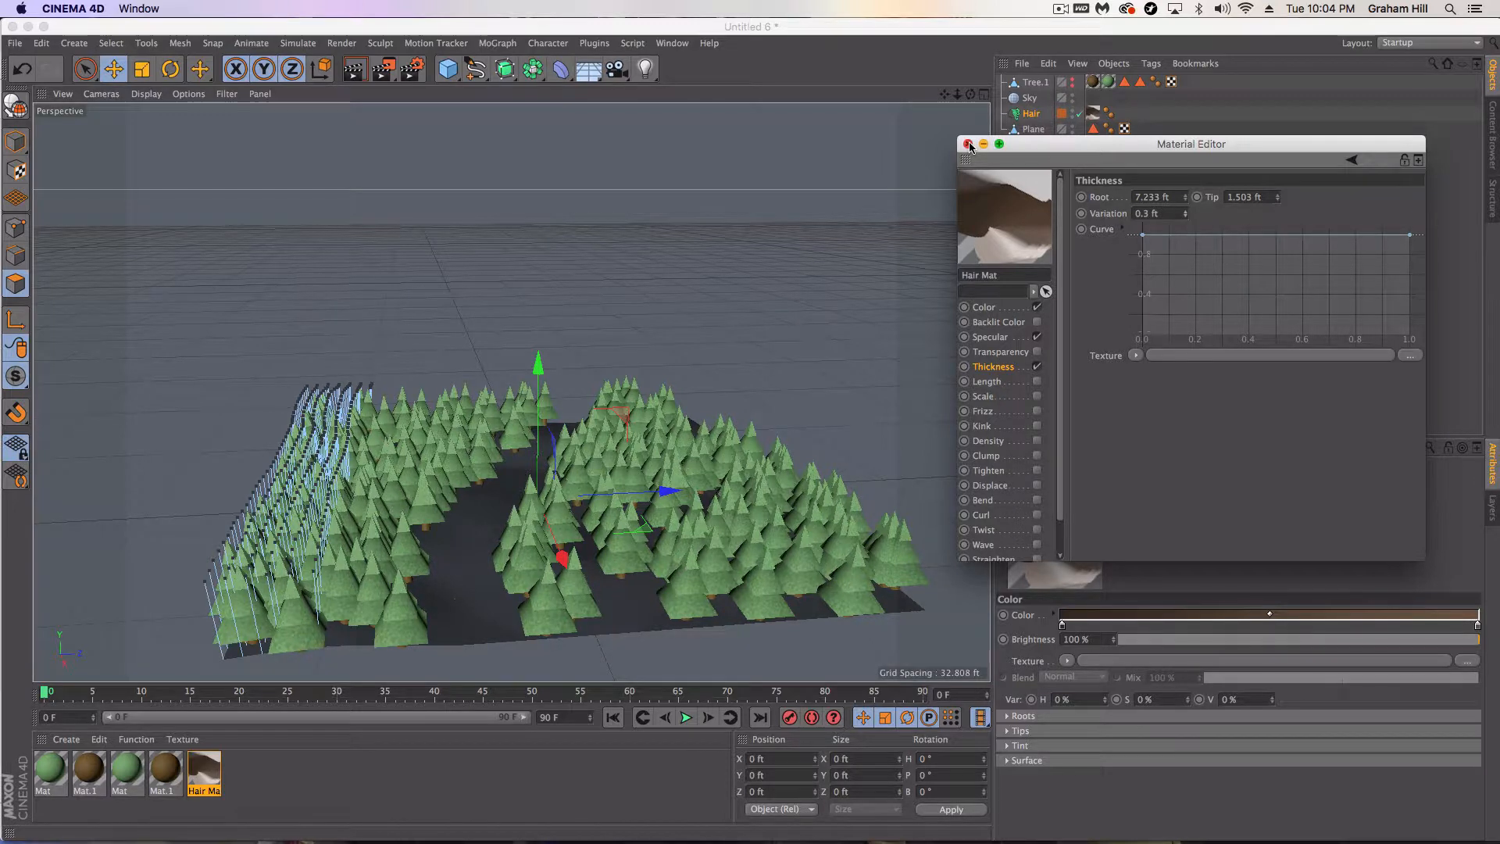
pyautogui.click(969, 144)
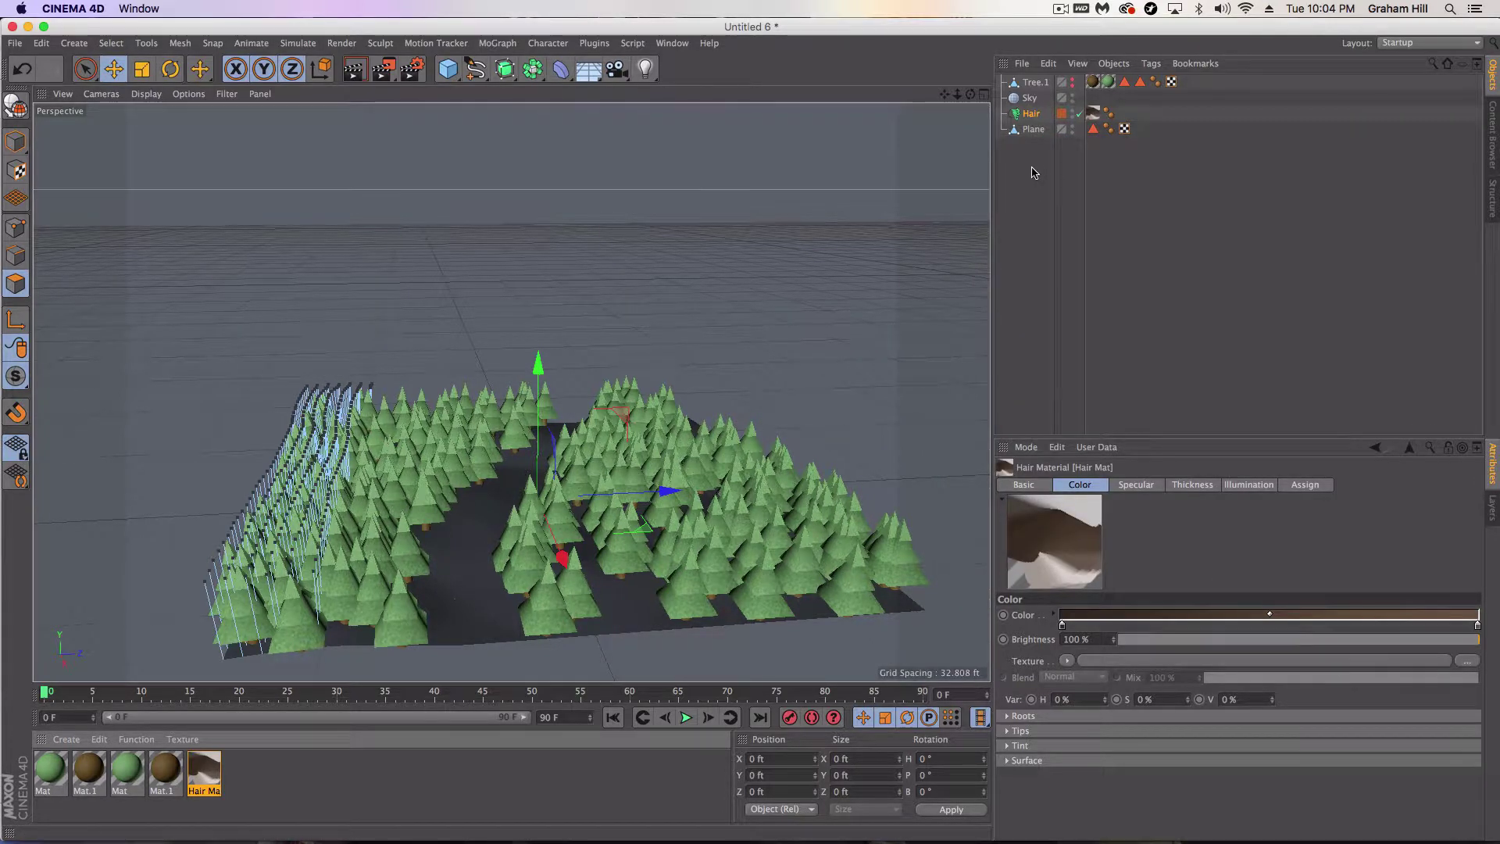
pyautogui.moveTo(1072, 106)
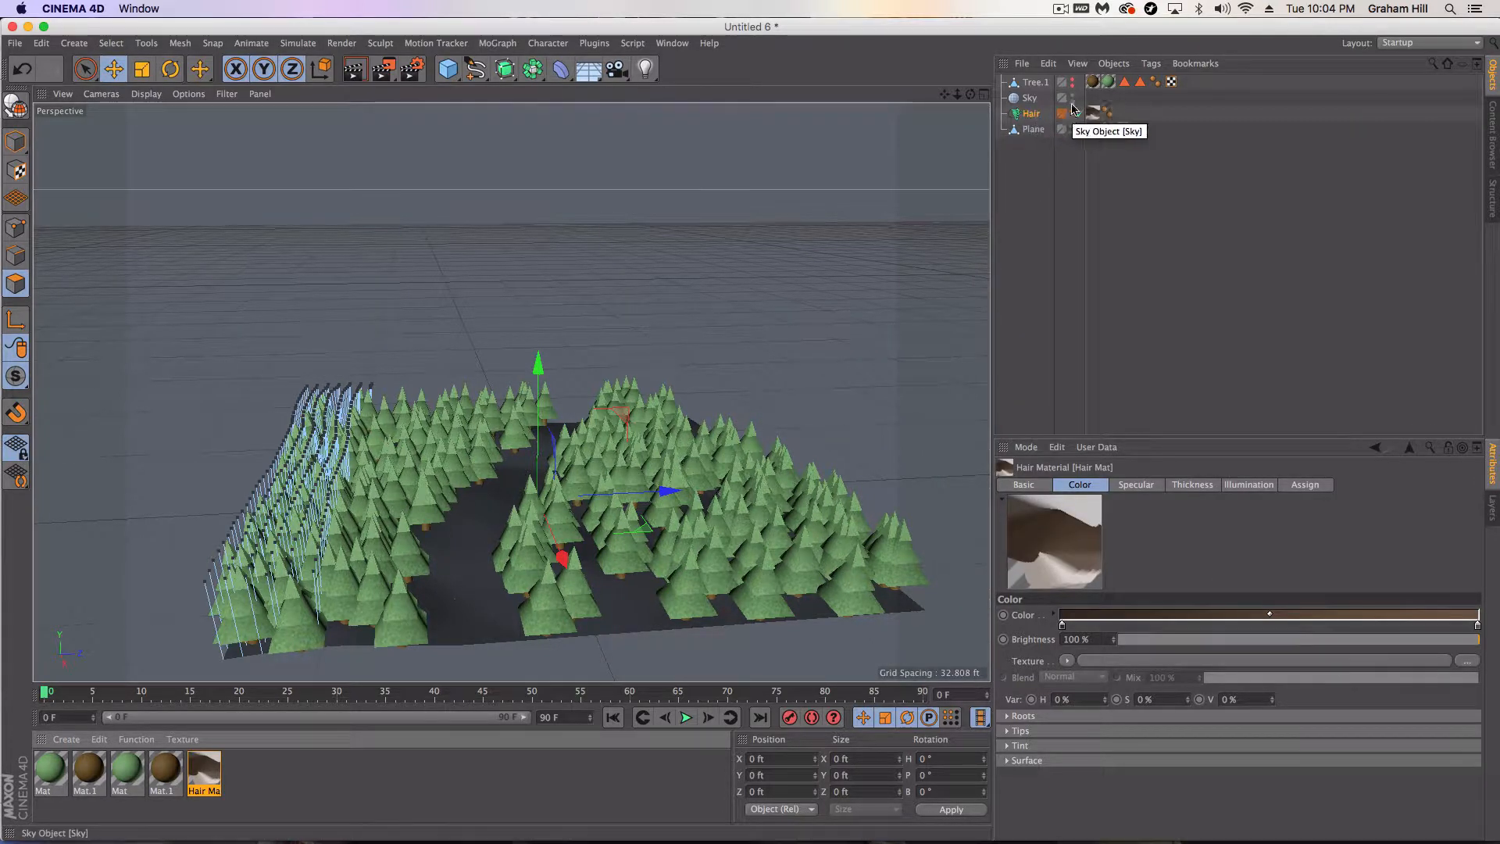
# - Reopen Hair Mat and cut Thickness Root further to about 3 ft for much slimmer trees
pyautogui.click(1093, 113)
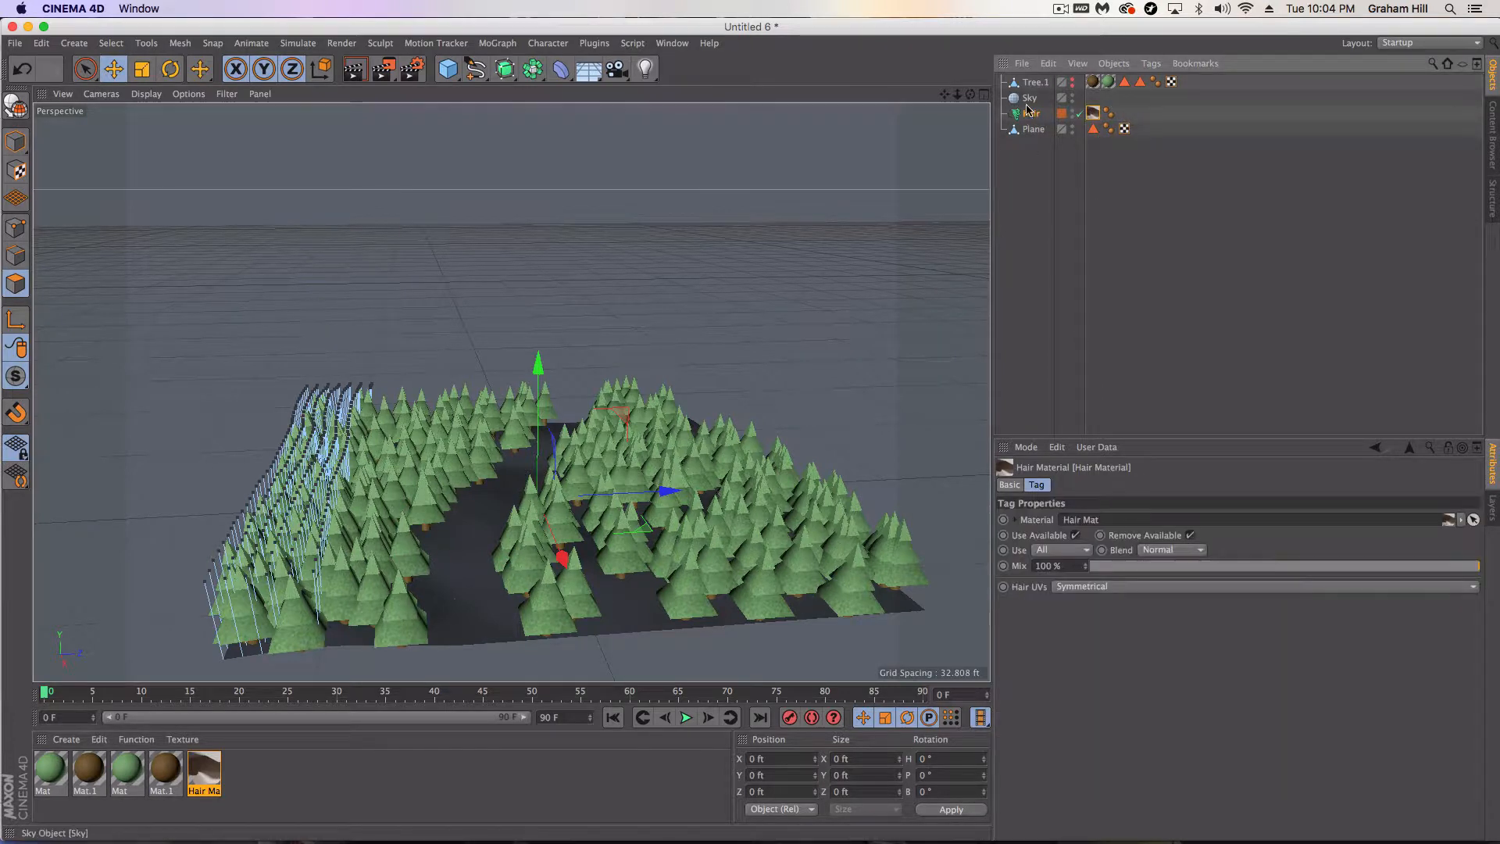
pyautogui.click(1032, 112)
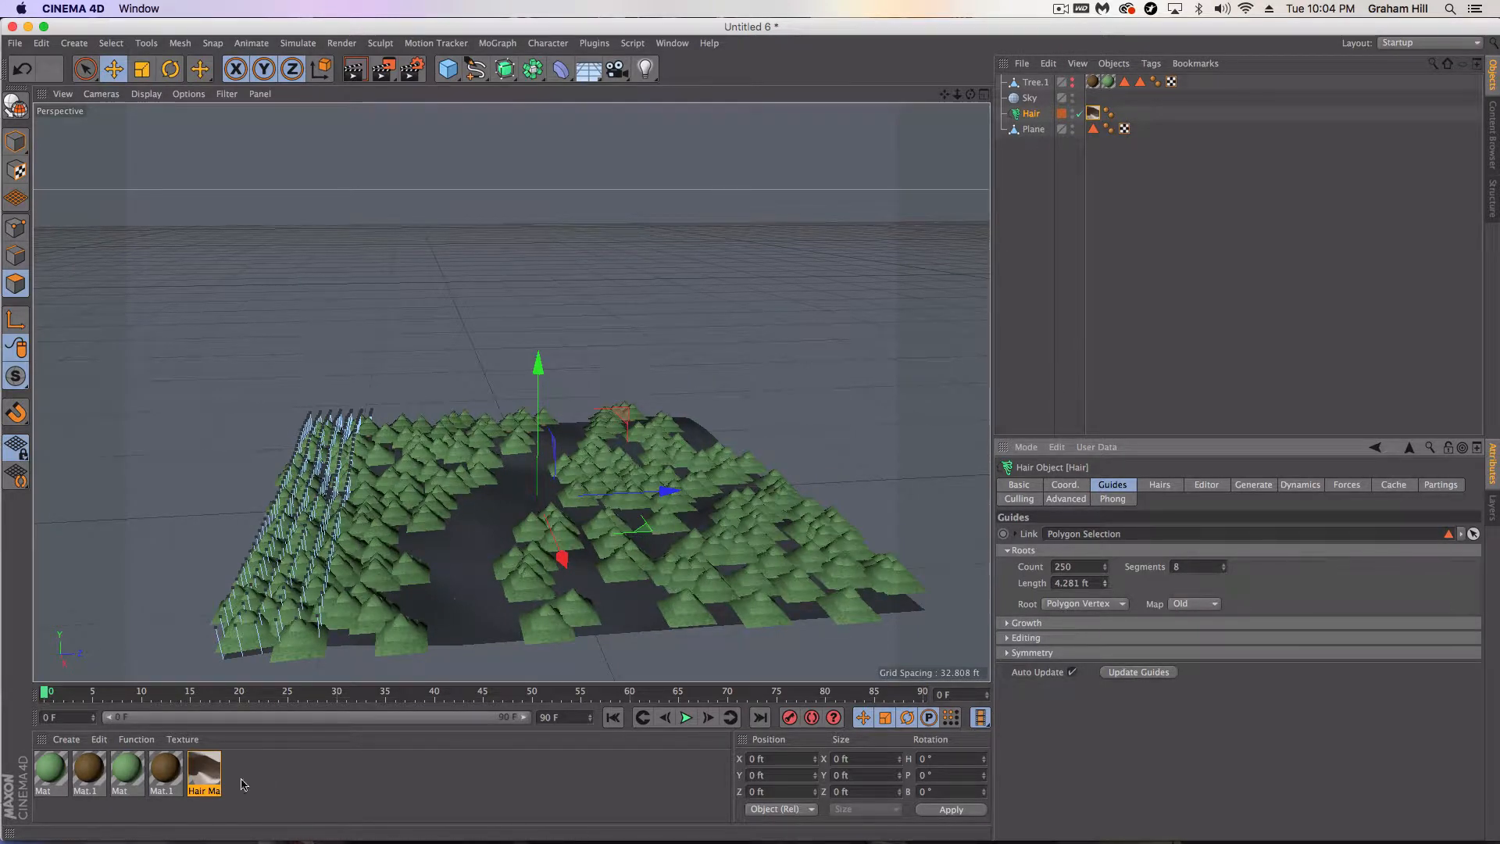
pyautogui.click(203, 772)
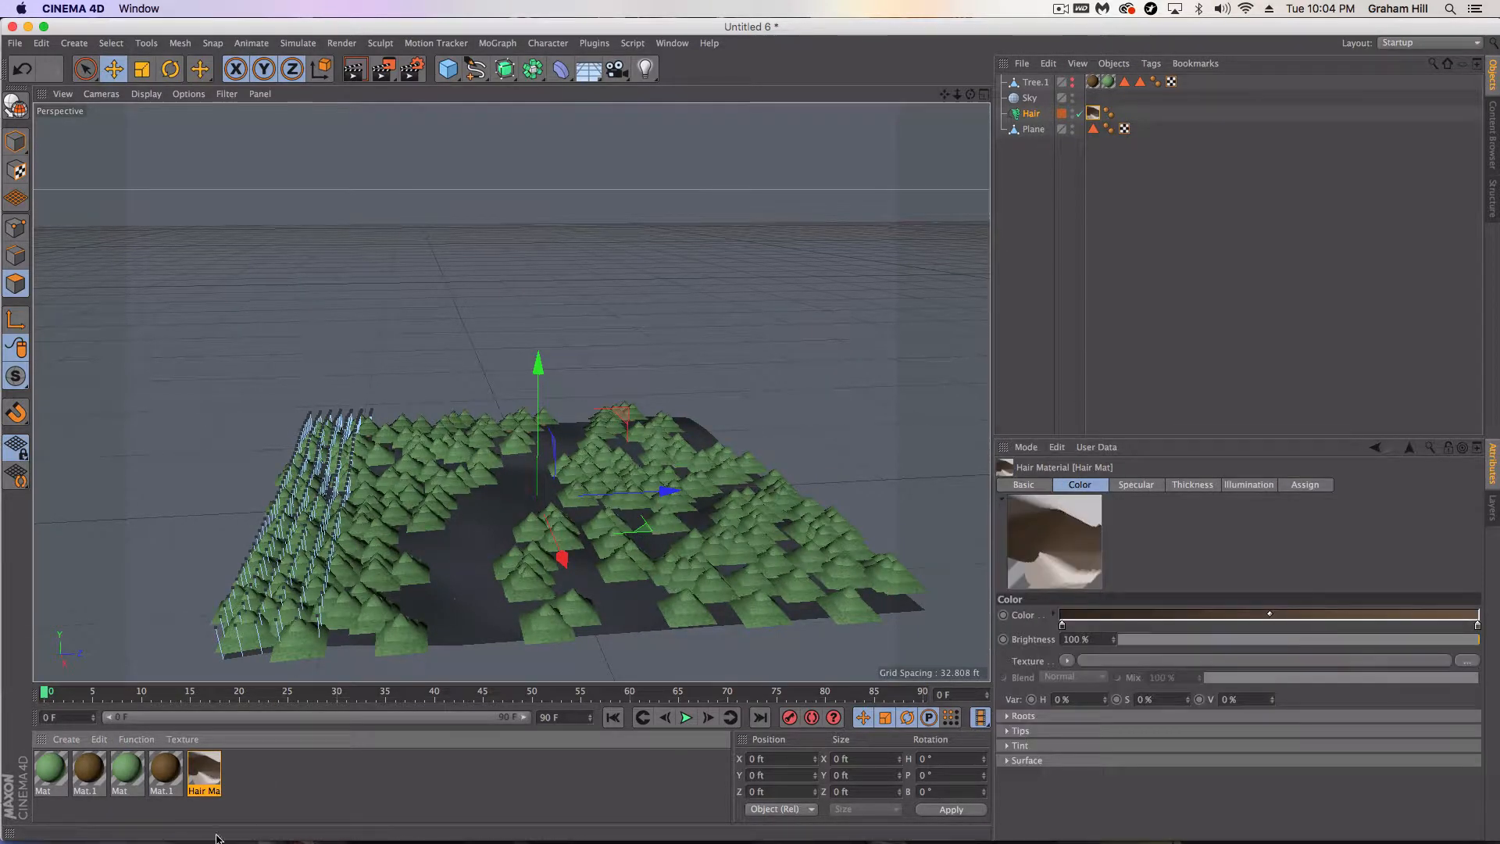
pyautogui.doubleClick(204, 773)
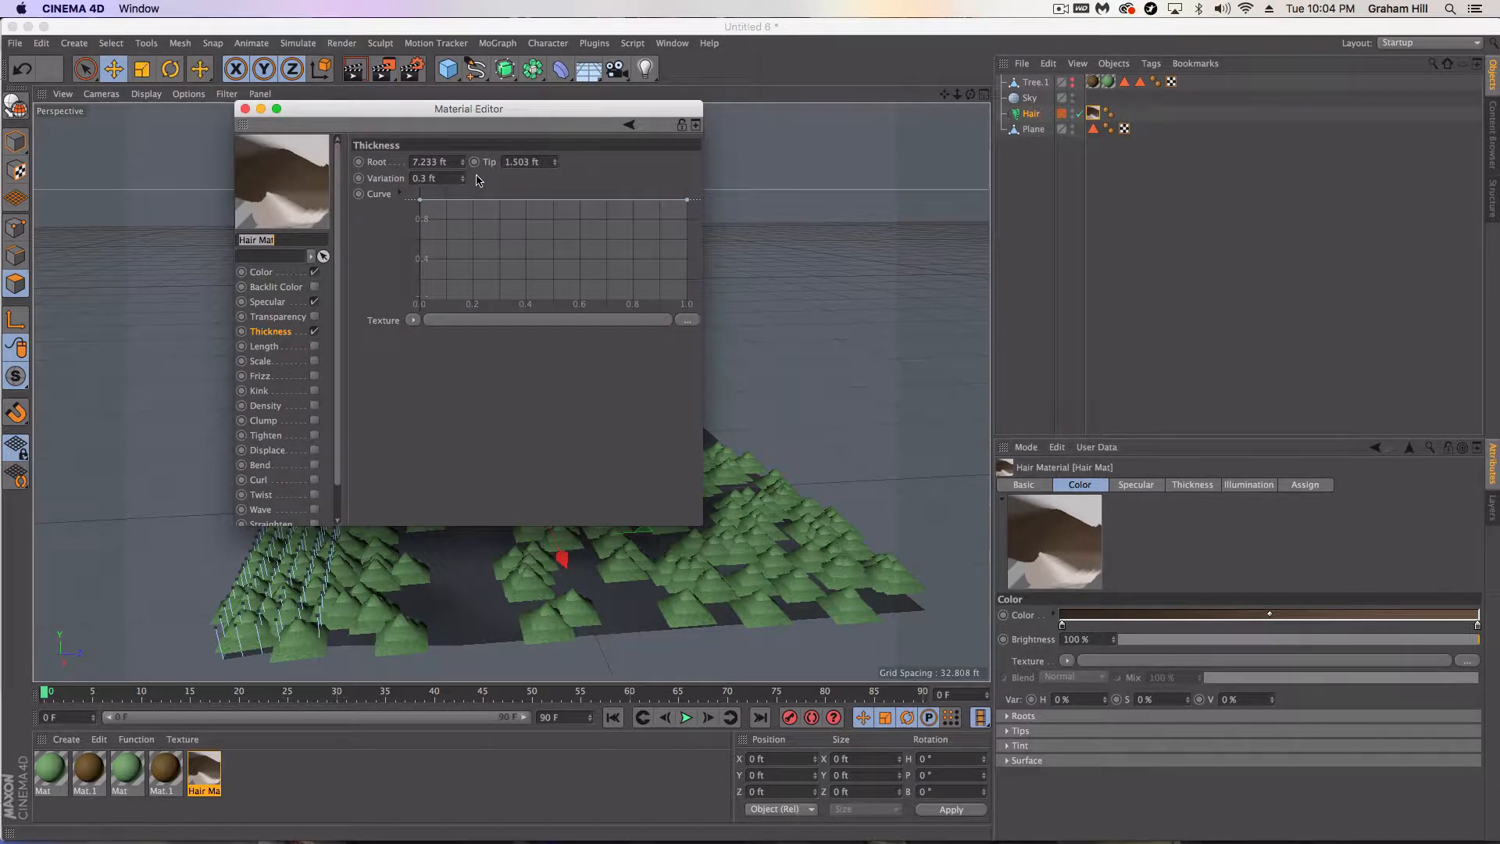
pyautogui.moveTo(463, 161); pyautogui.dragTo(463, 168)
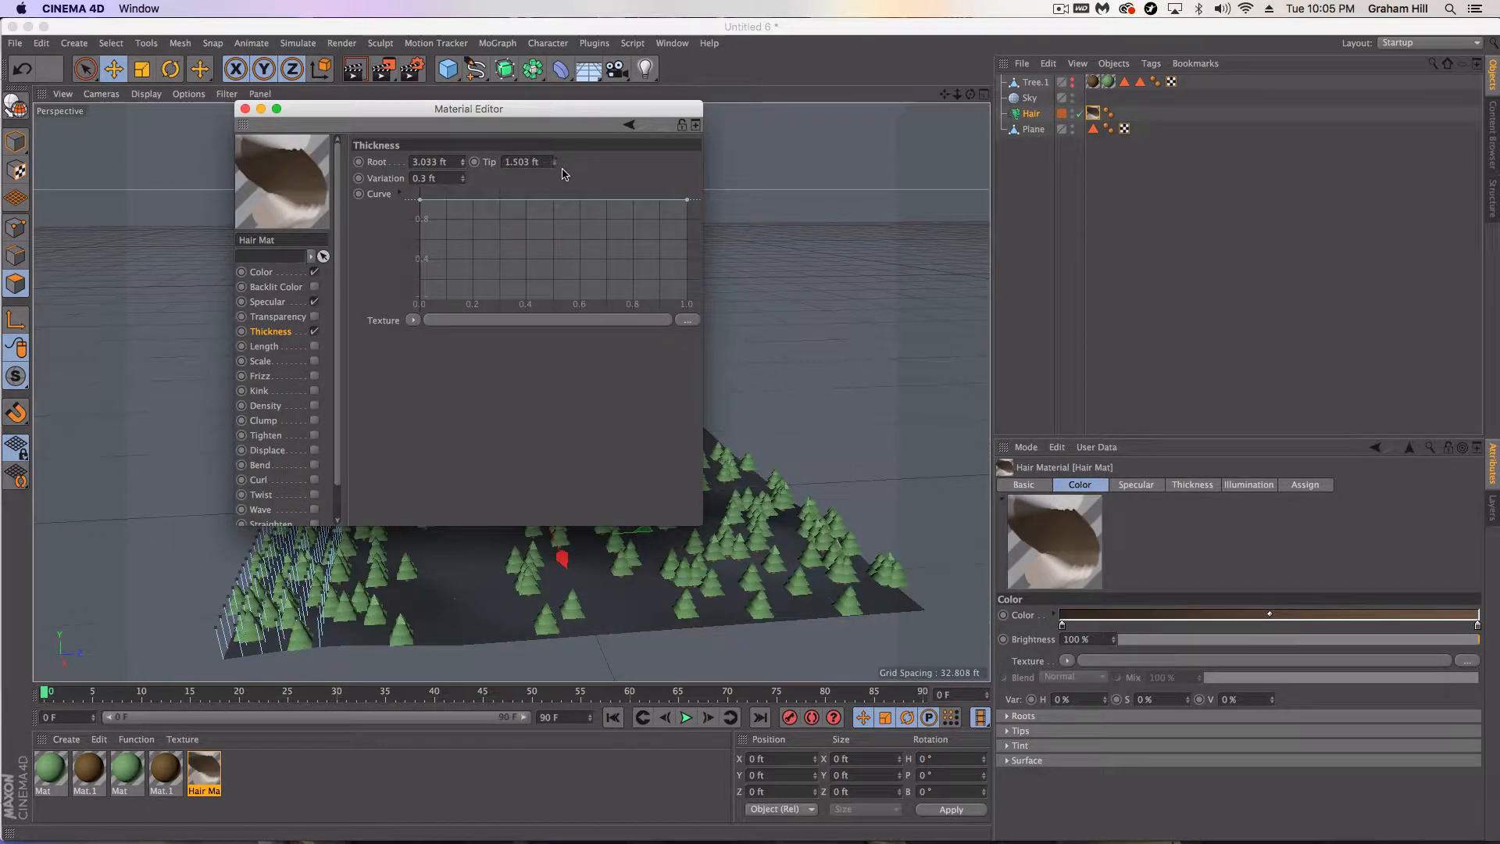
pyautogui.click(242, 109)
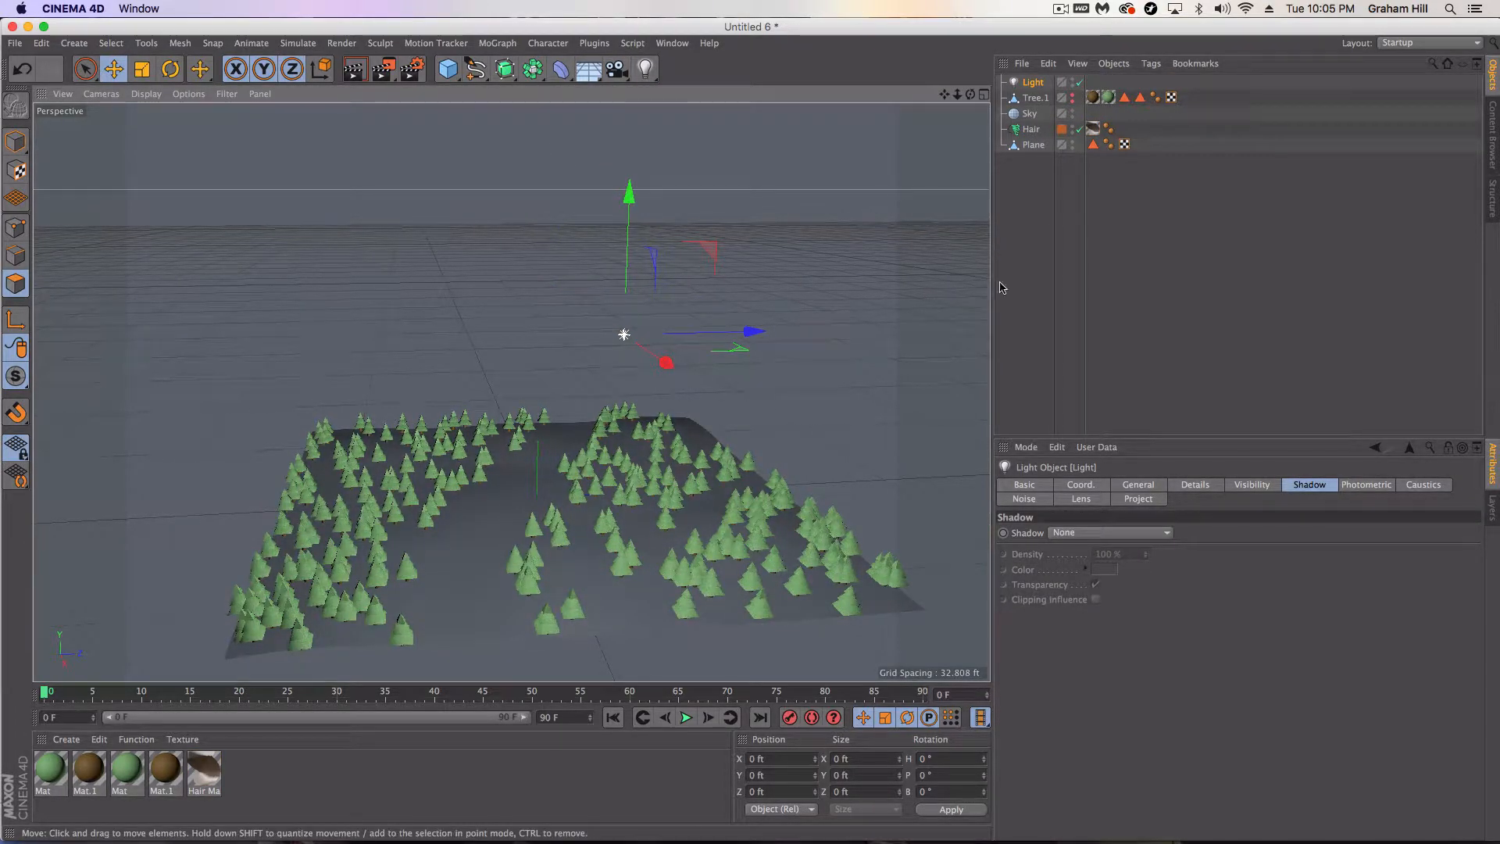
# - Set the new Light's Shadow to Shadow Maps (Soft), then select the Hair object
pyautogui.click(1110, 531)
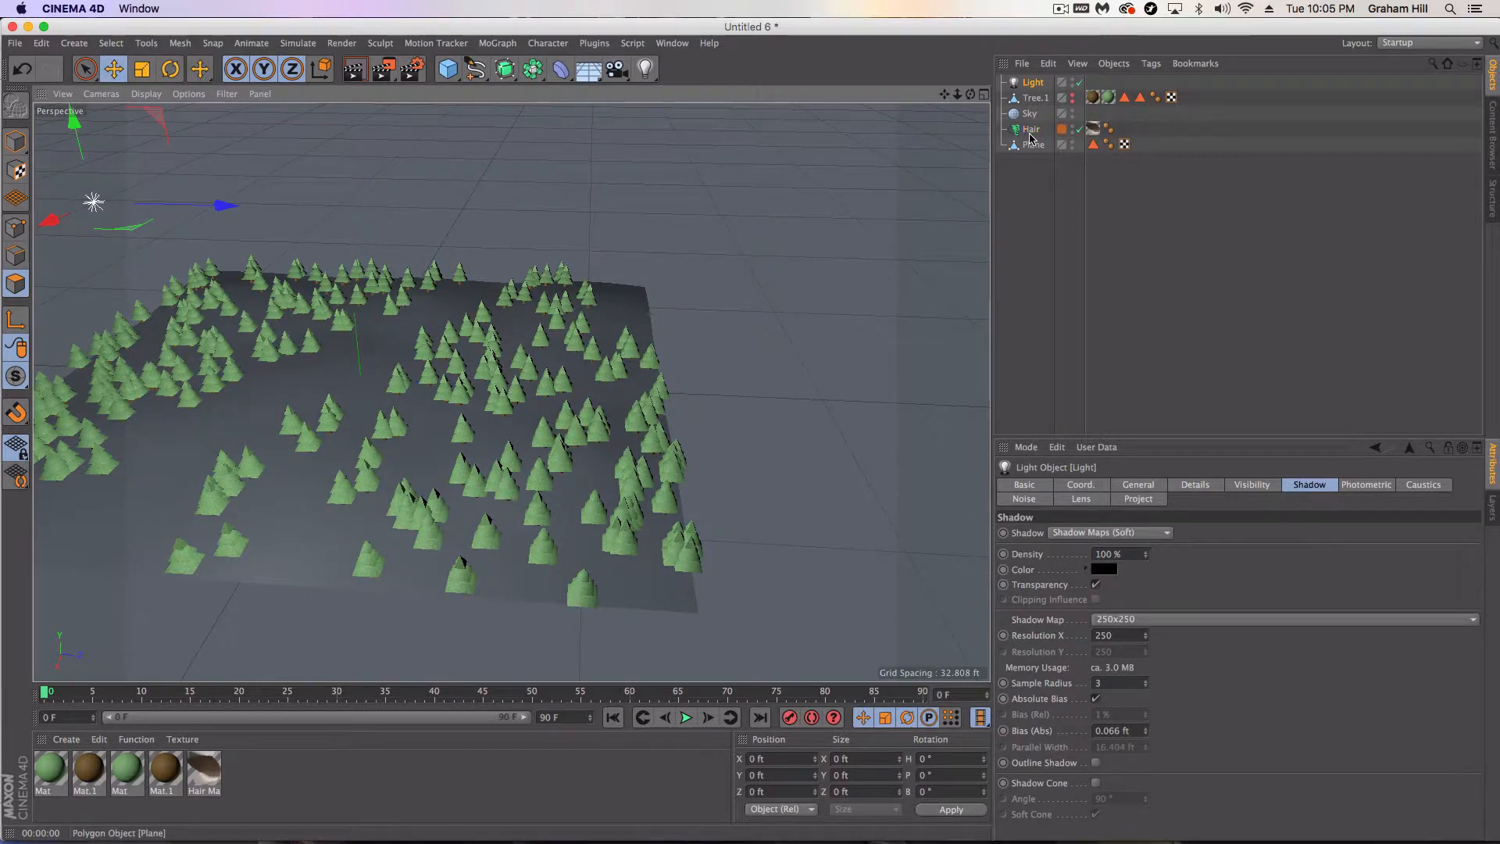
pyautogui.click(1031, 128)
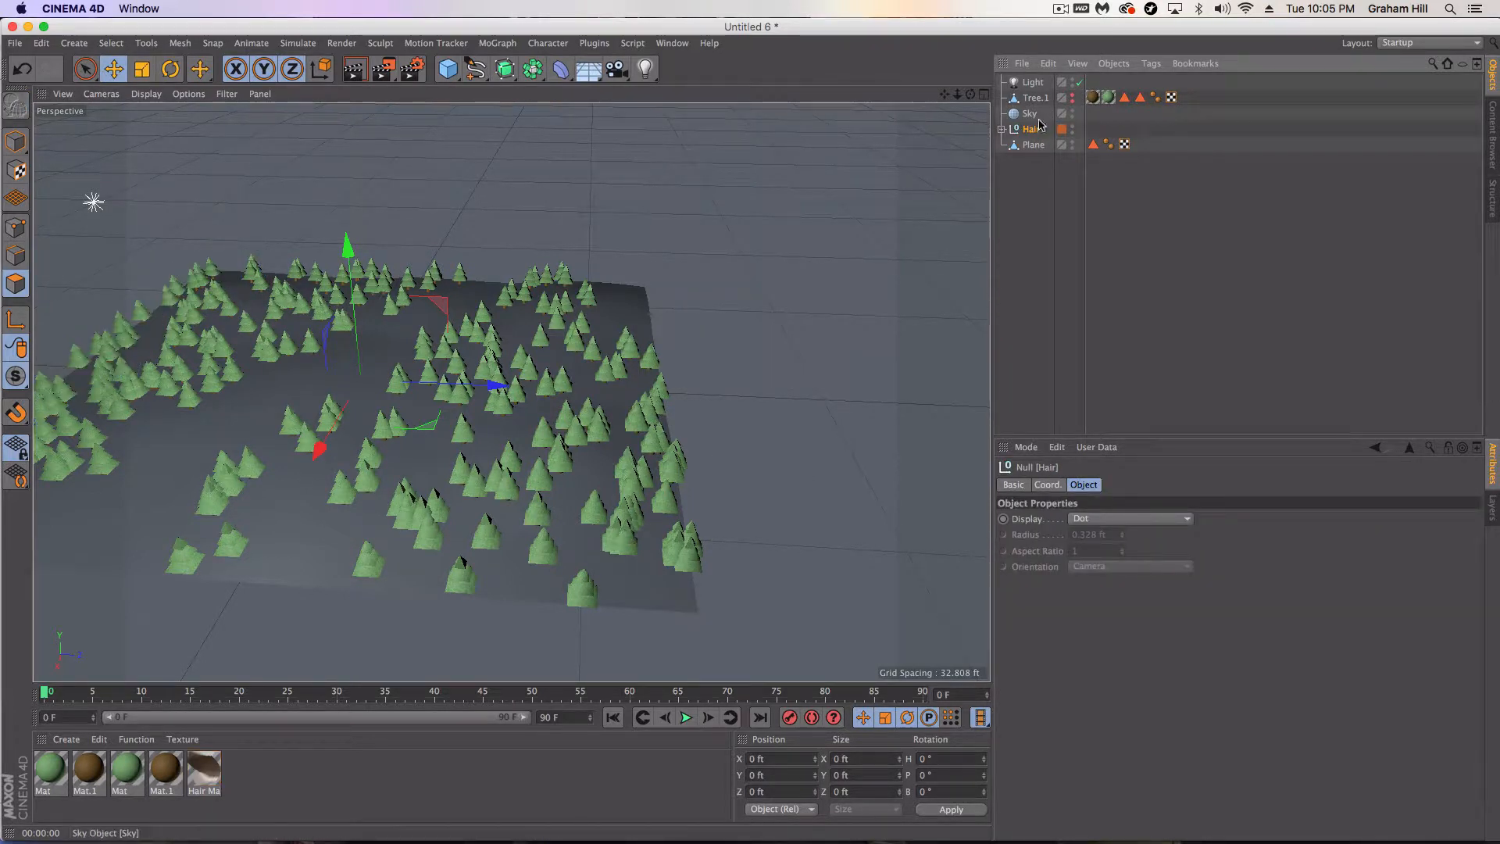
# - Expand the converted Hair null to reveal its many individual Tree.1 polygon copies
pyautogui.click(1000, 128)
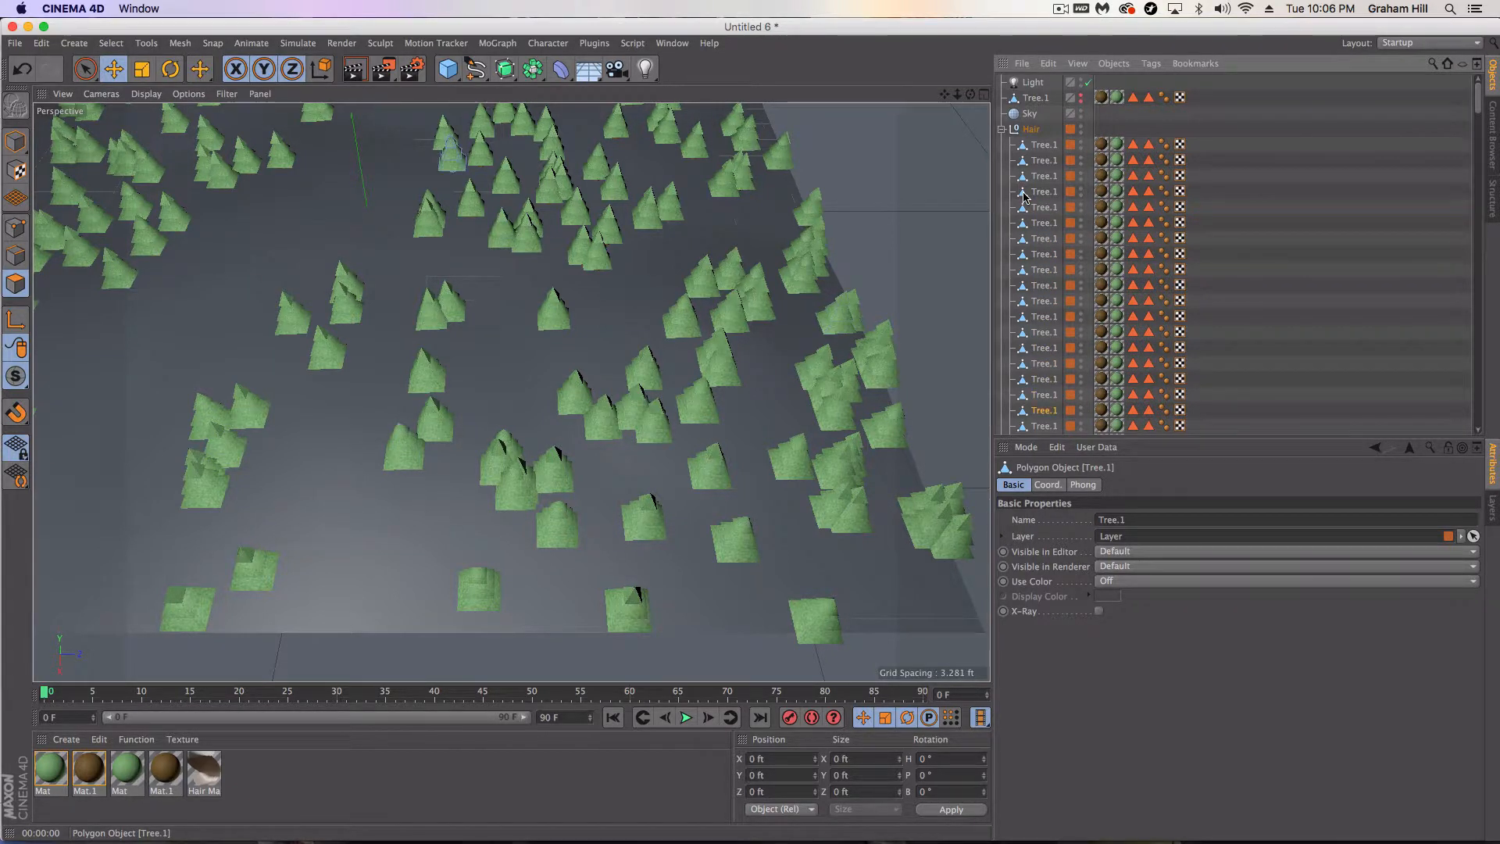
pyautogui.scroll(-3)
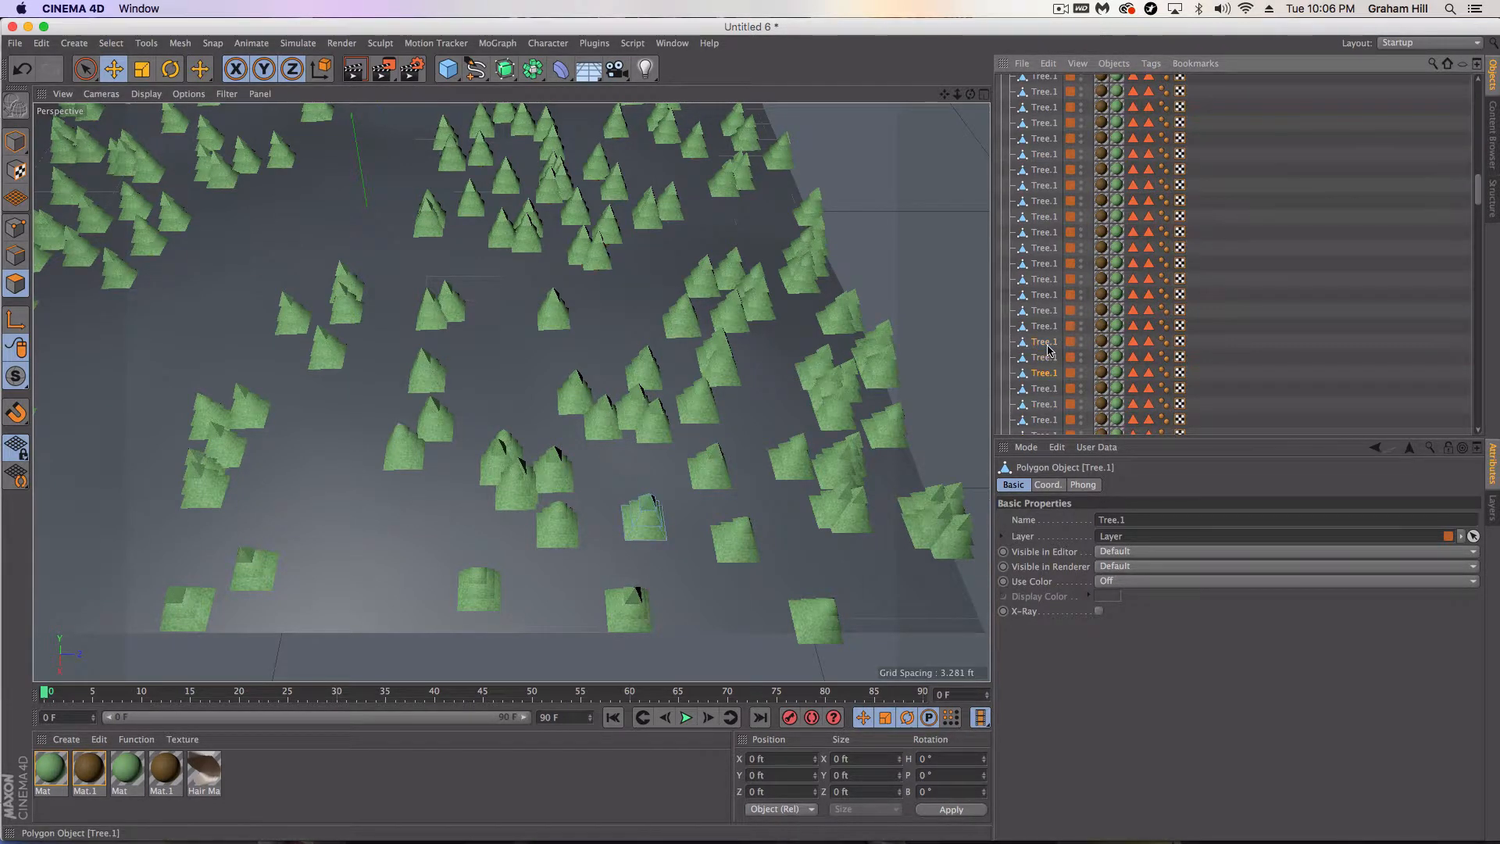
pyautogui.moveTo(1044, 387)
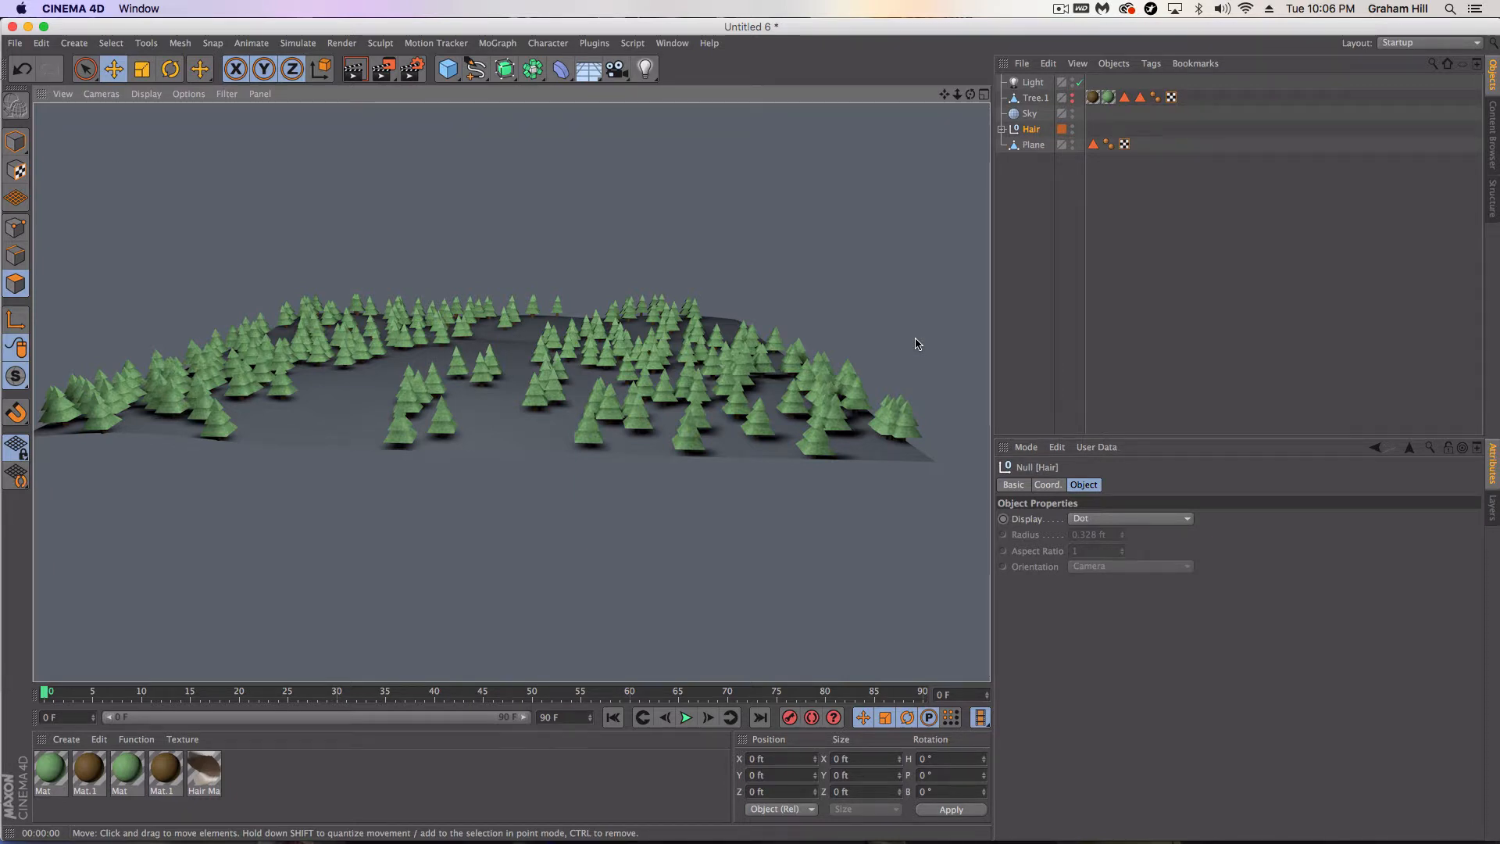
pyautogui.moveTo(321, 71)
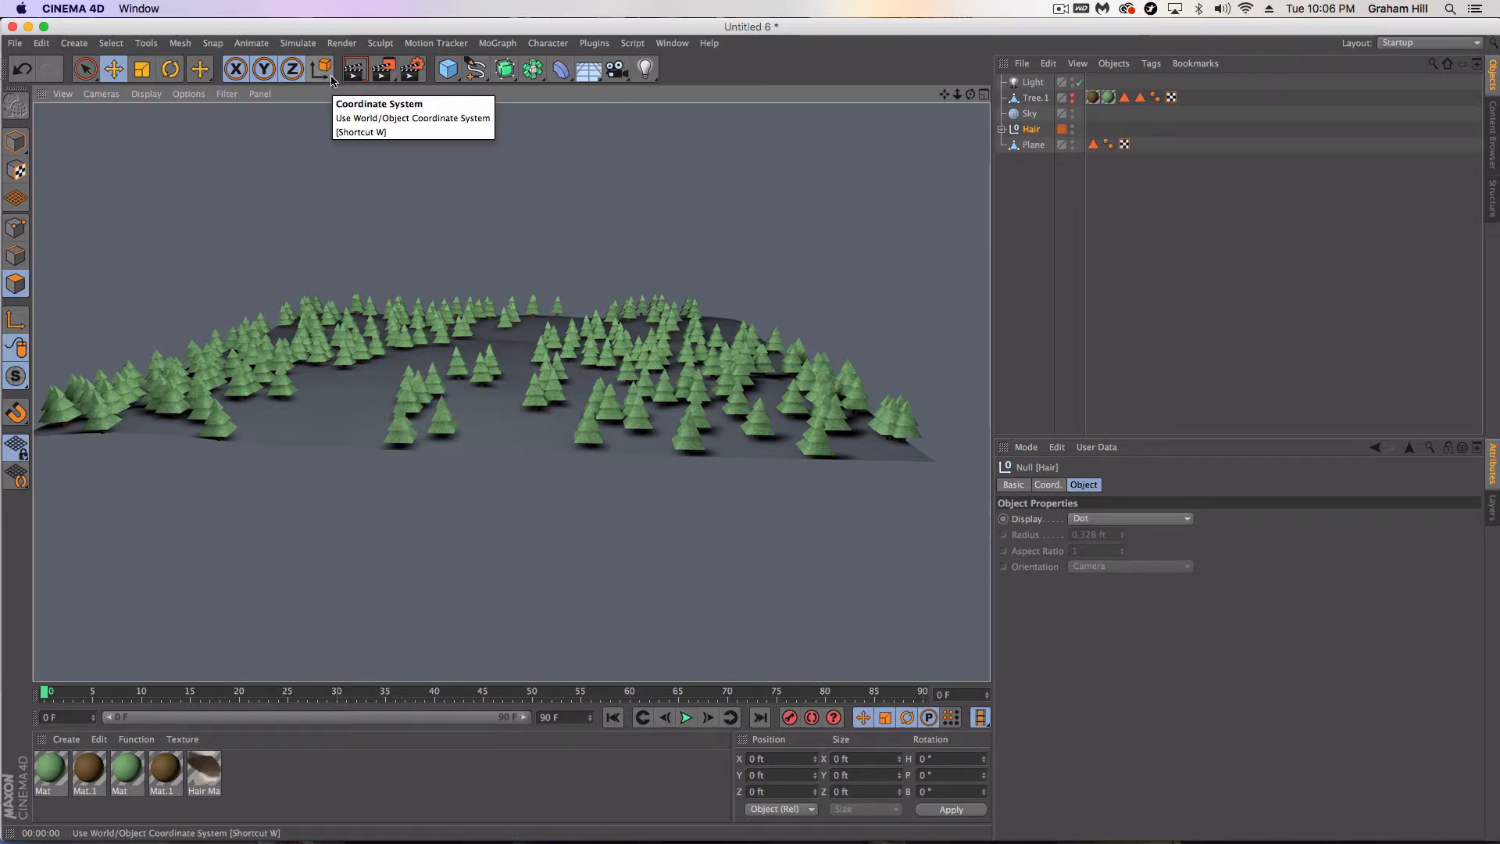
pyautogui.moveTo(945, 291)
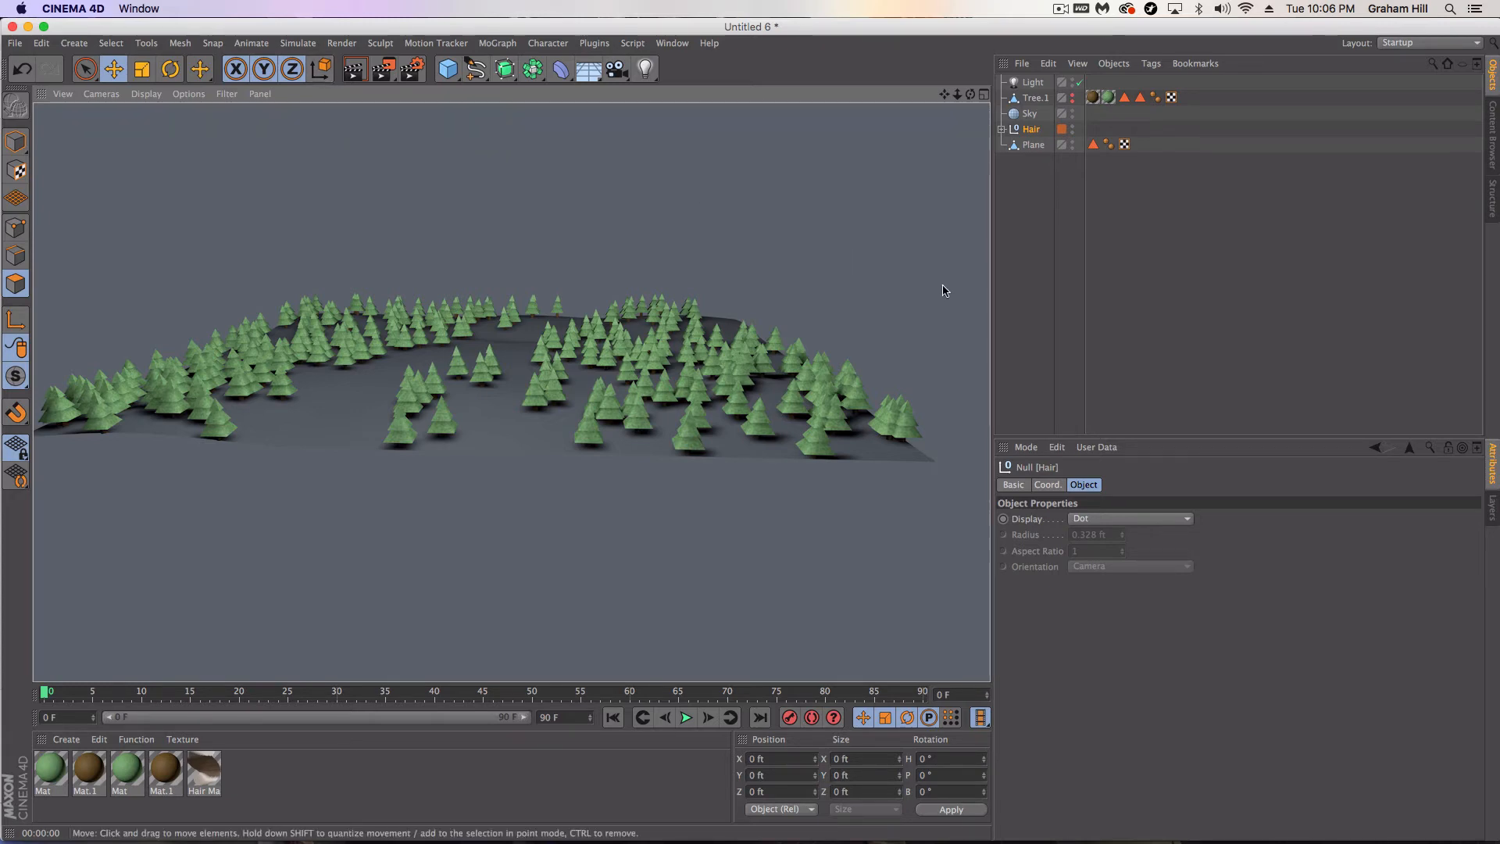